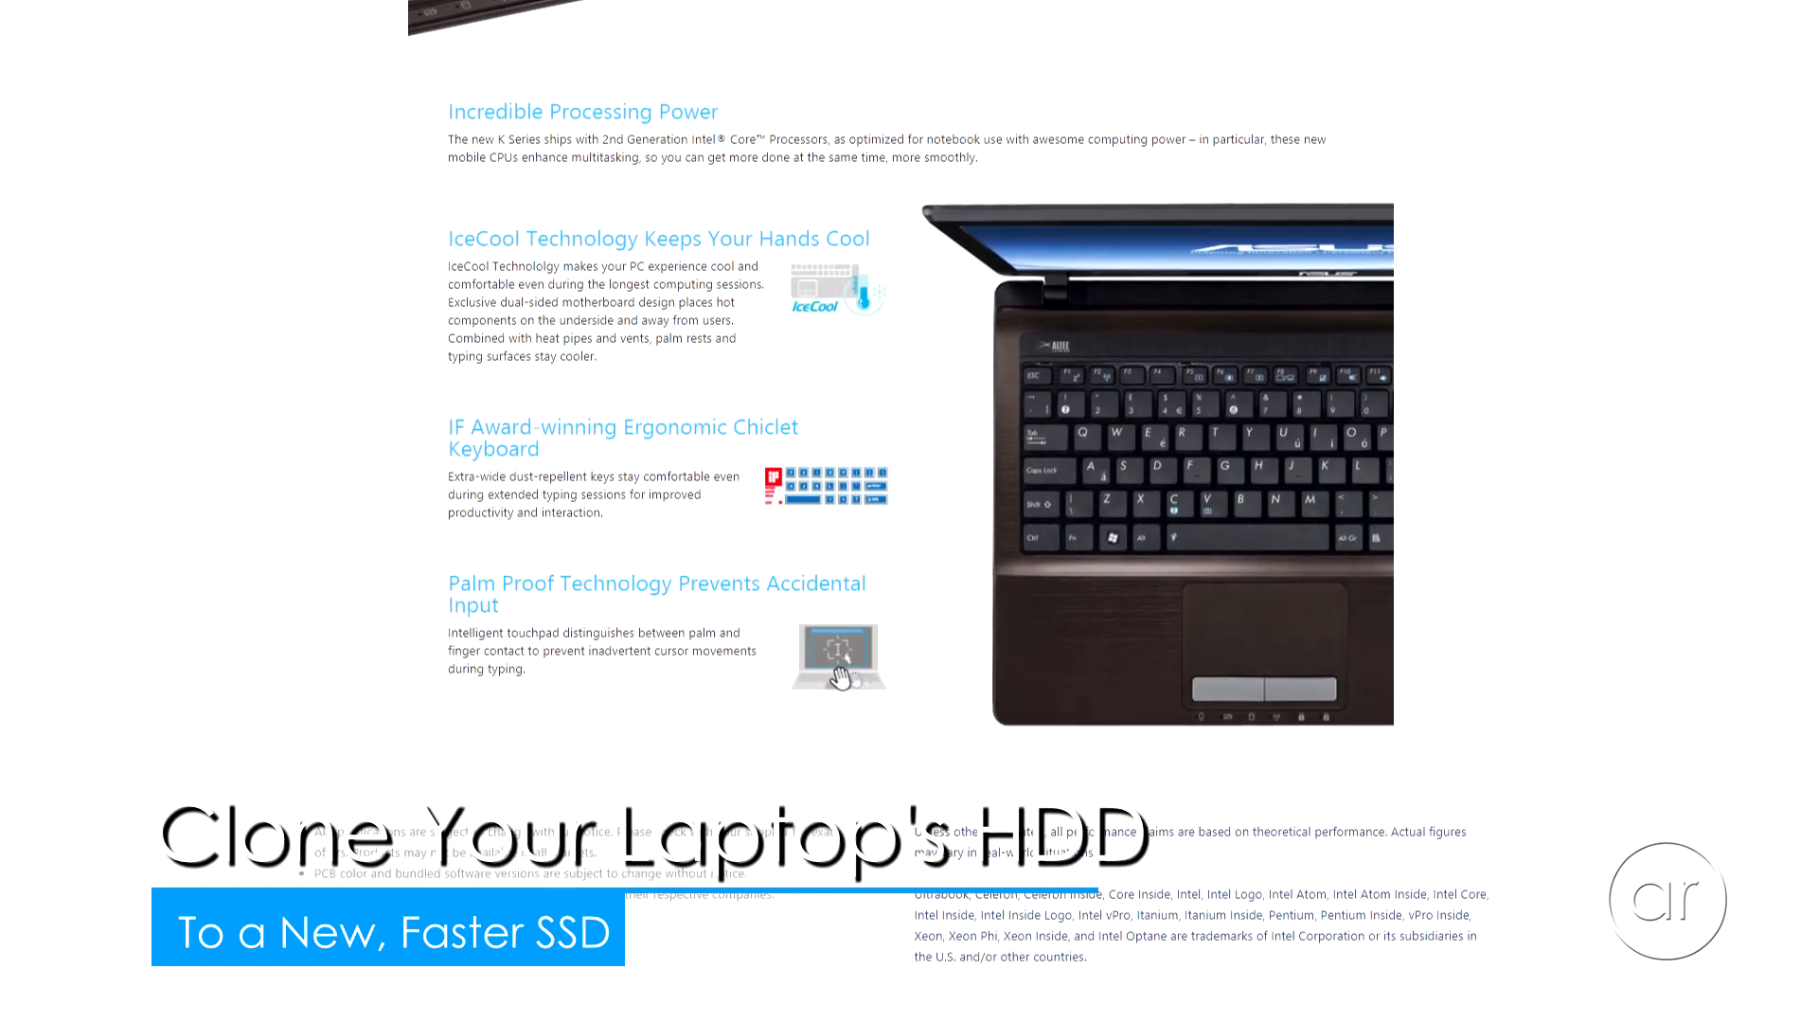
Step: Launch Vivaldi, search 'macrium reflect free', and open the Macrium Reflect 7 Free Edition page
scroll(down, 3)
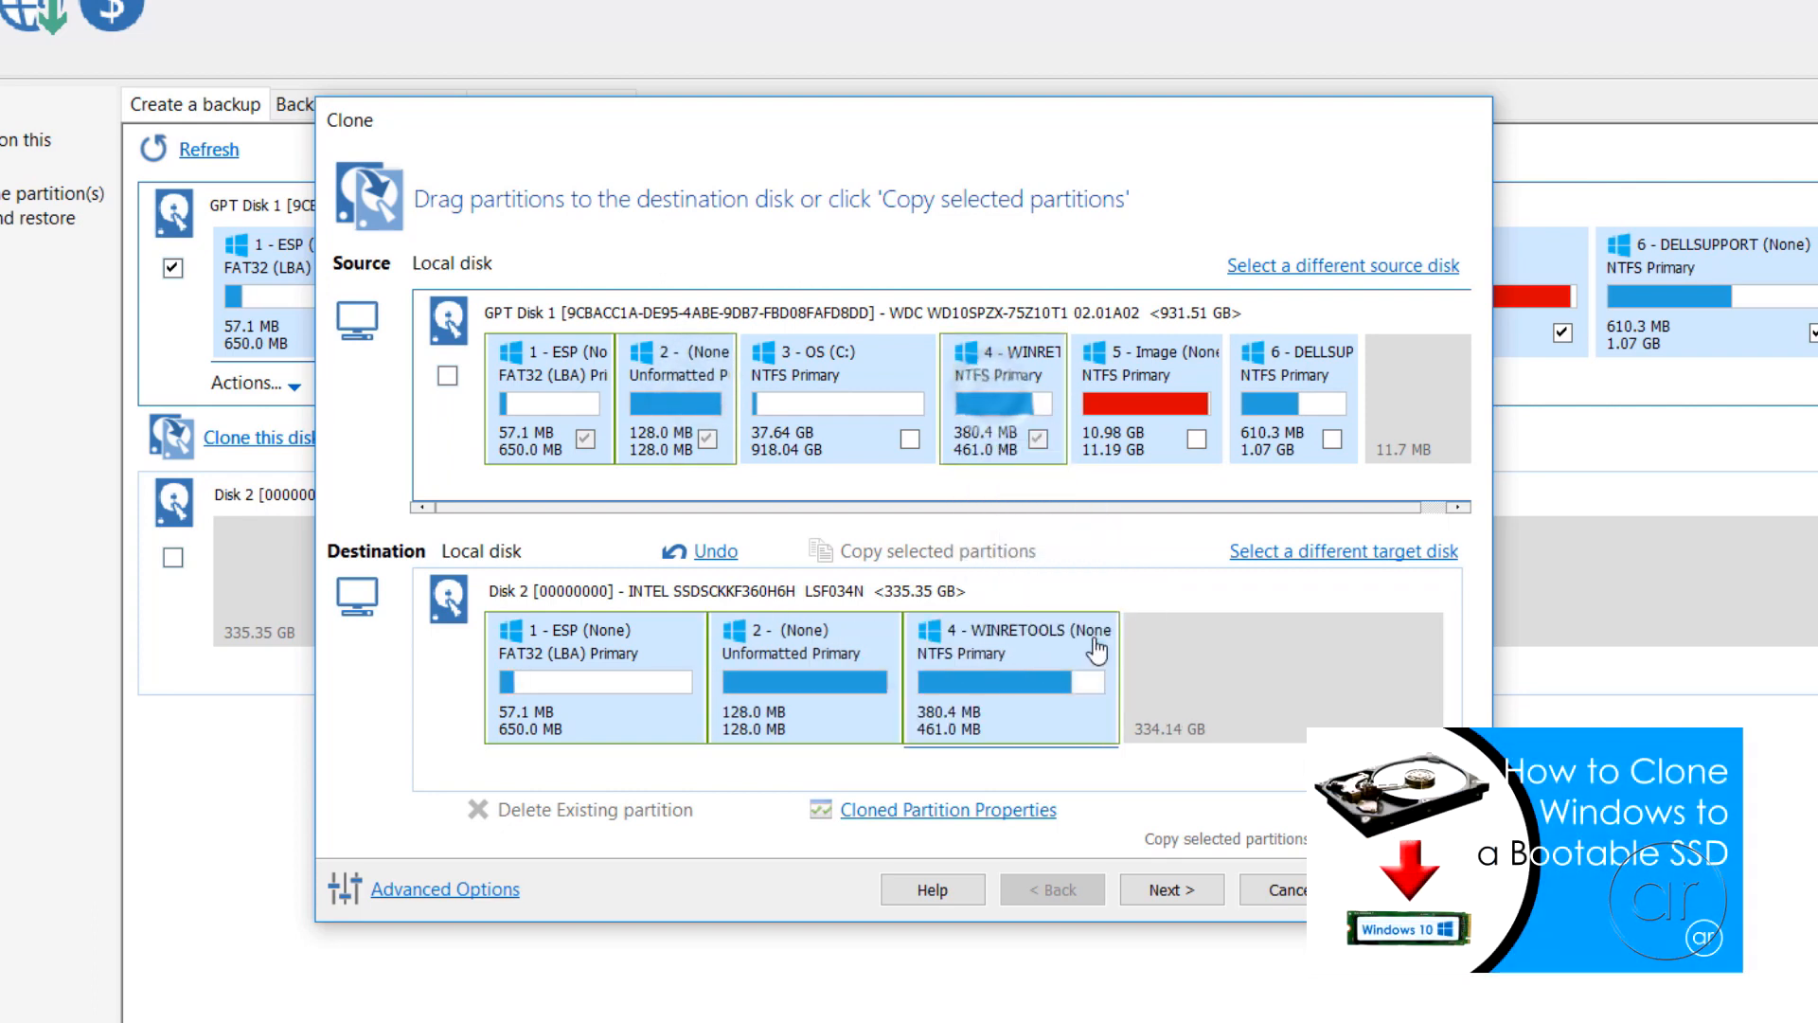
click(1200, 438)
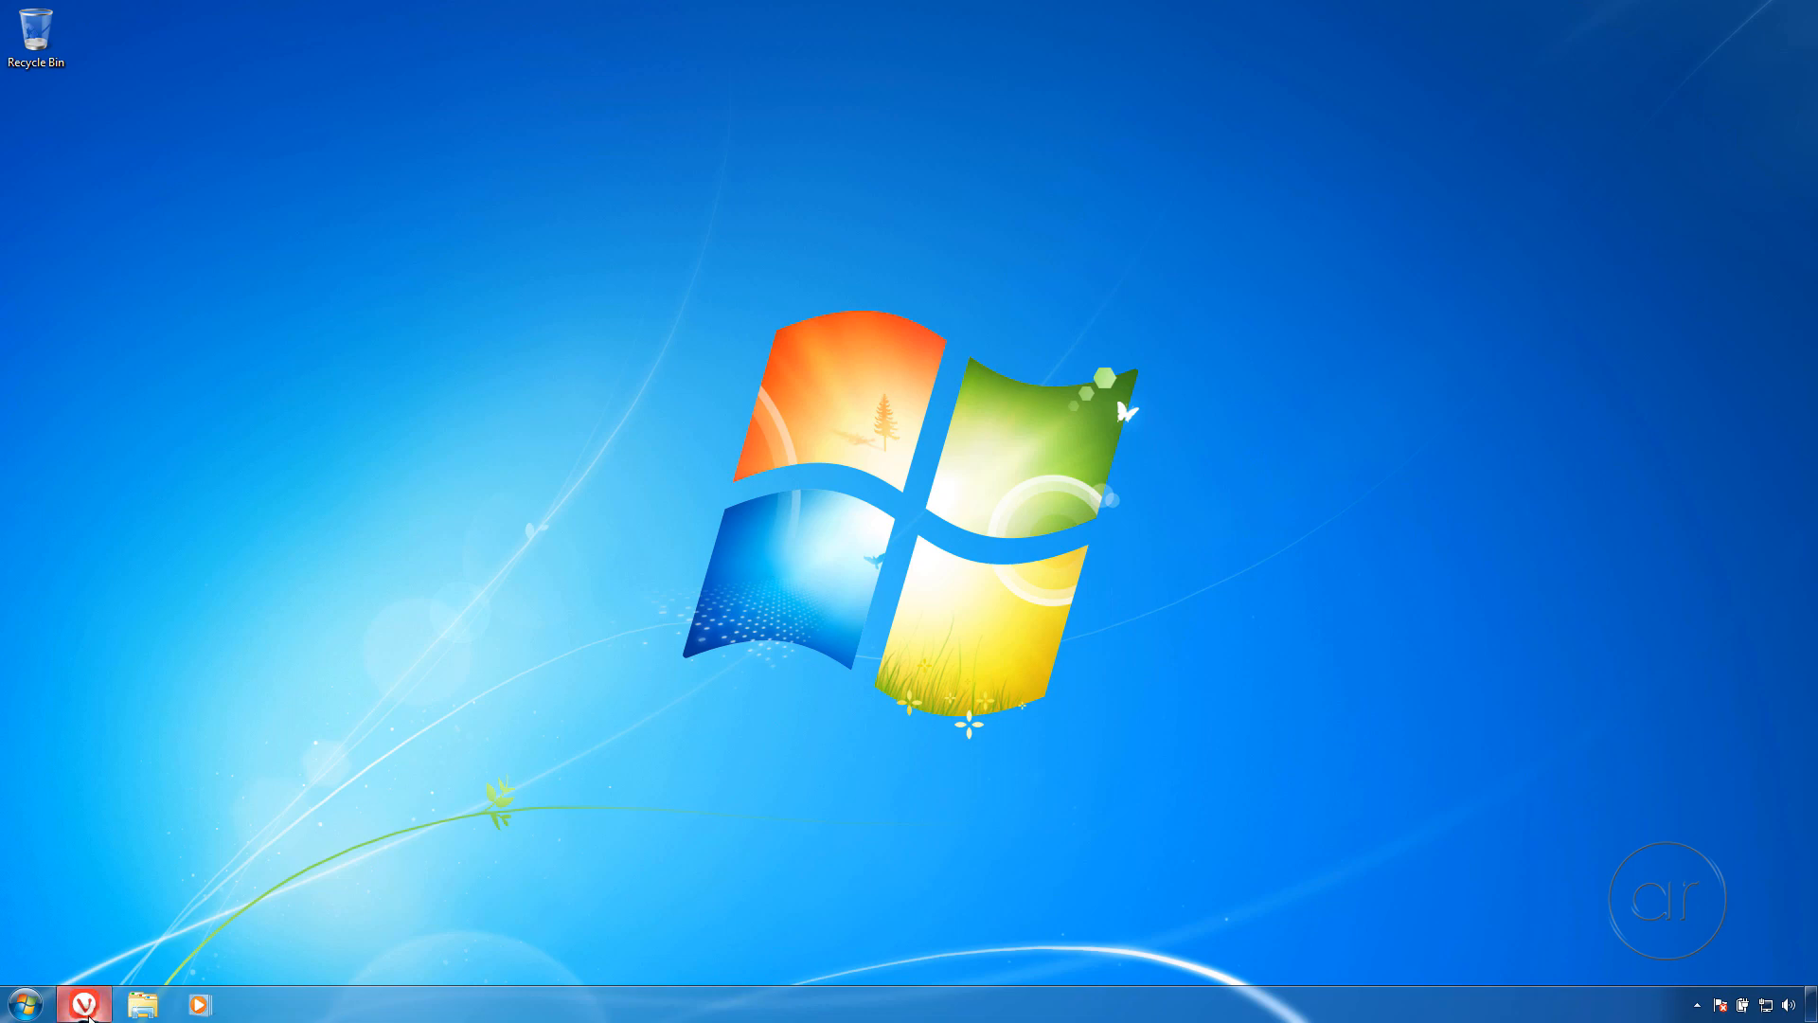
click(83, 1004)
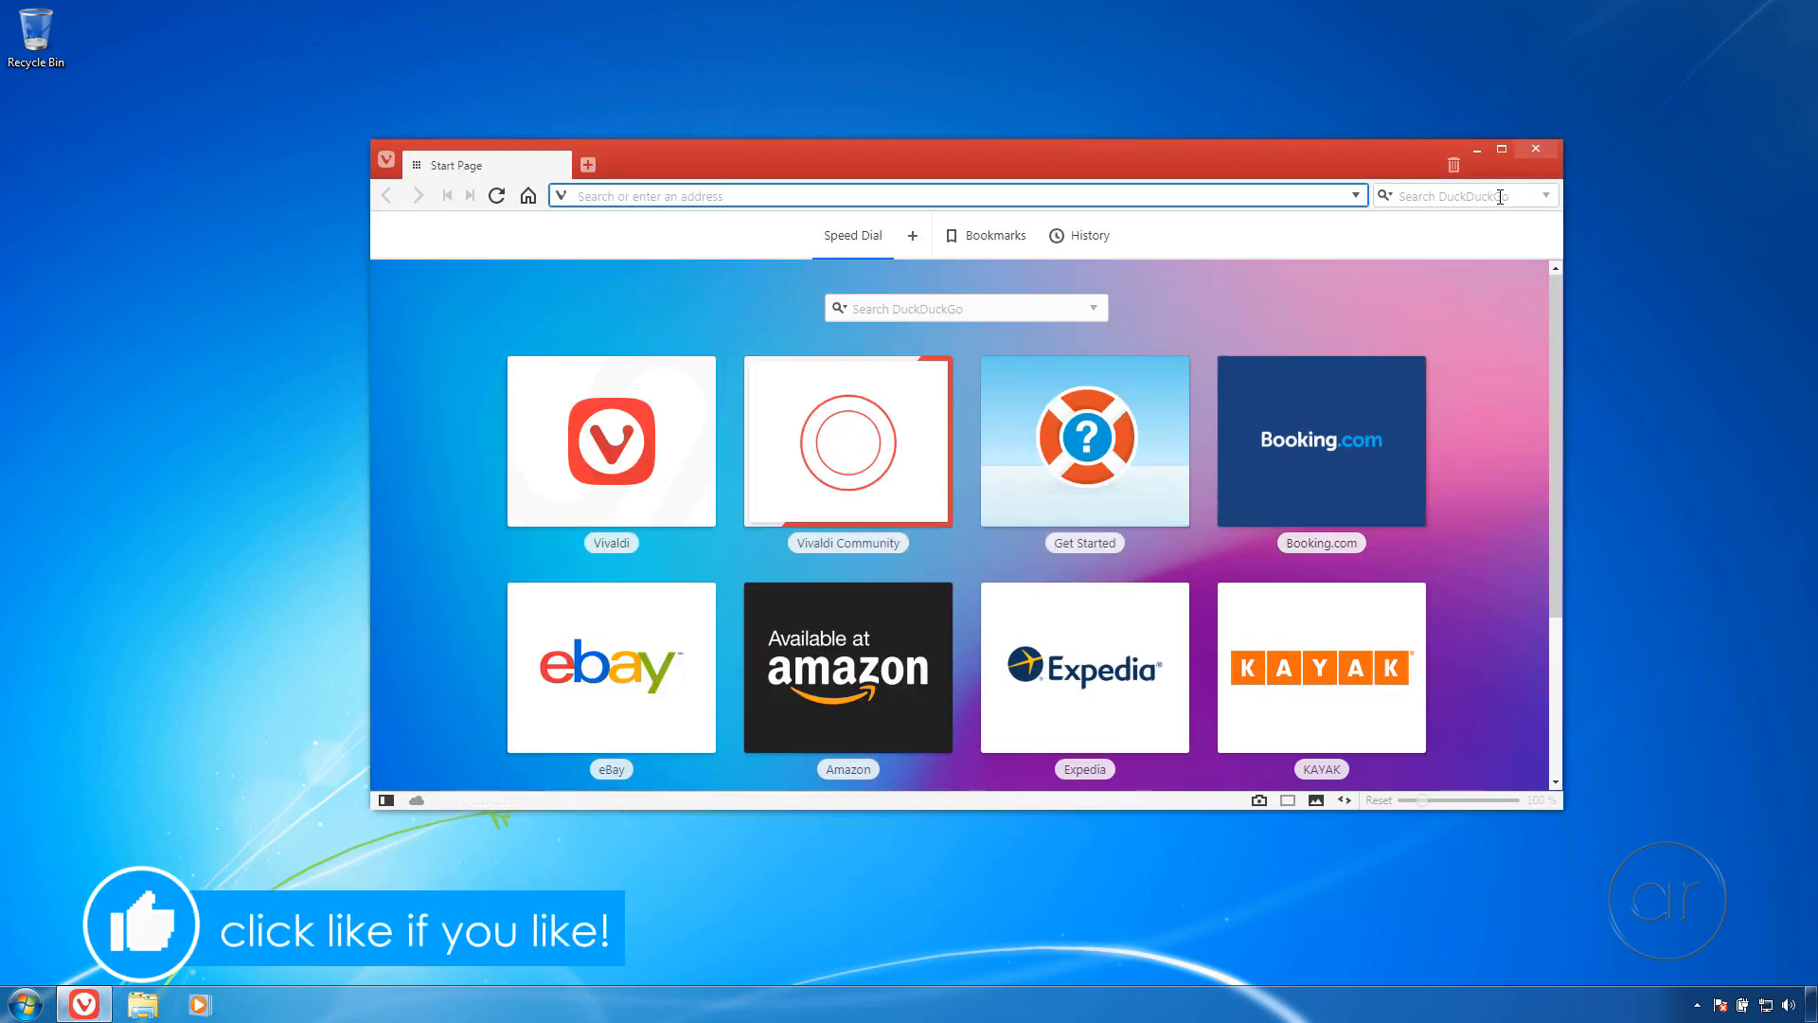
text(macrium reflect free)
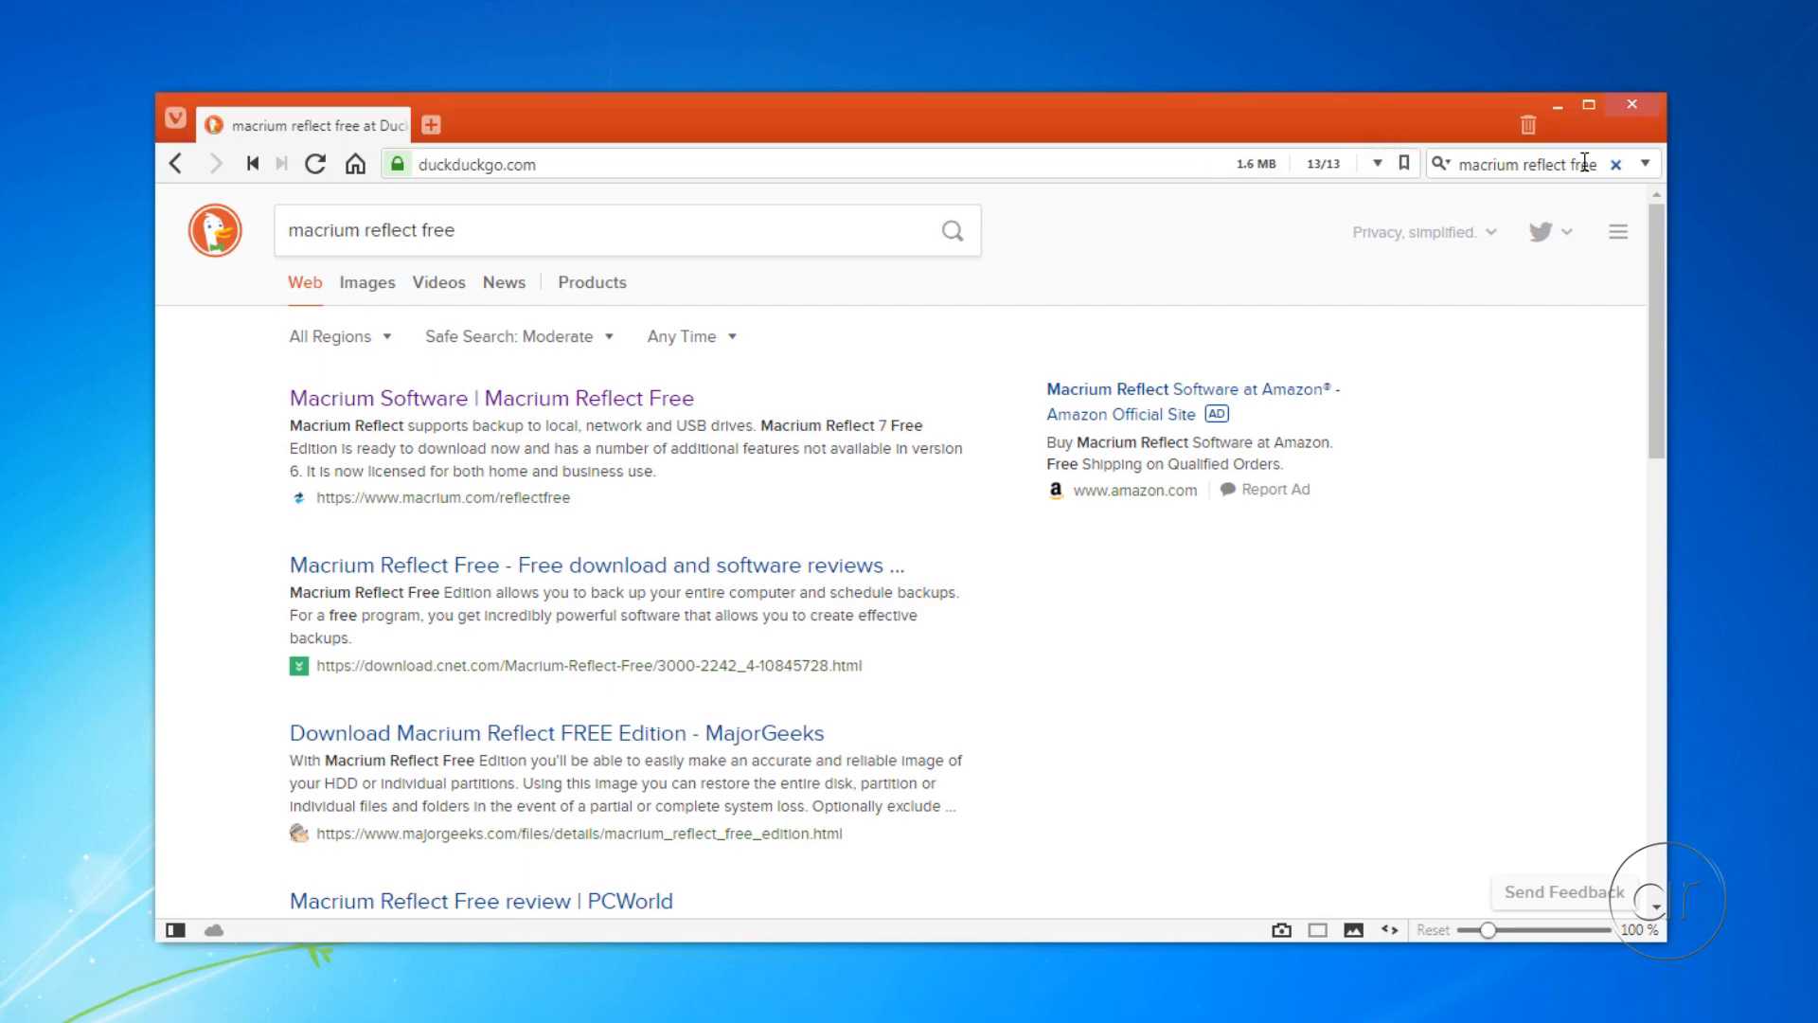
mouse_move(577, 409)
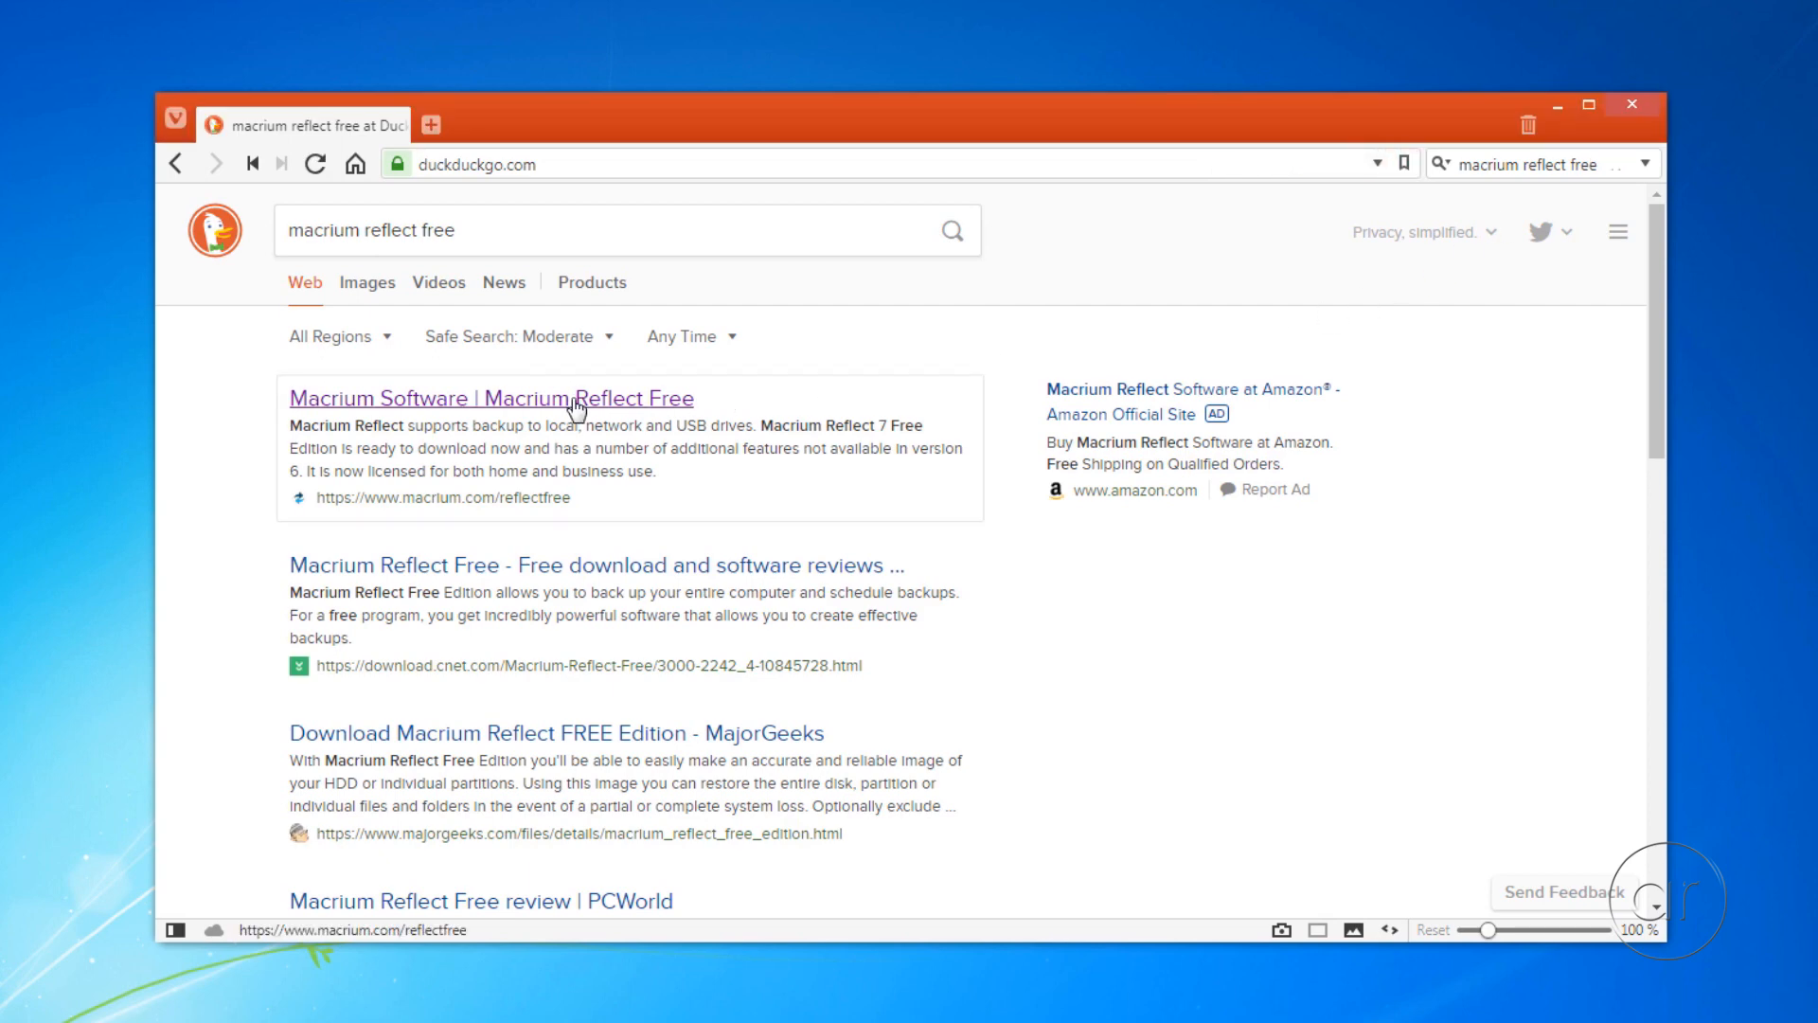
click(492, 398)
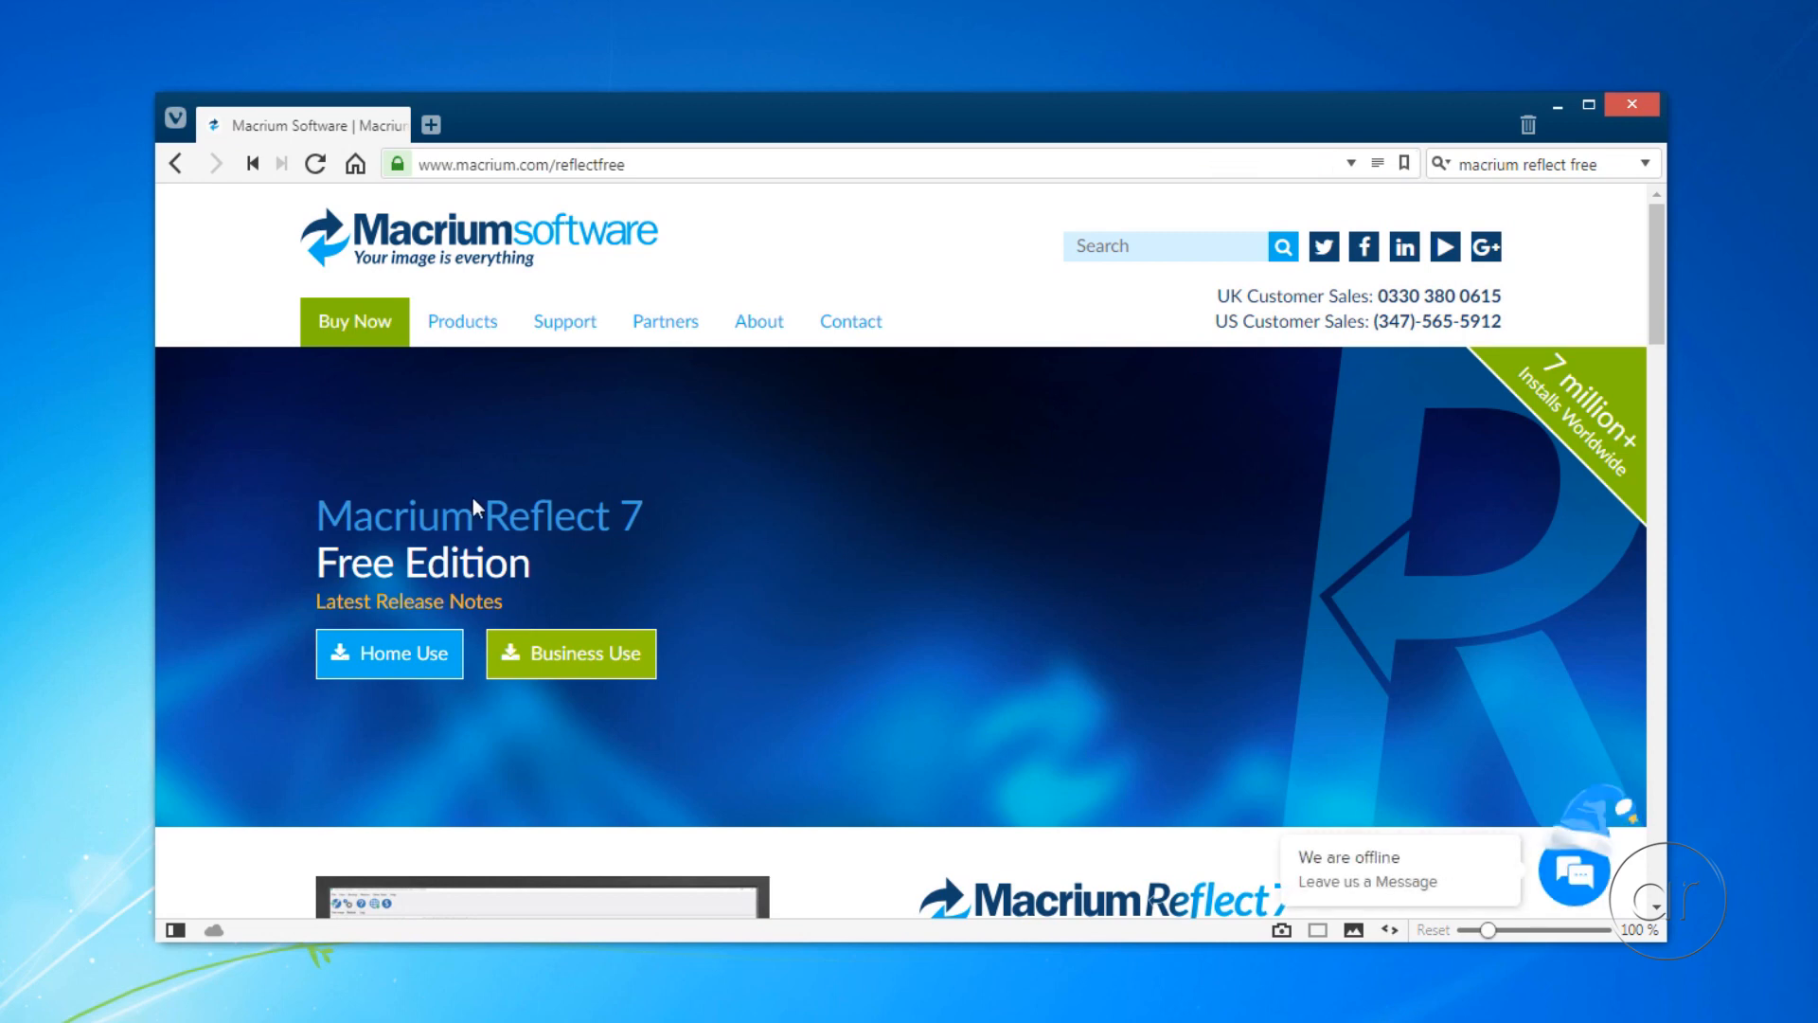
Step: Register for Home Use with email, decline Macrium news, and save ReflectDLHF.exe to Downloads
click(388, 653)
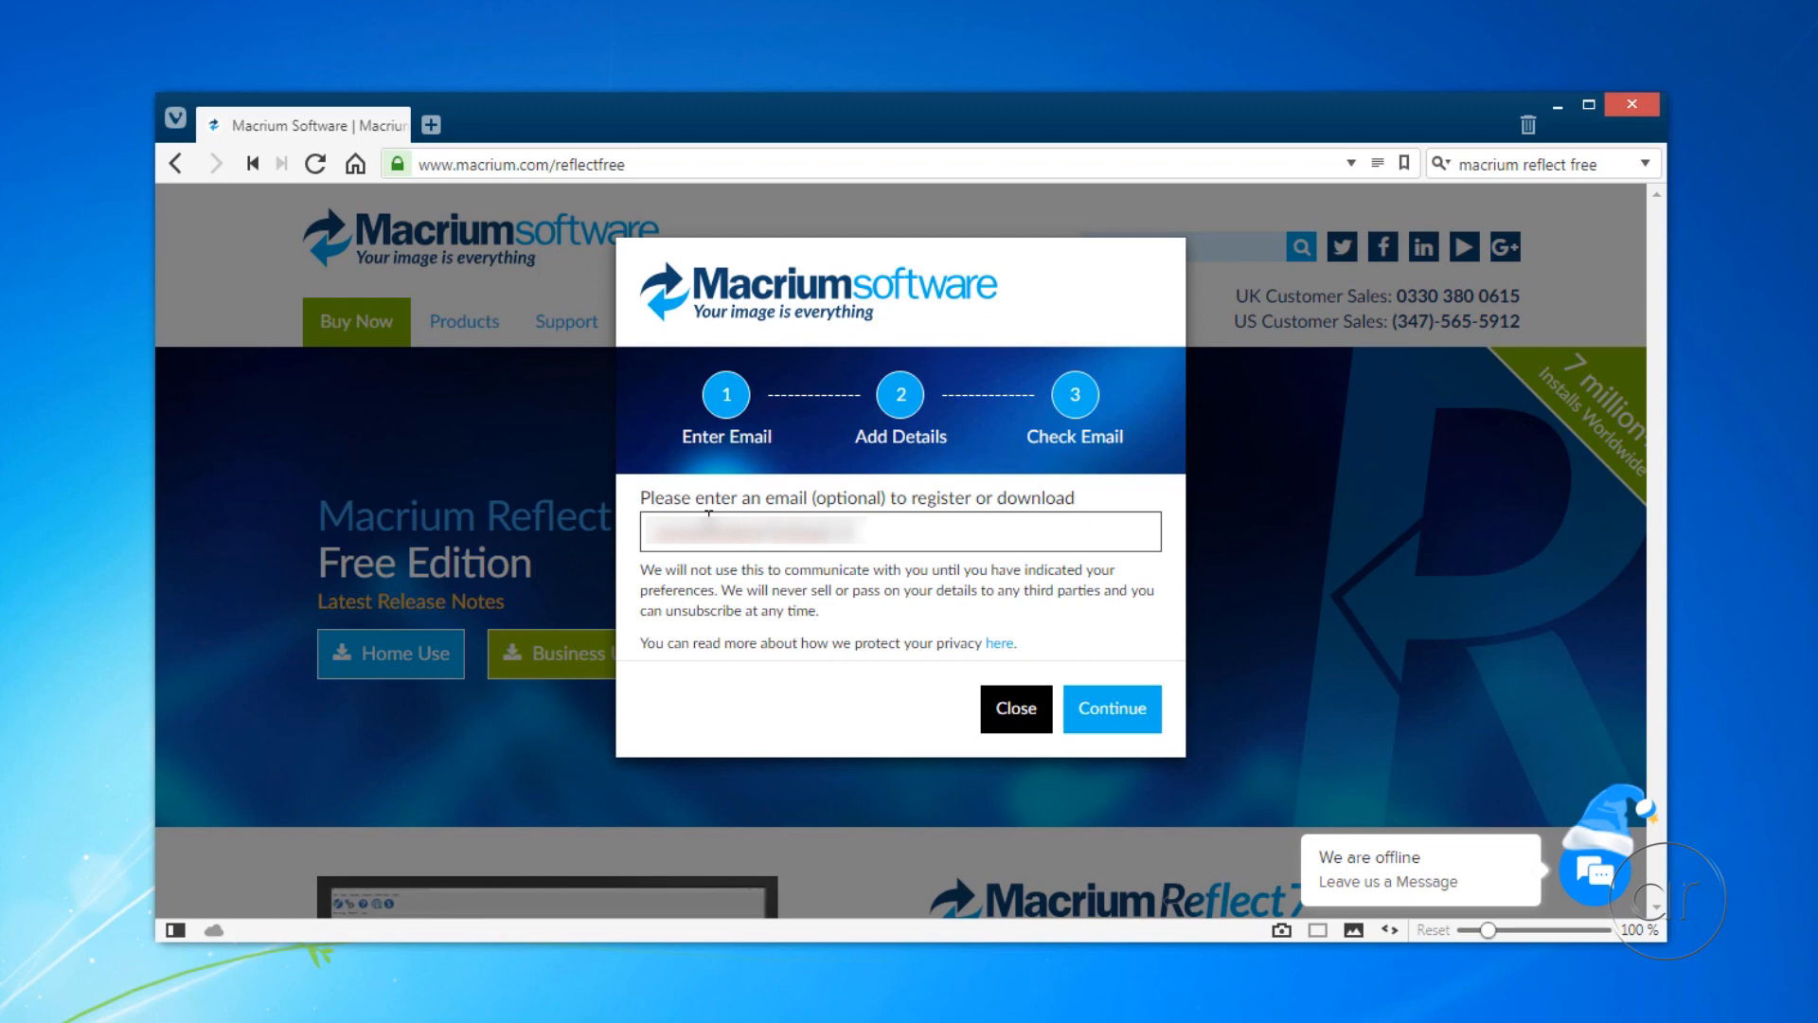
click(1110, 708)
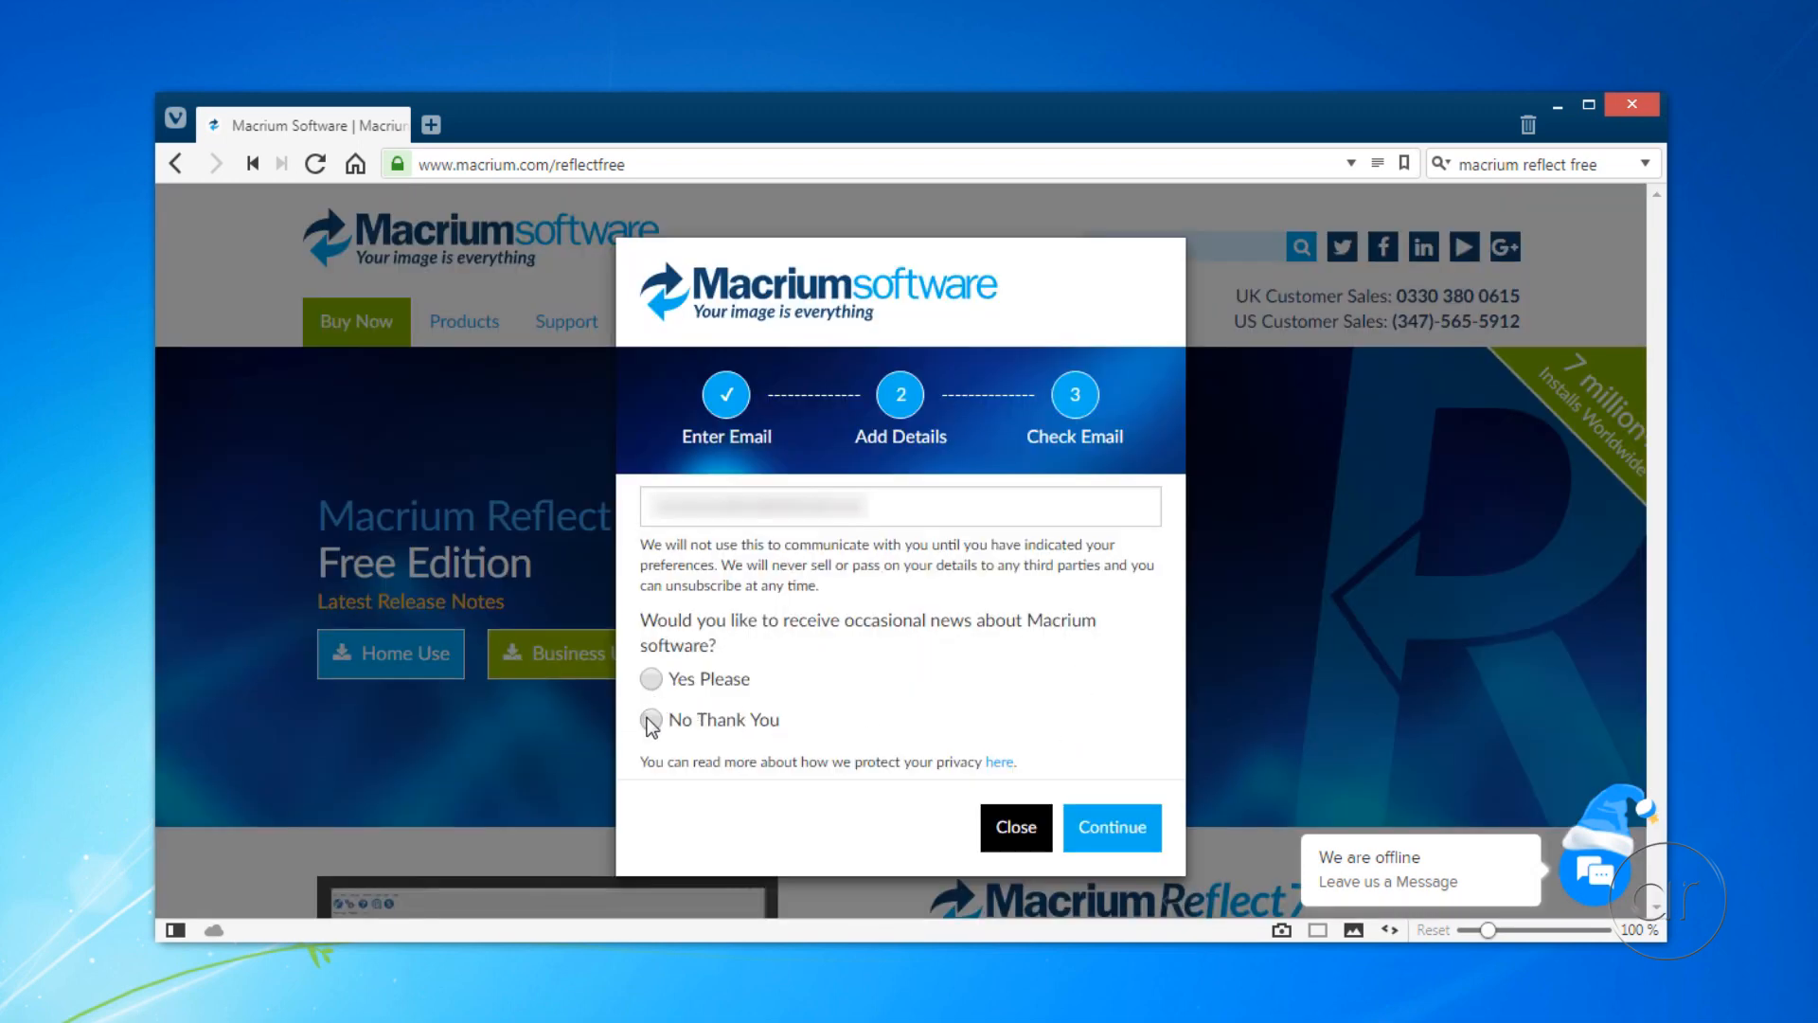
click(651, 719)
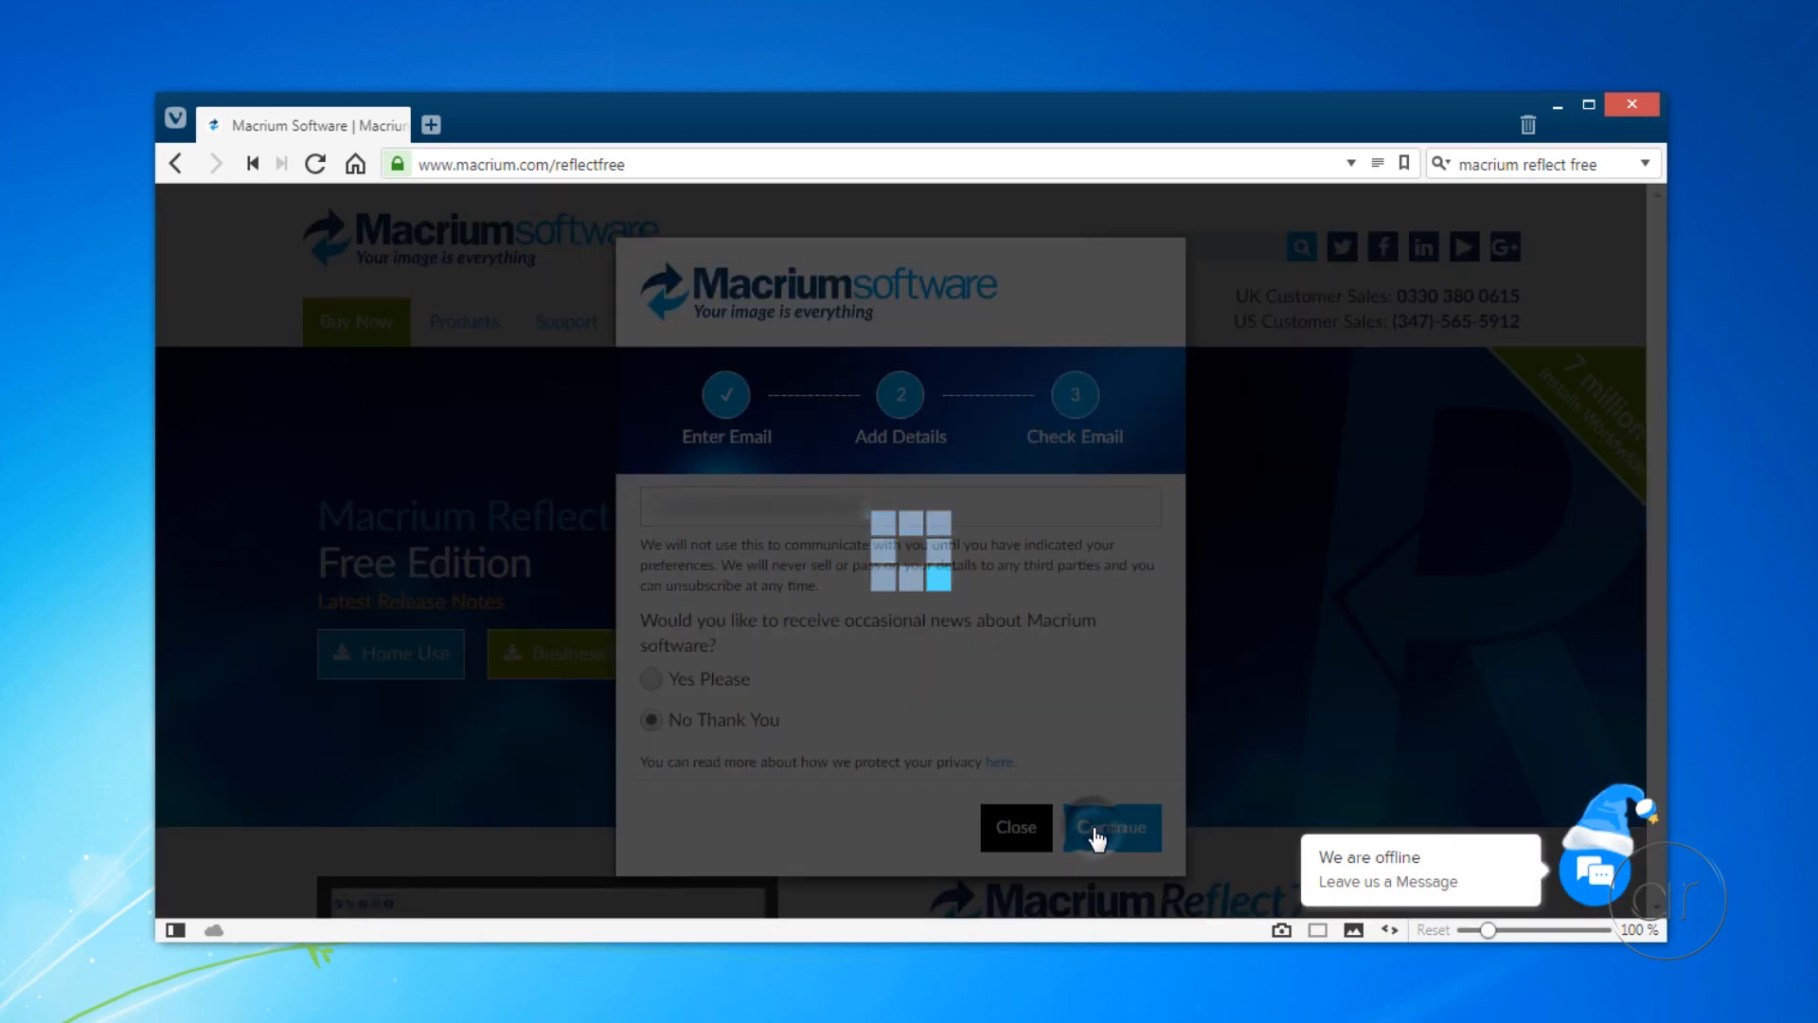
click(1110, 827)
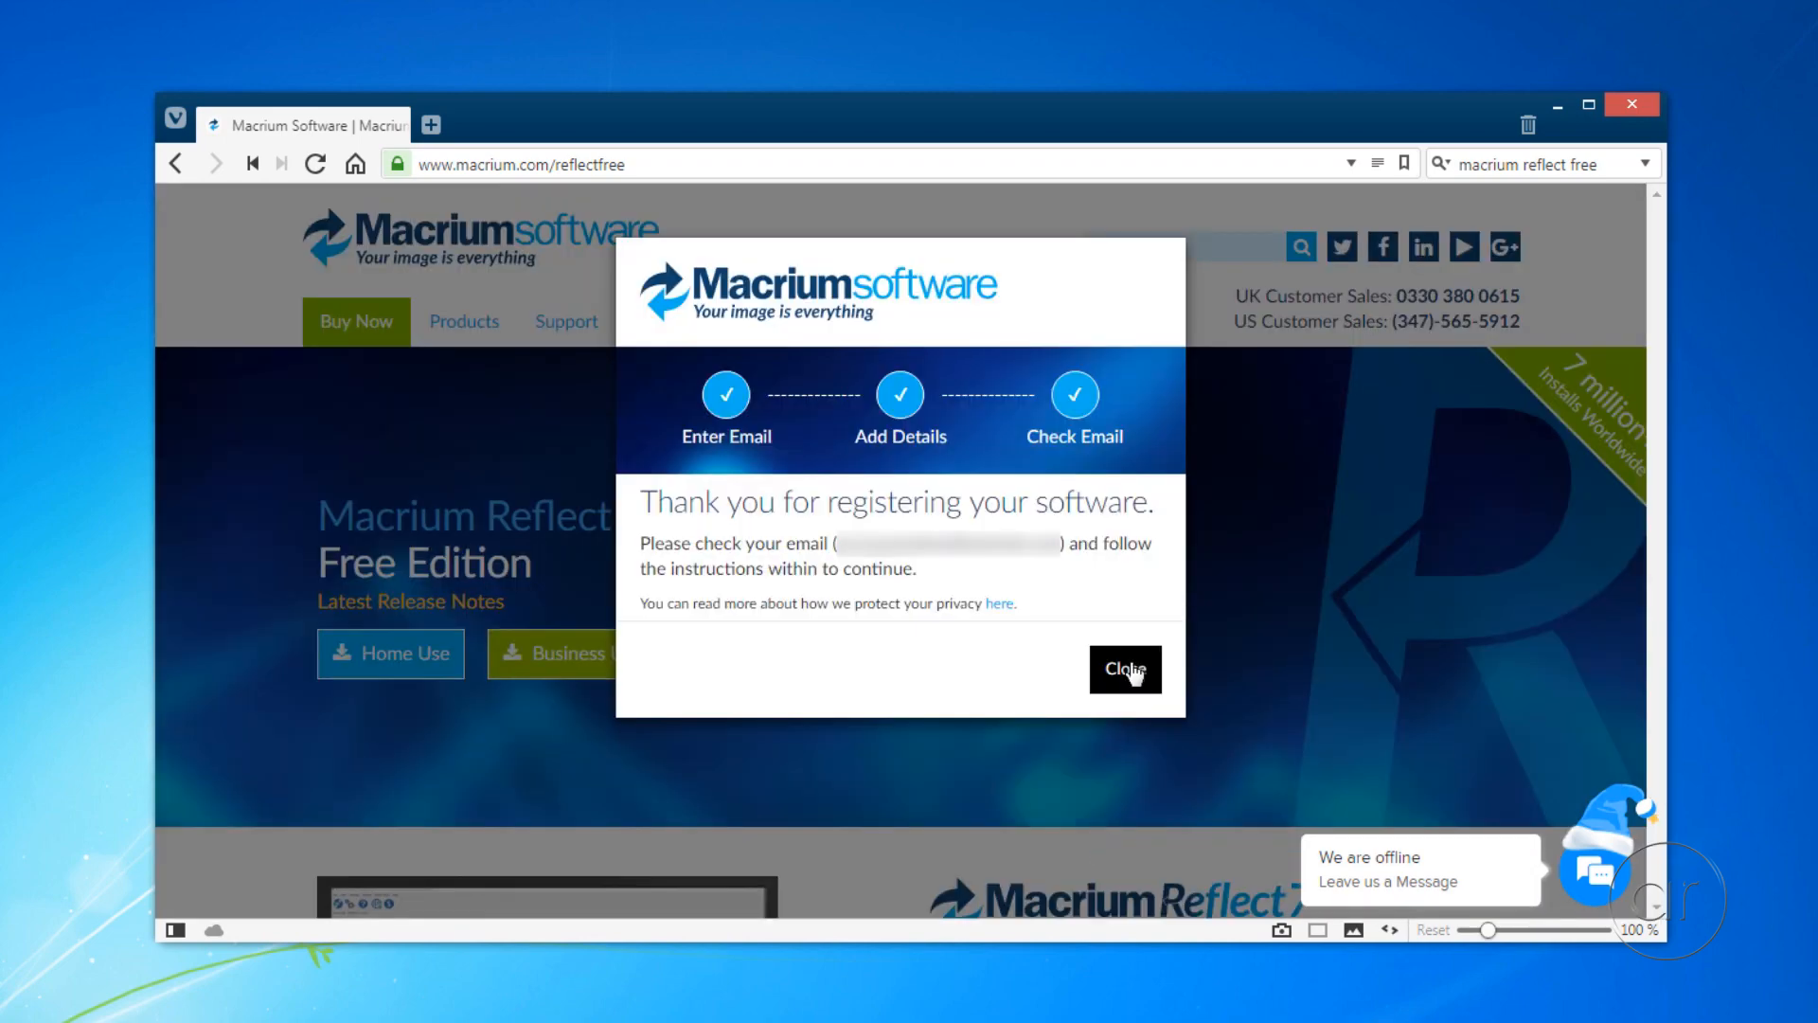
click(1123, 669)
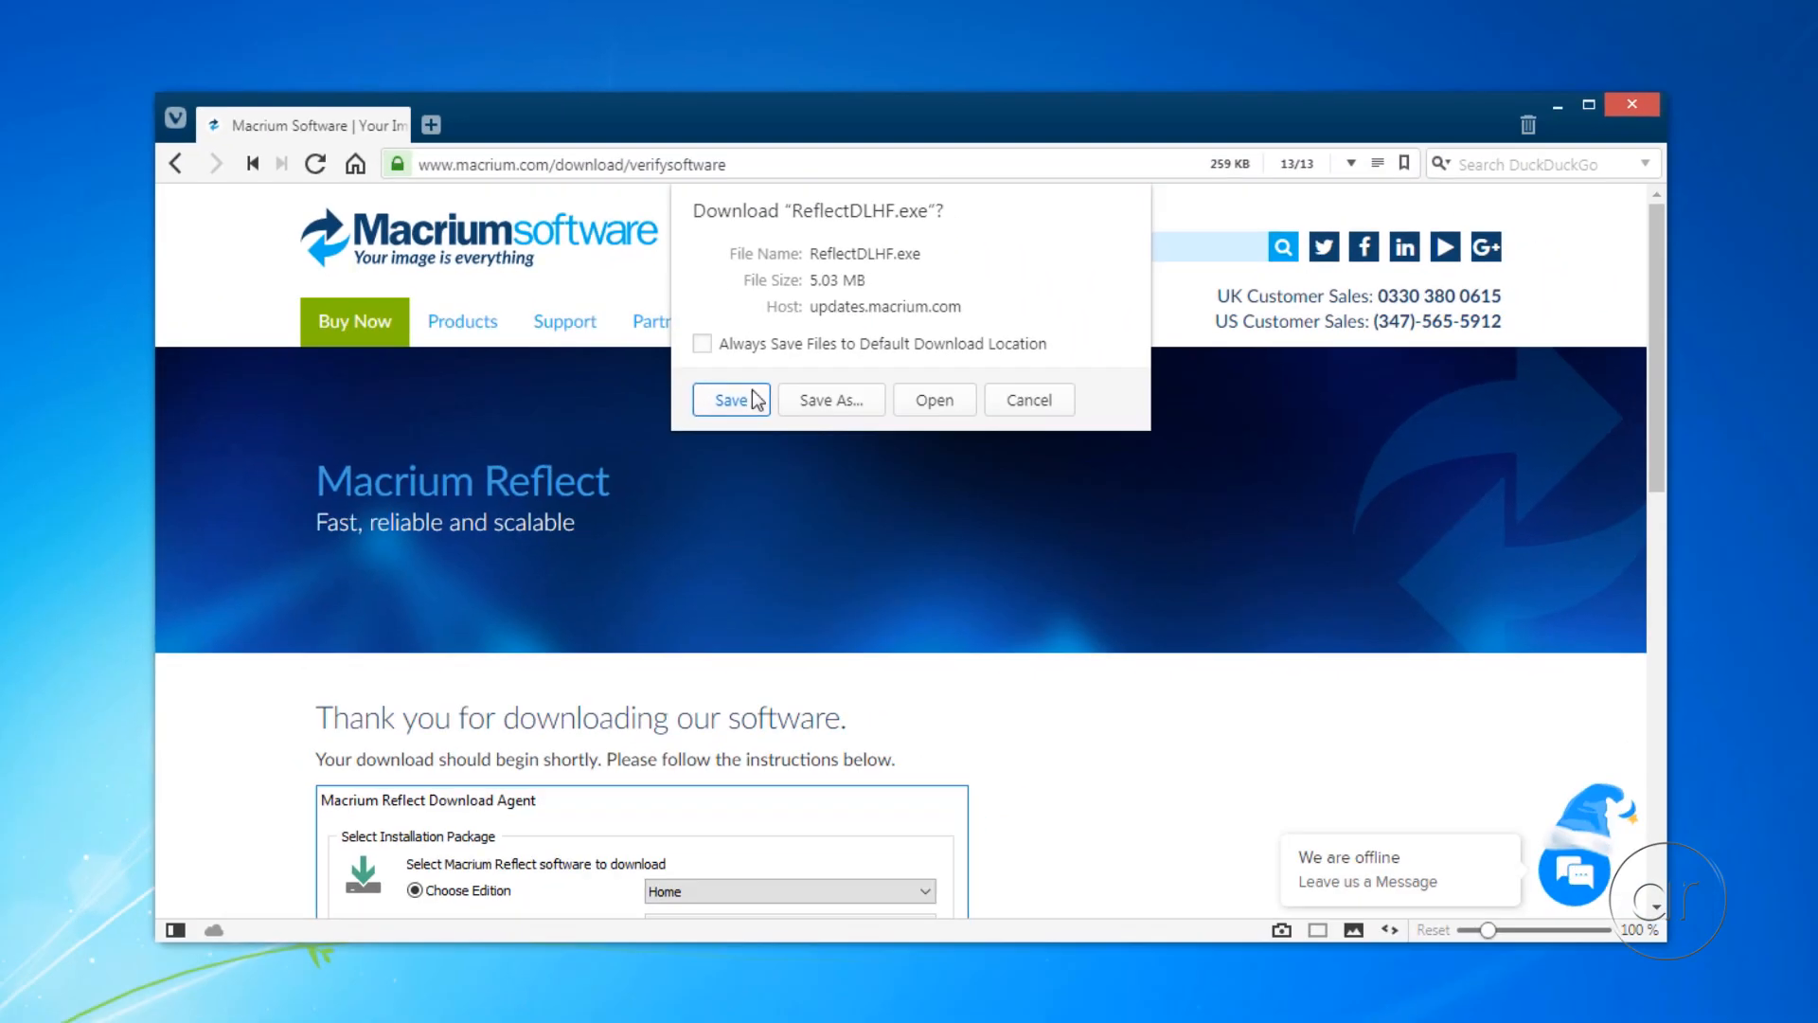
click(729, 398)
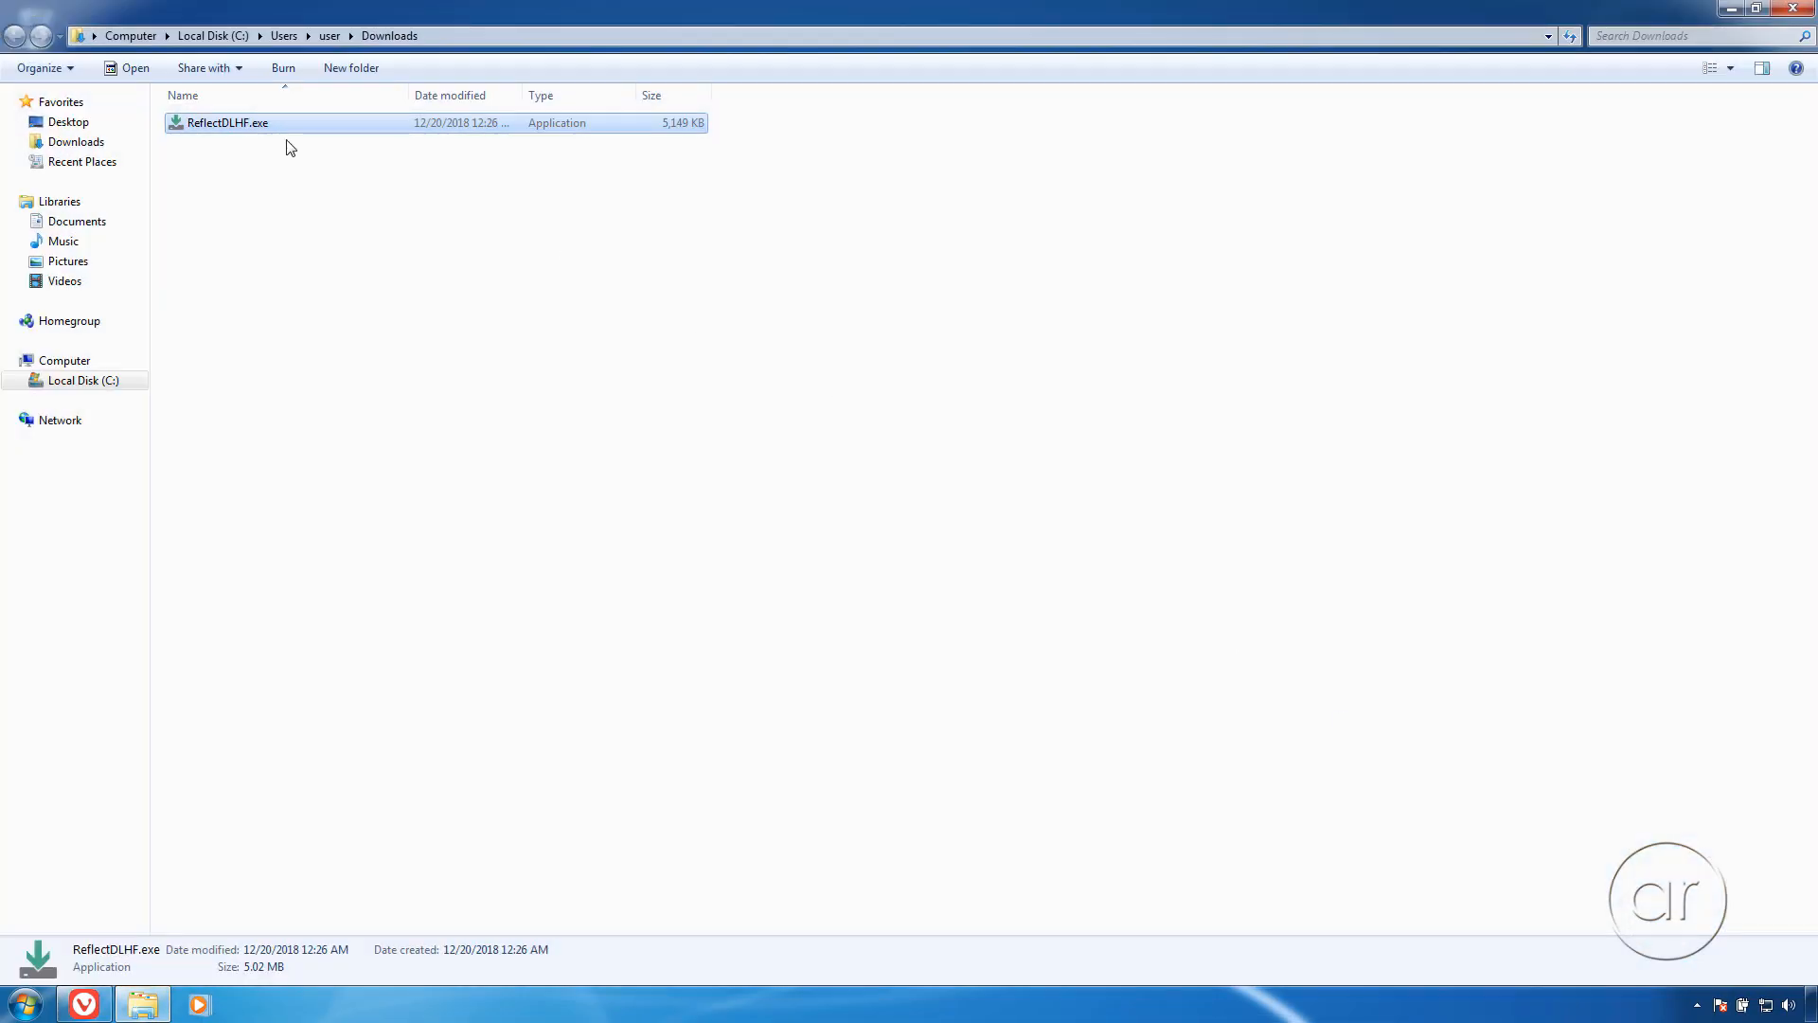
Step: Run ReflectDLHF.exe, allow it past the security warning, and download the Free edition
double_click(227, 123)
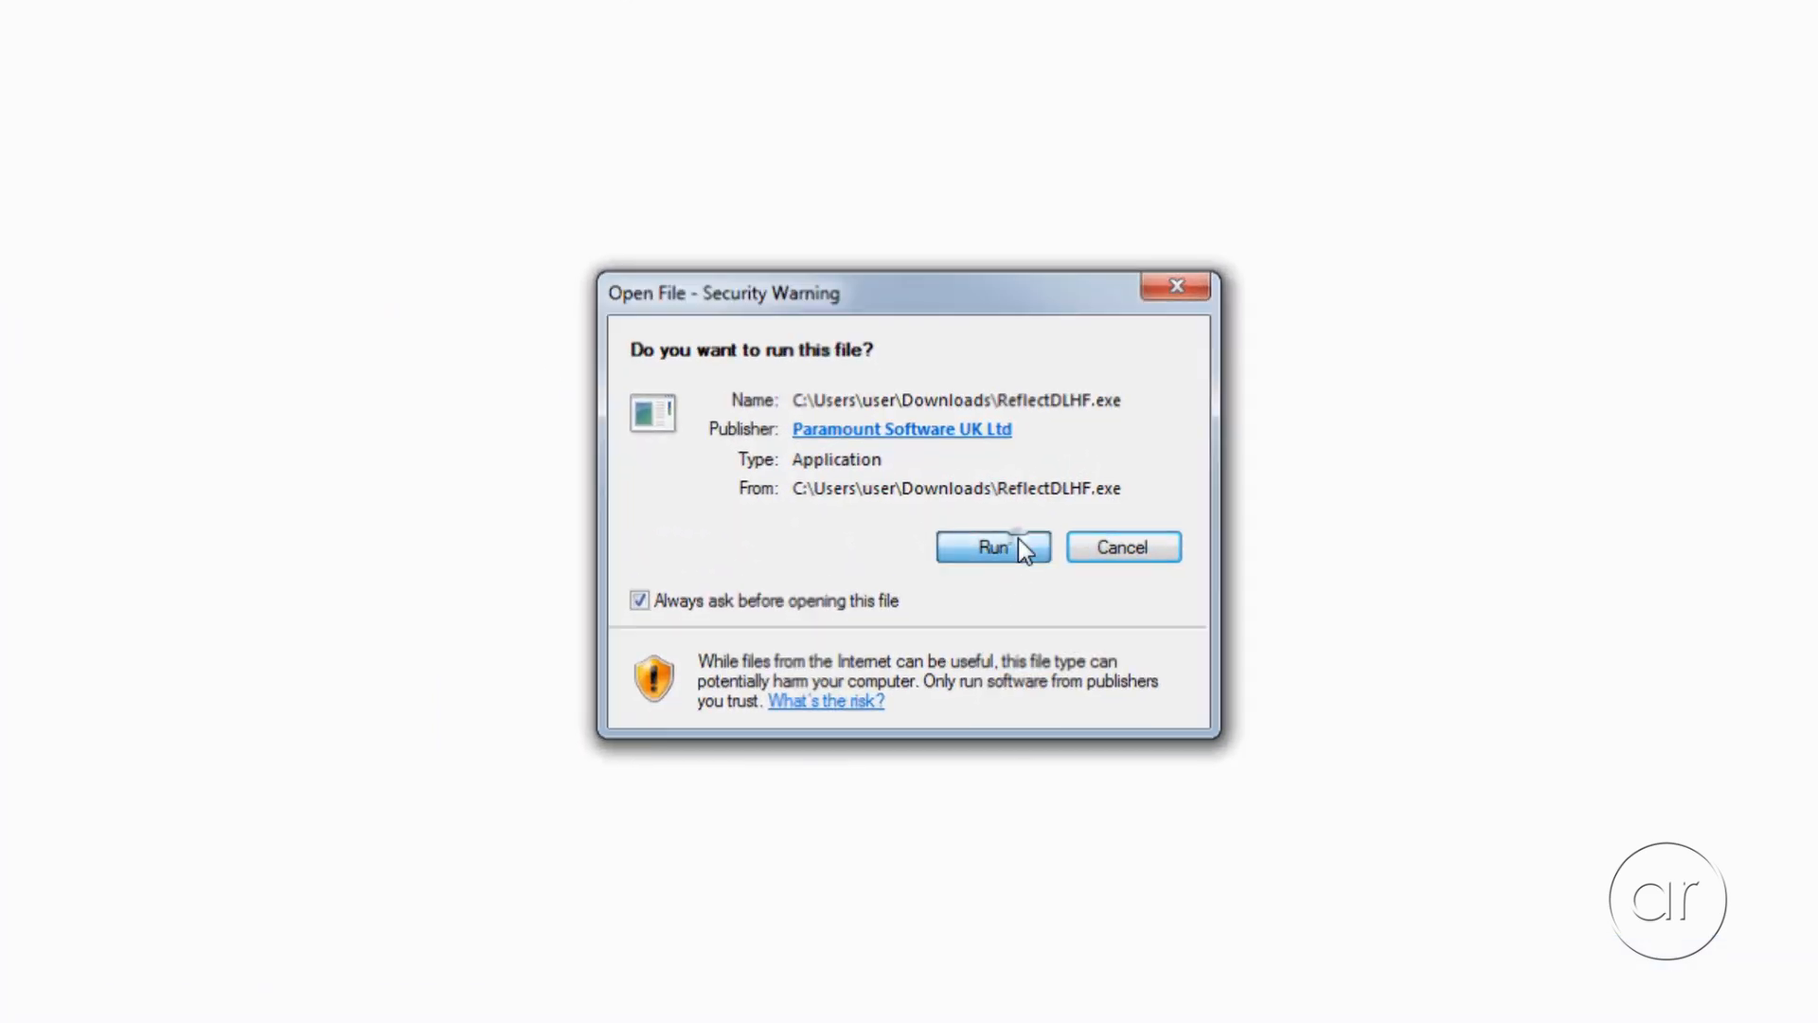
click(991, 546)
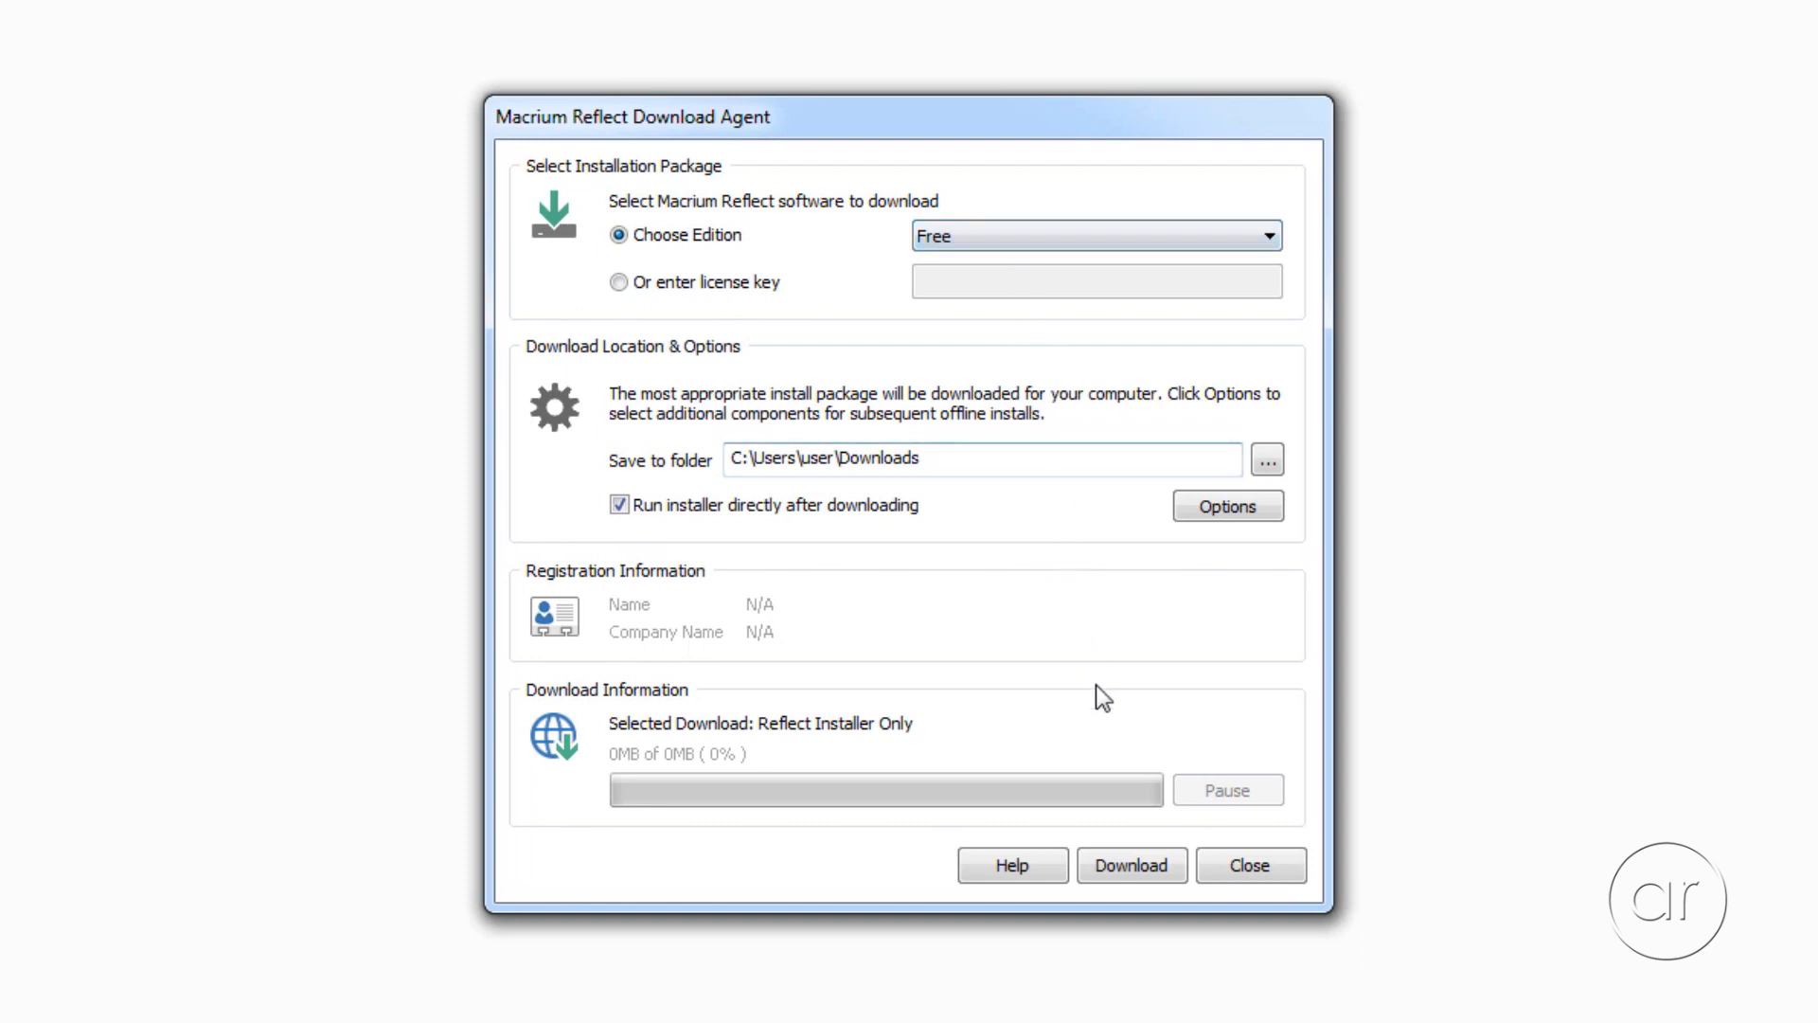
click(1129, 864)
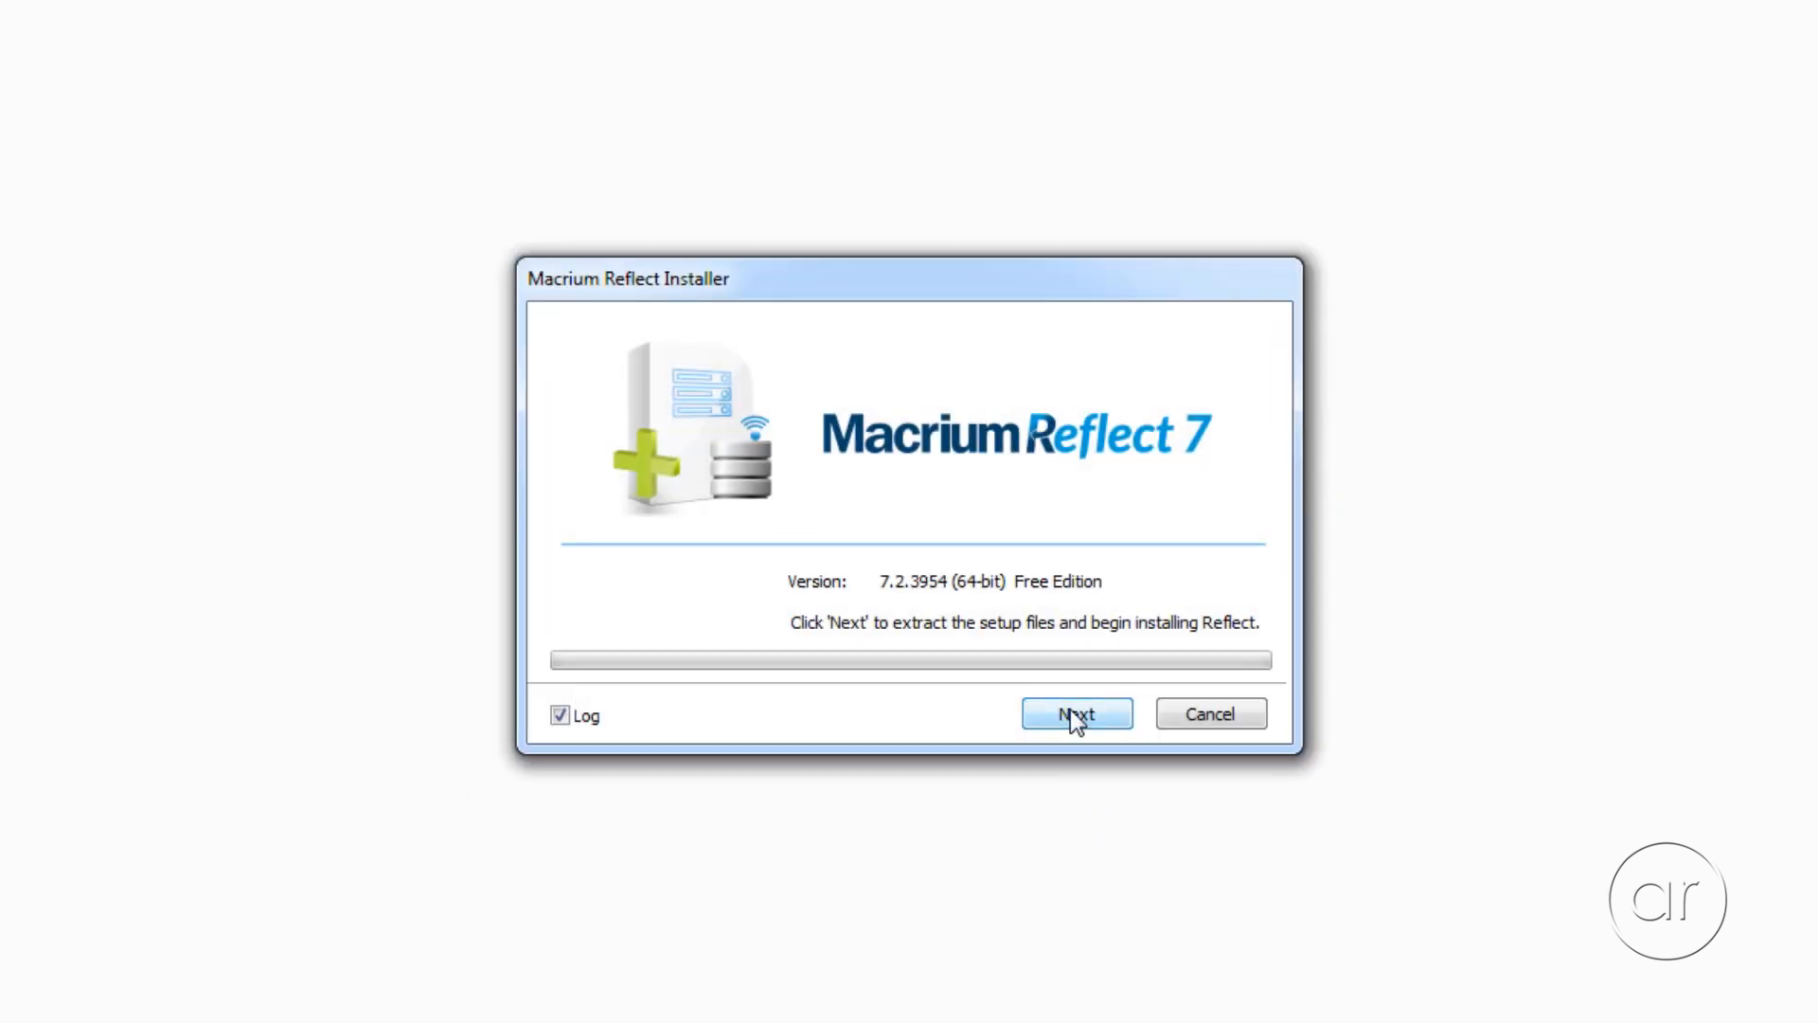
Step: Extract setup files and accept the Macrium Reflect license agreement
click(1075, 713)
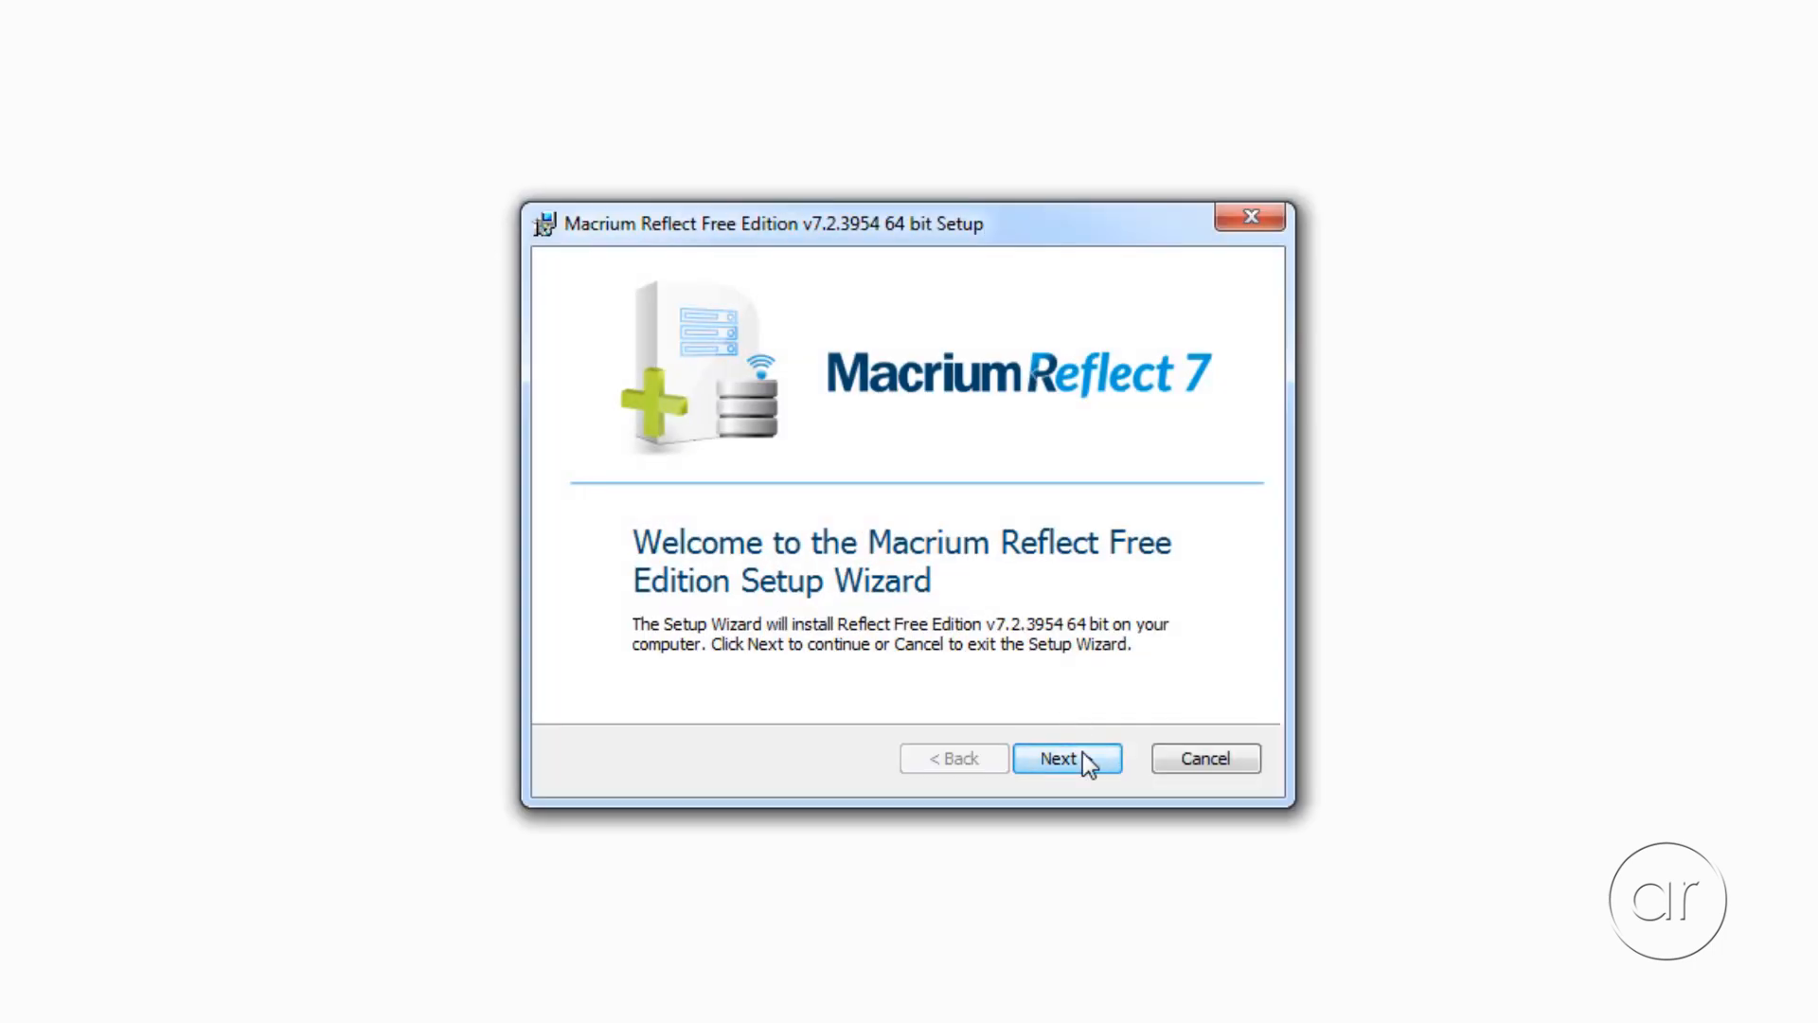
click(1057, 758)
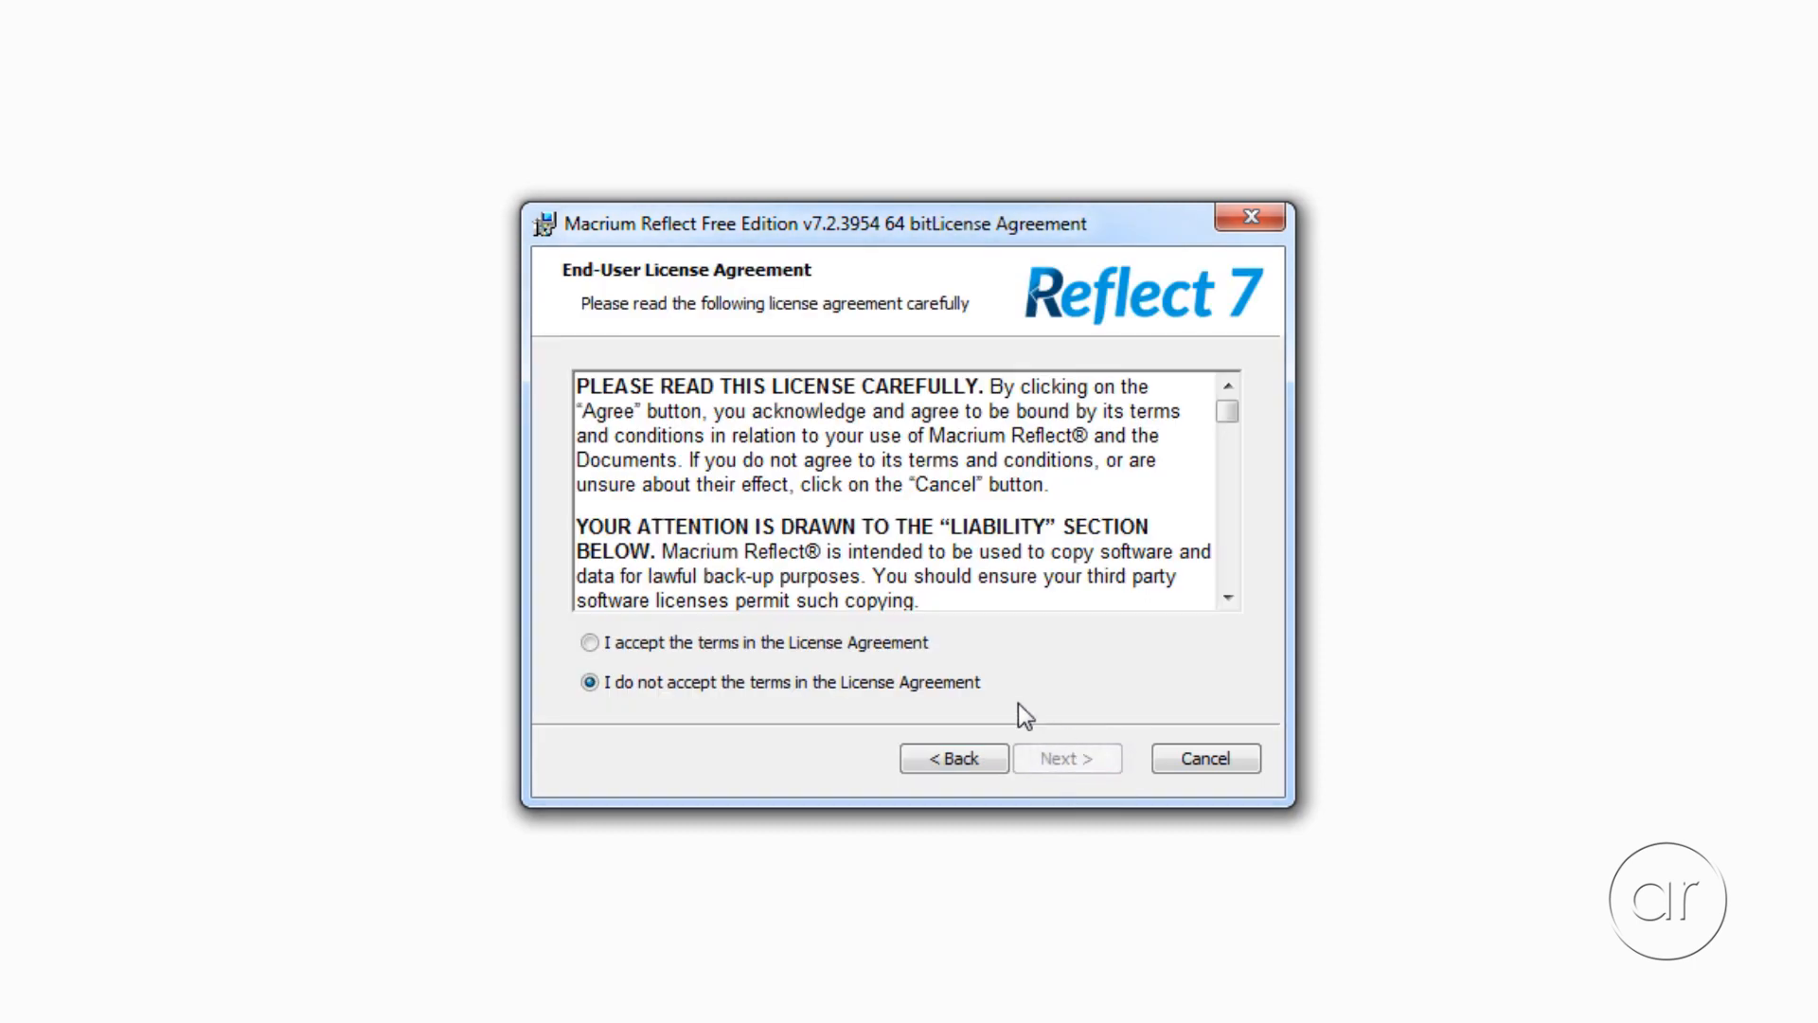
click(589, 642)
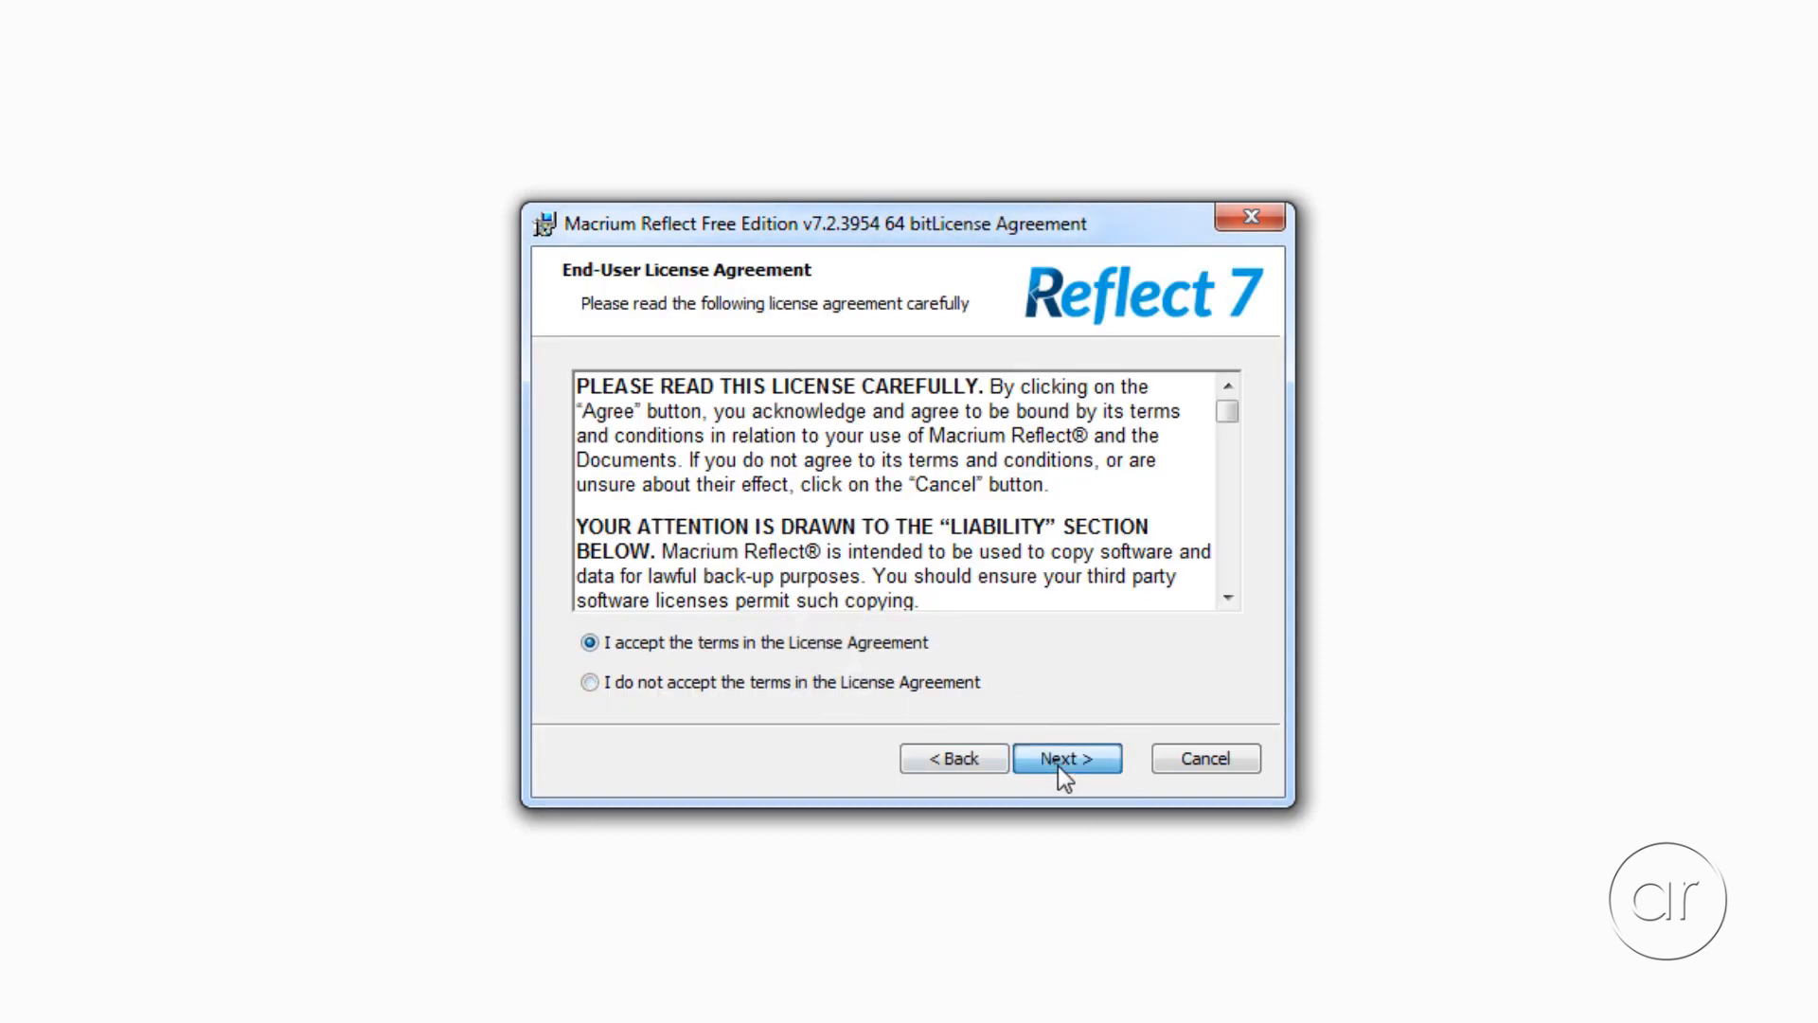
click(1064, 758)
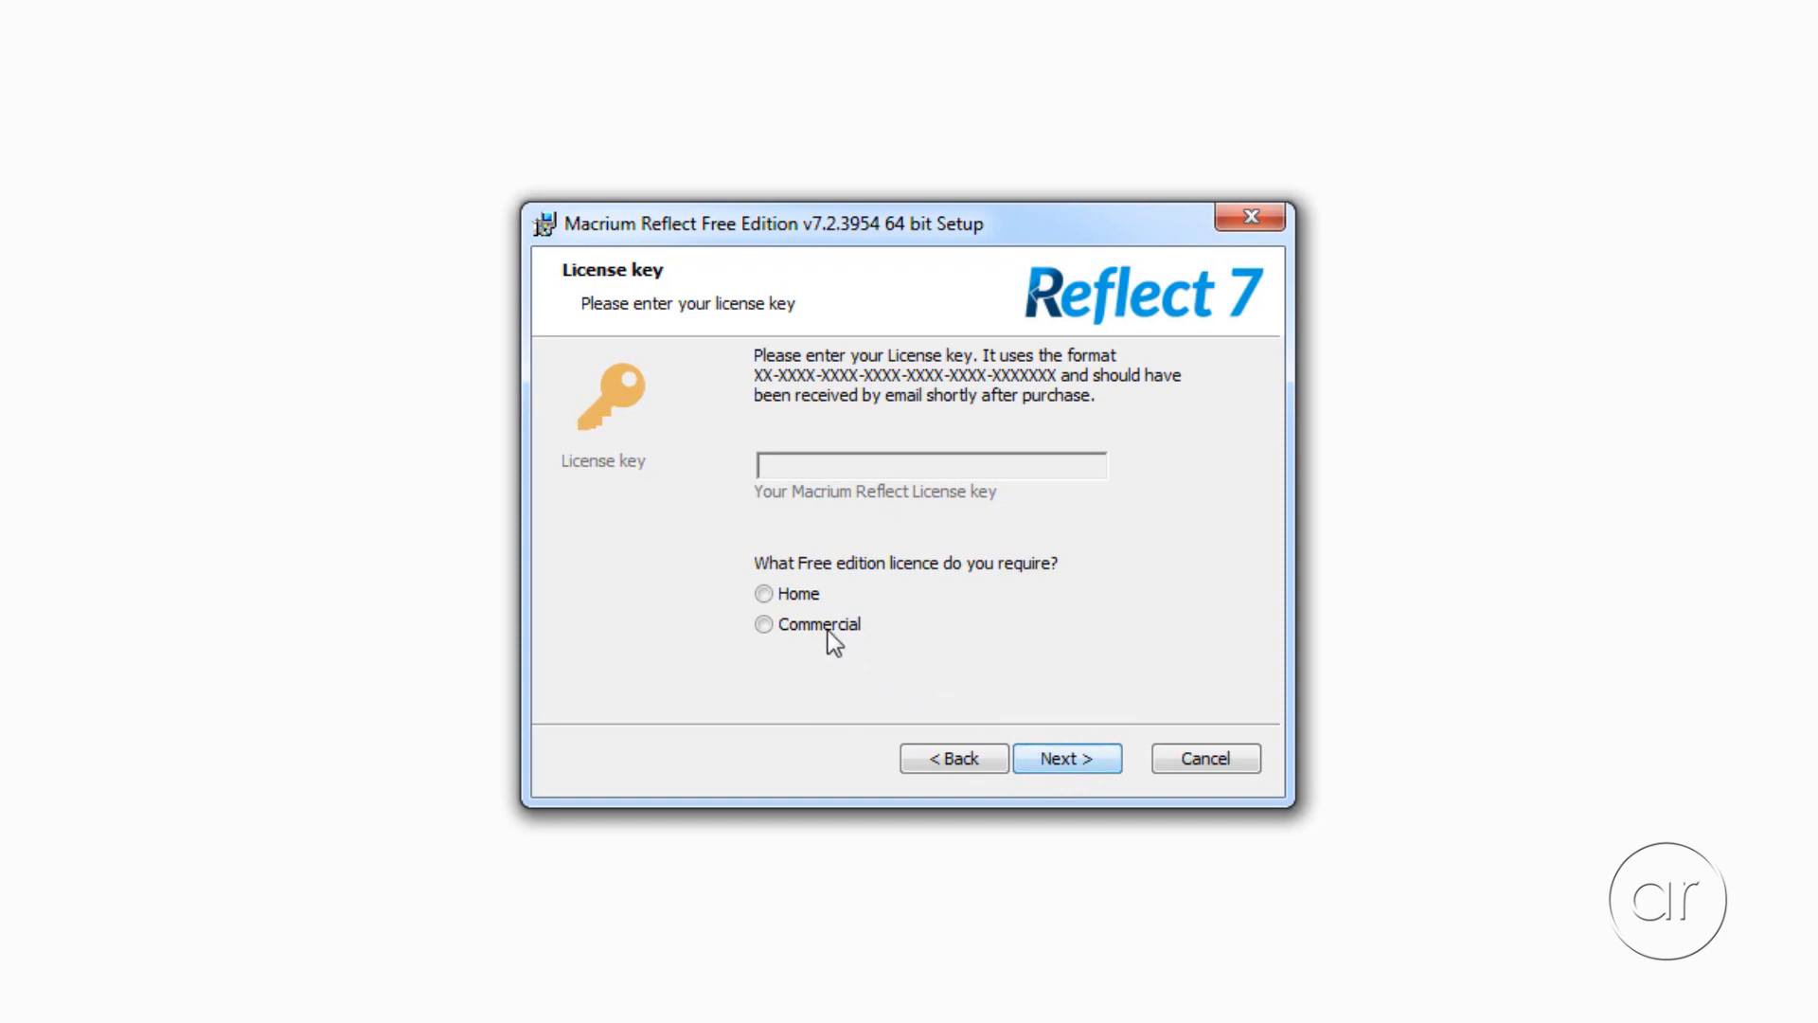
click(1065, 757)
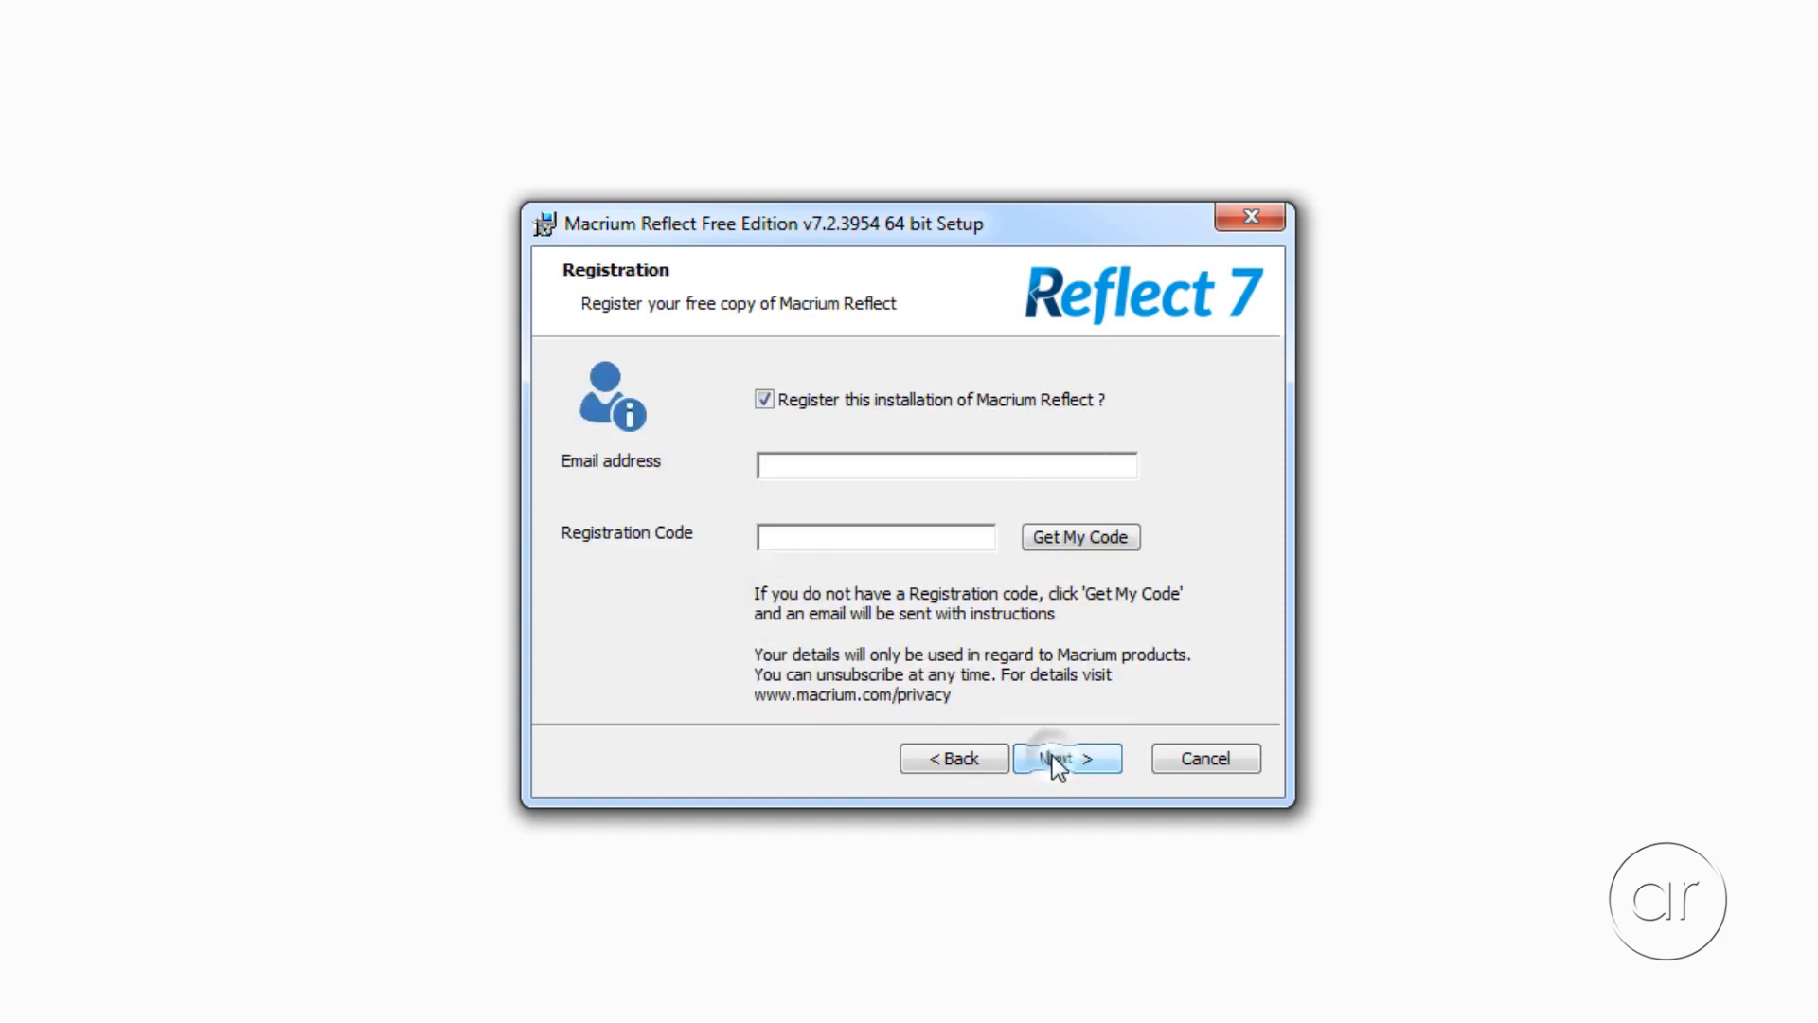
mouse_move(925, 560)
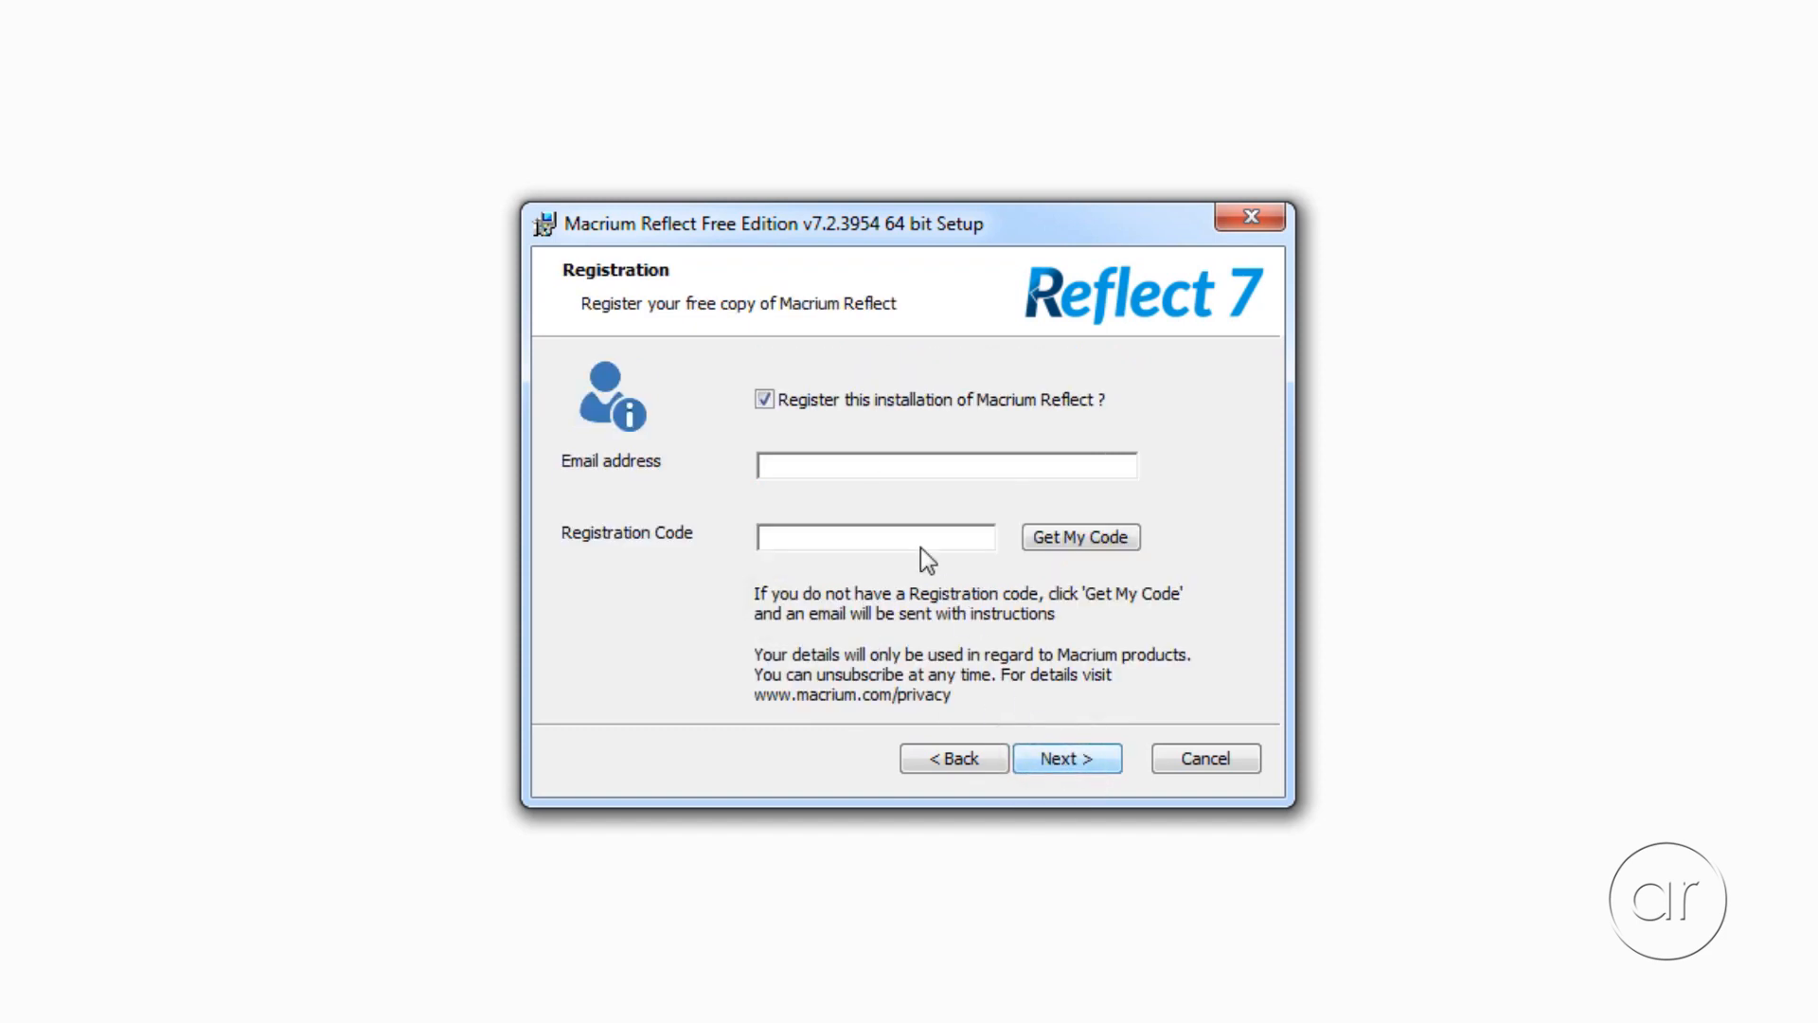
Step: Skip registration, keep default install options, install, and launch Macrium Reflect
click(763, 399)
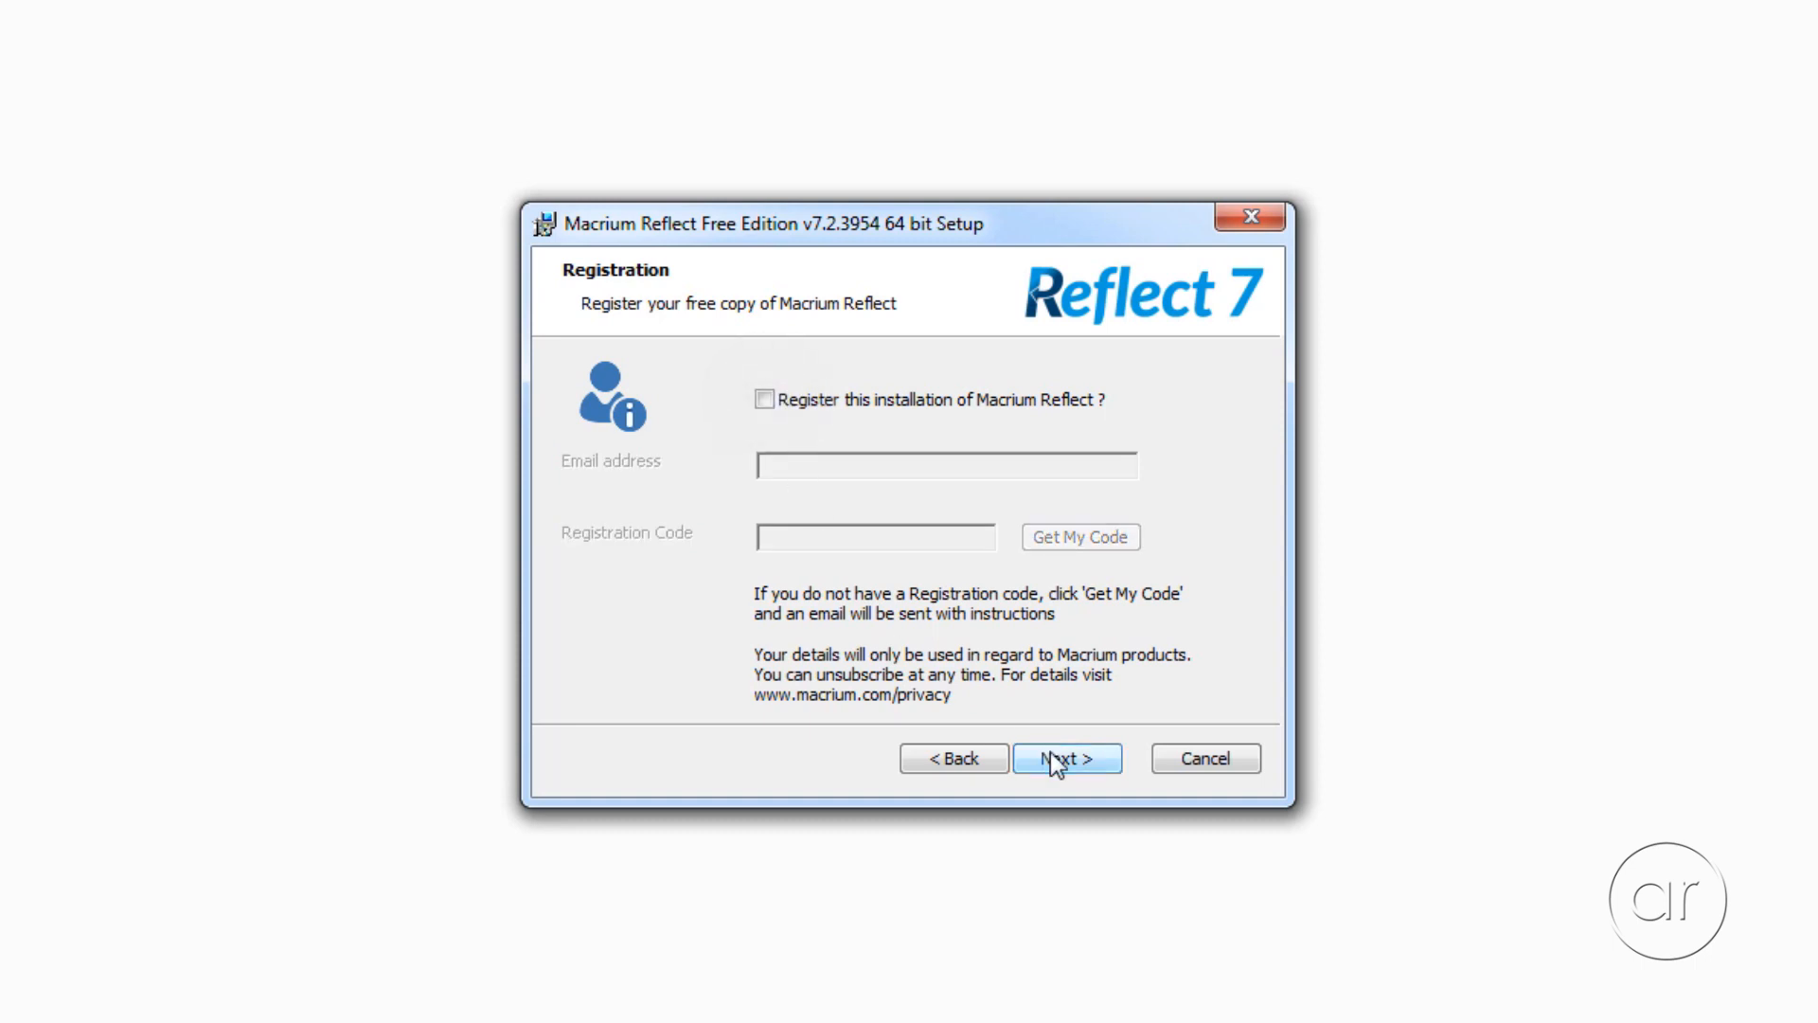
click(1064, 758)
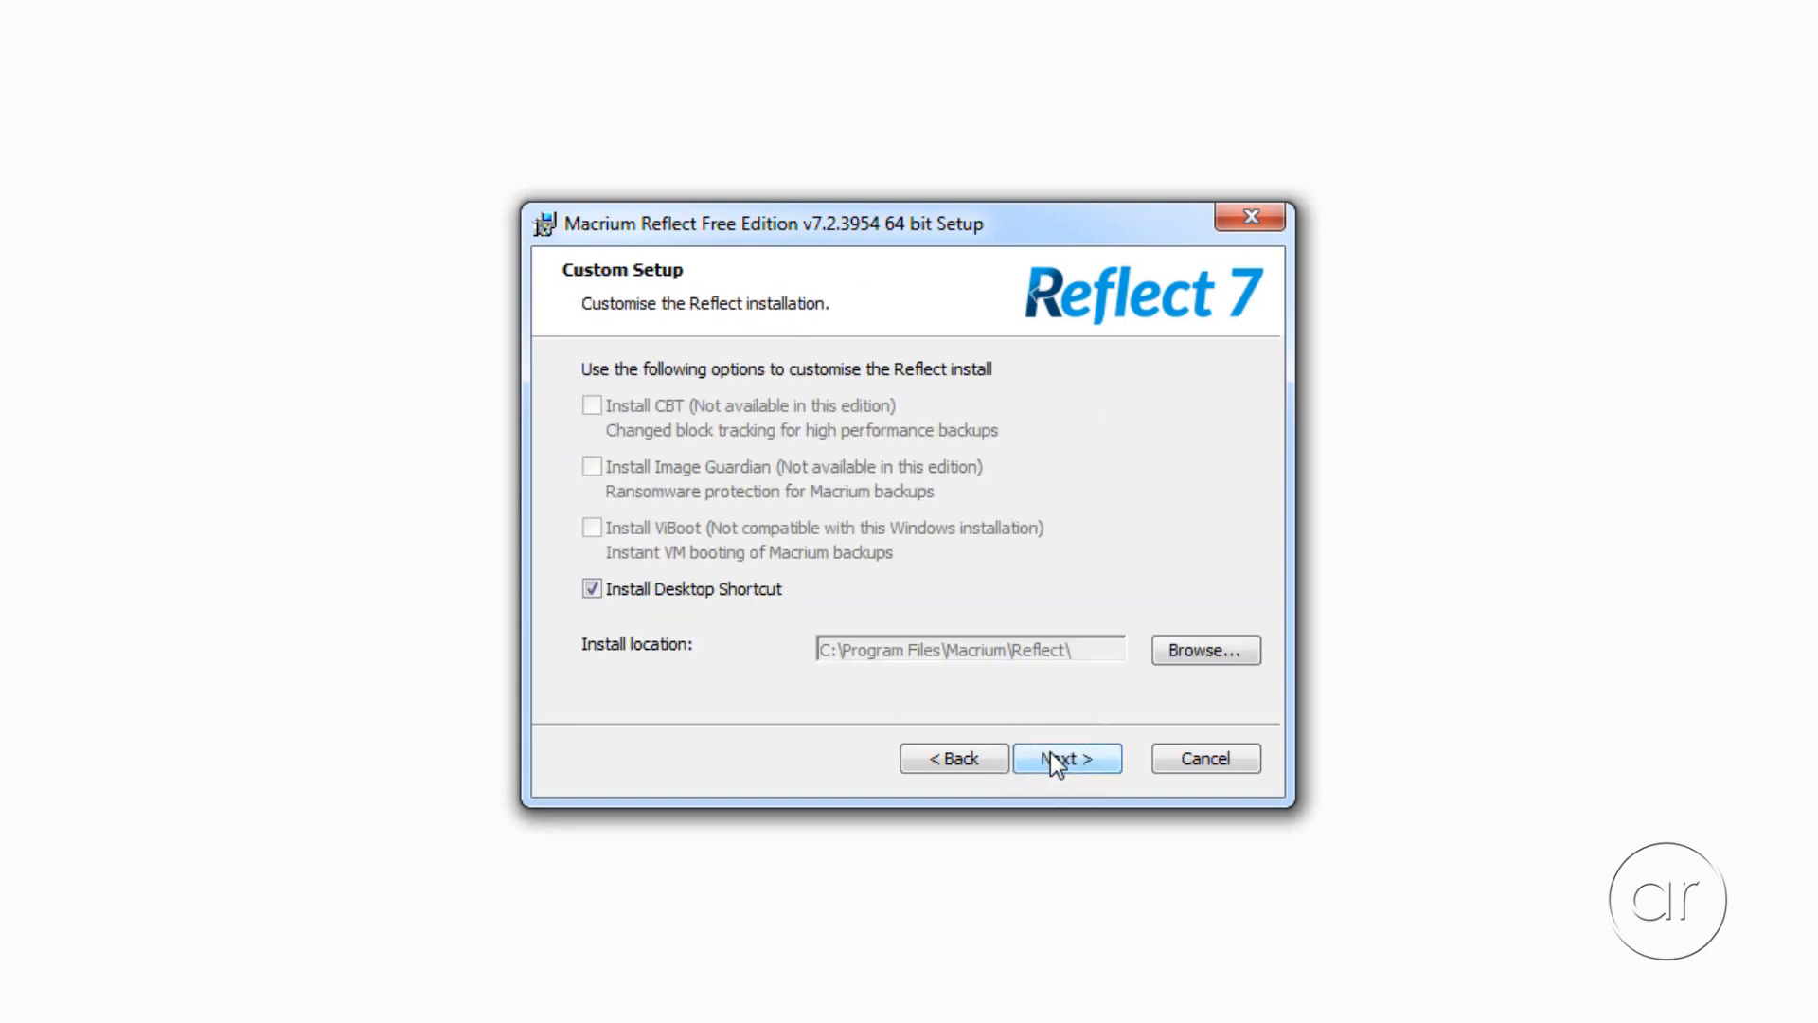
click(1065, 758)
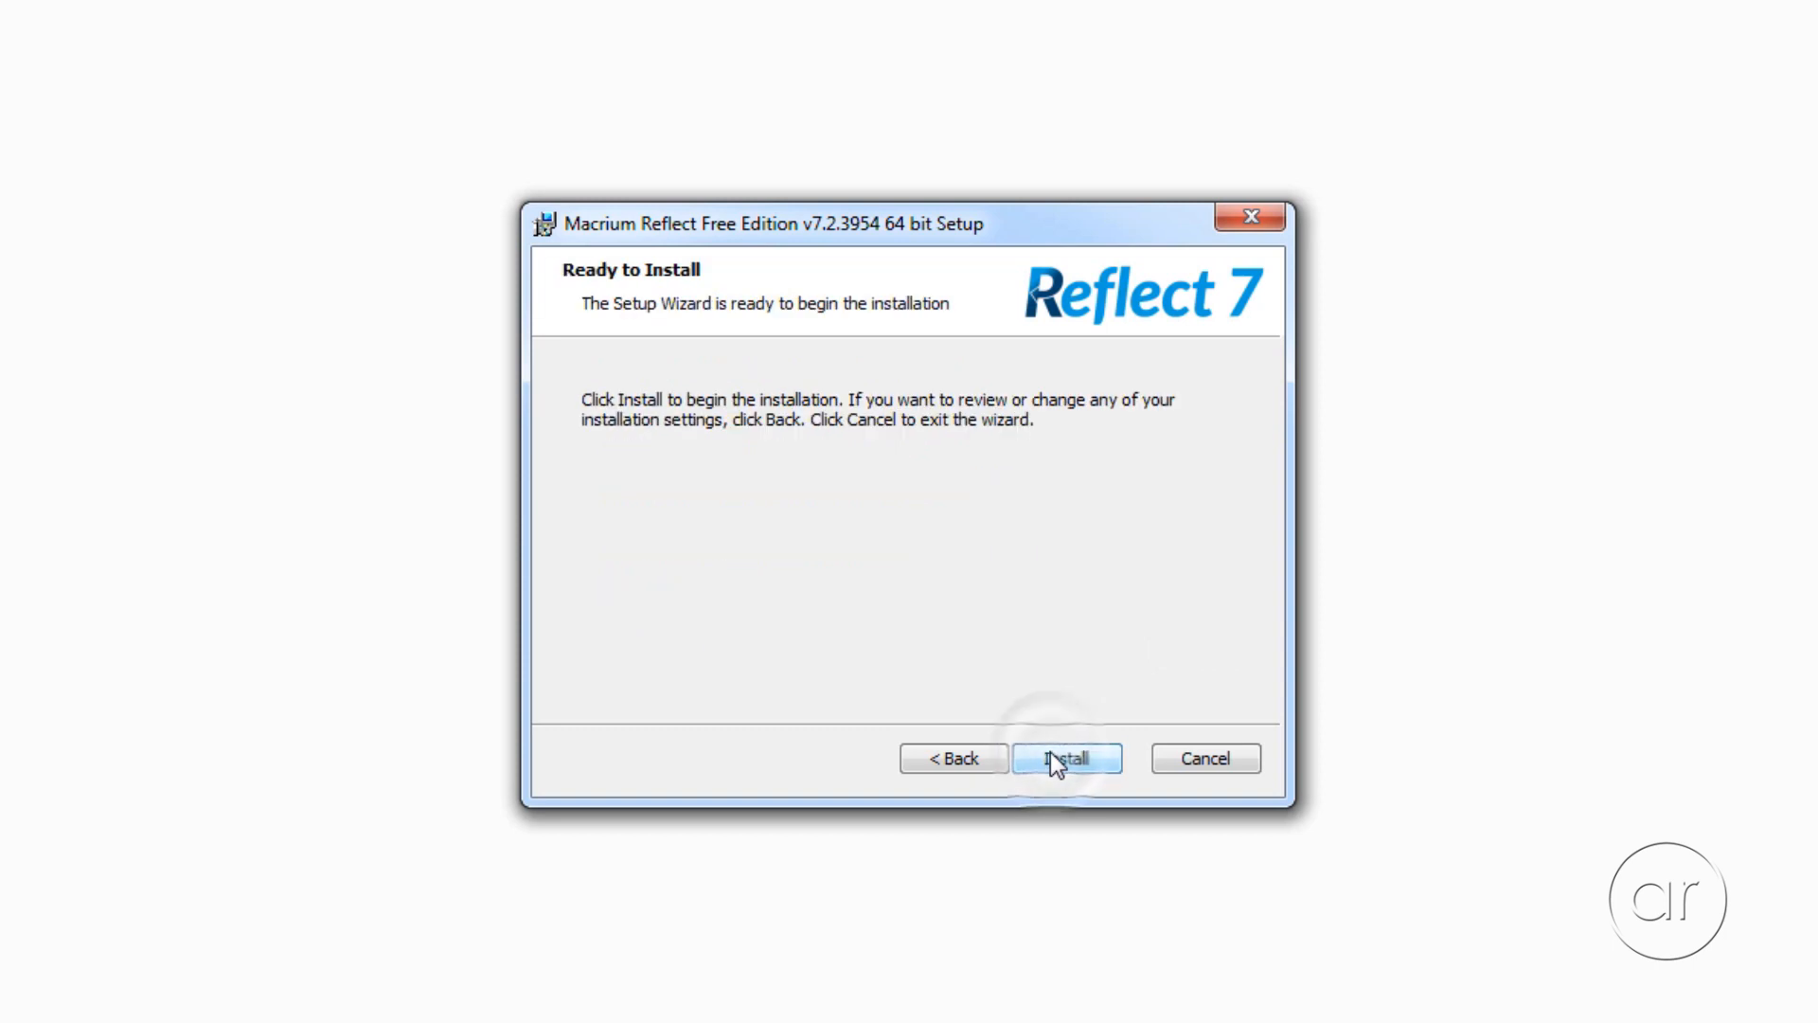
click(1066, 758)
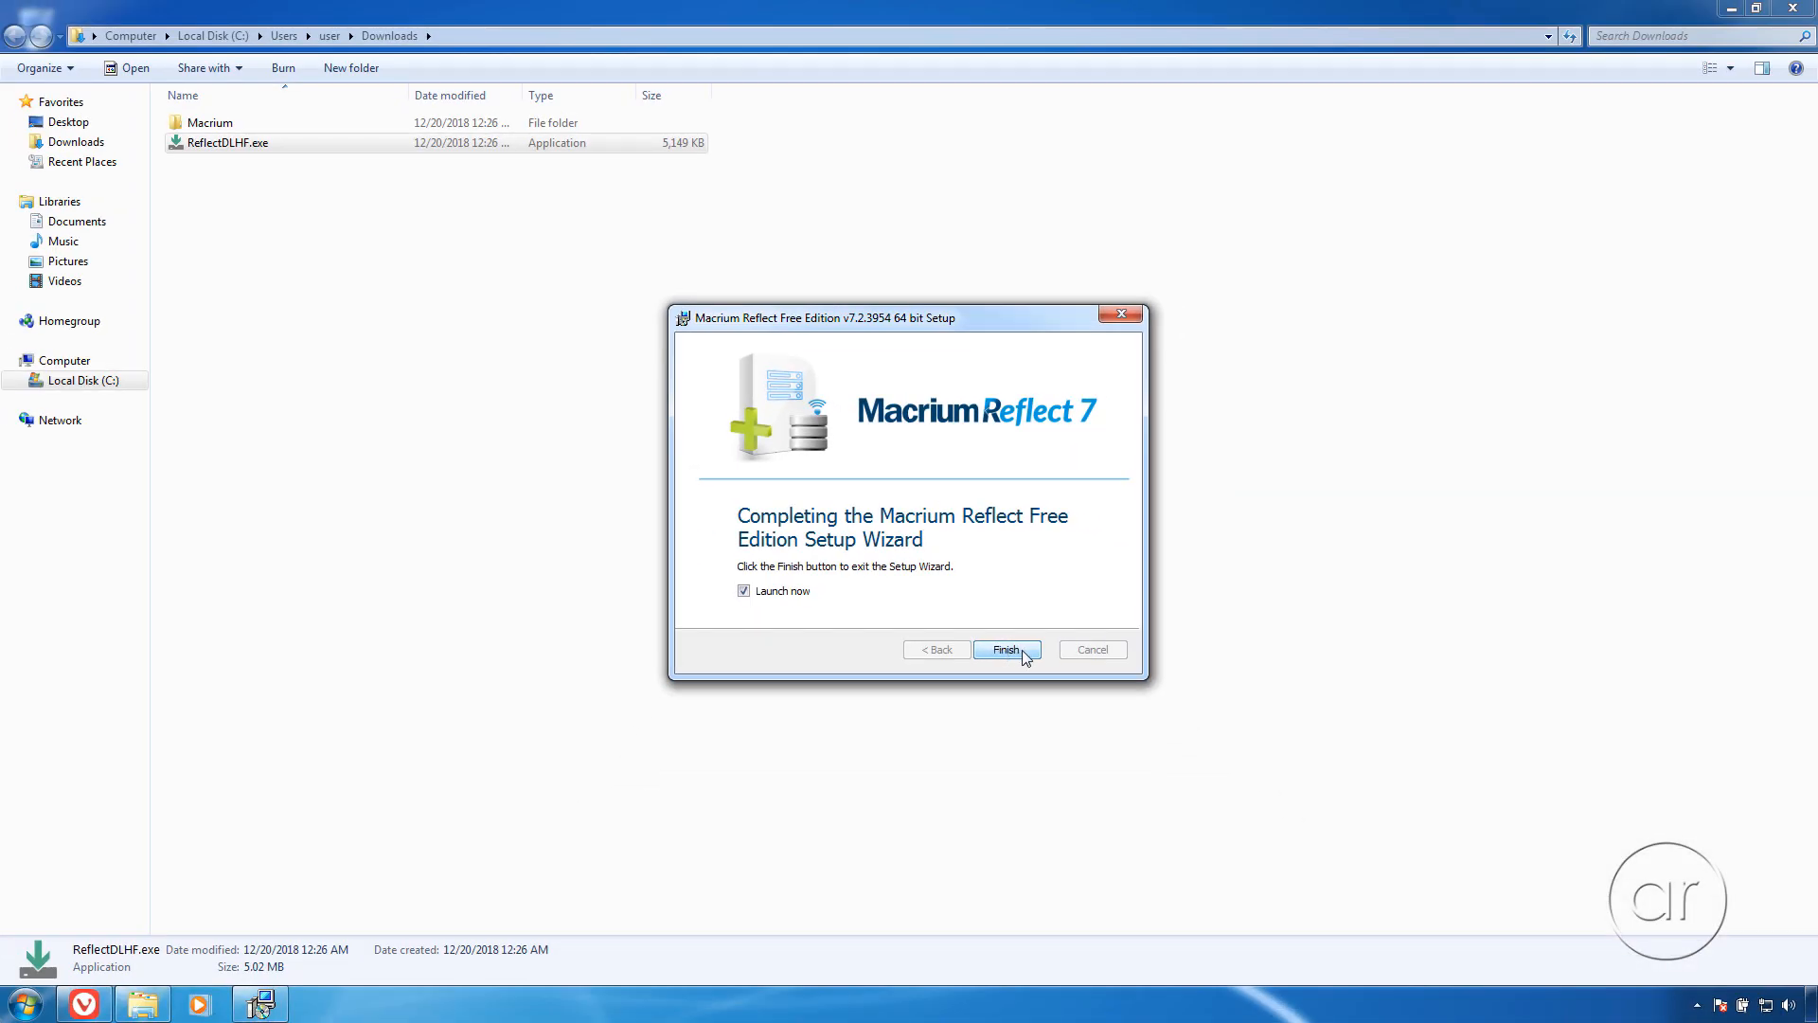
click(1004, 650)
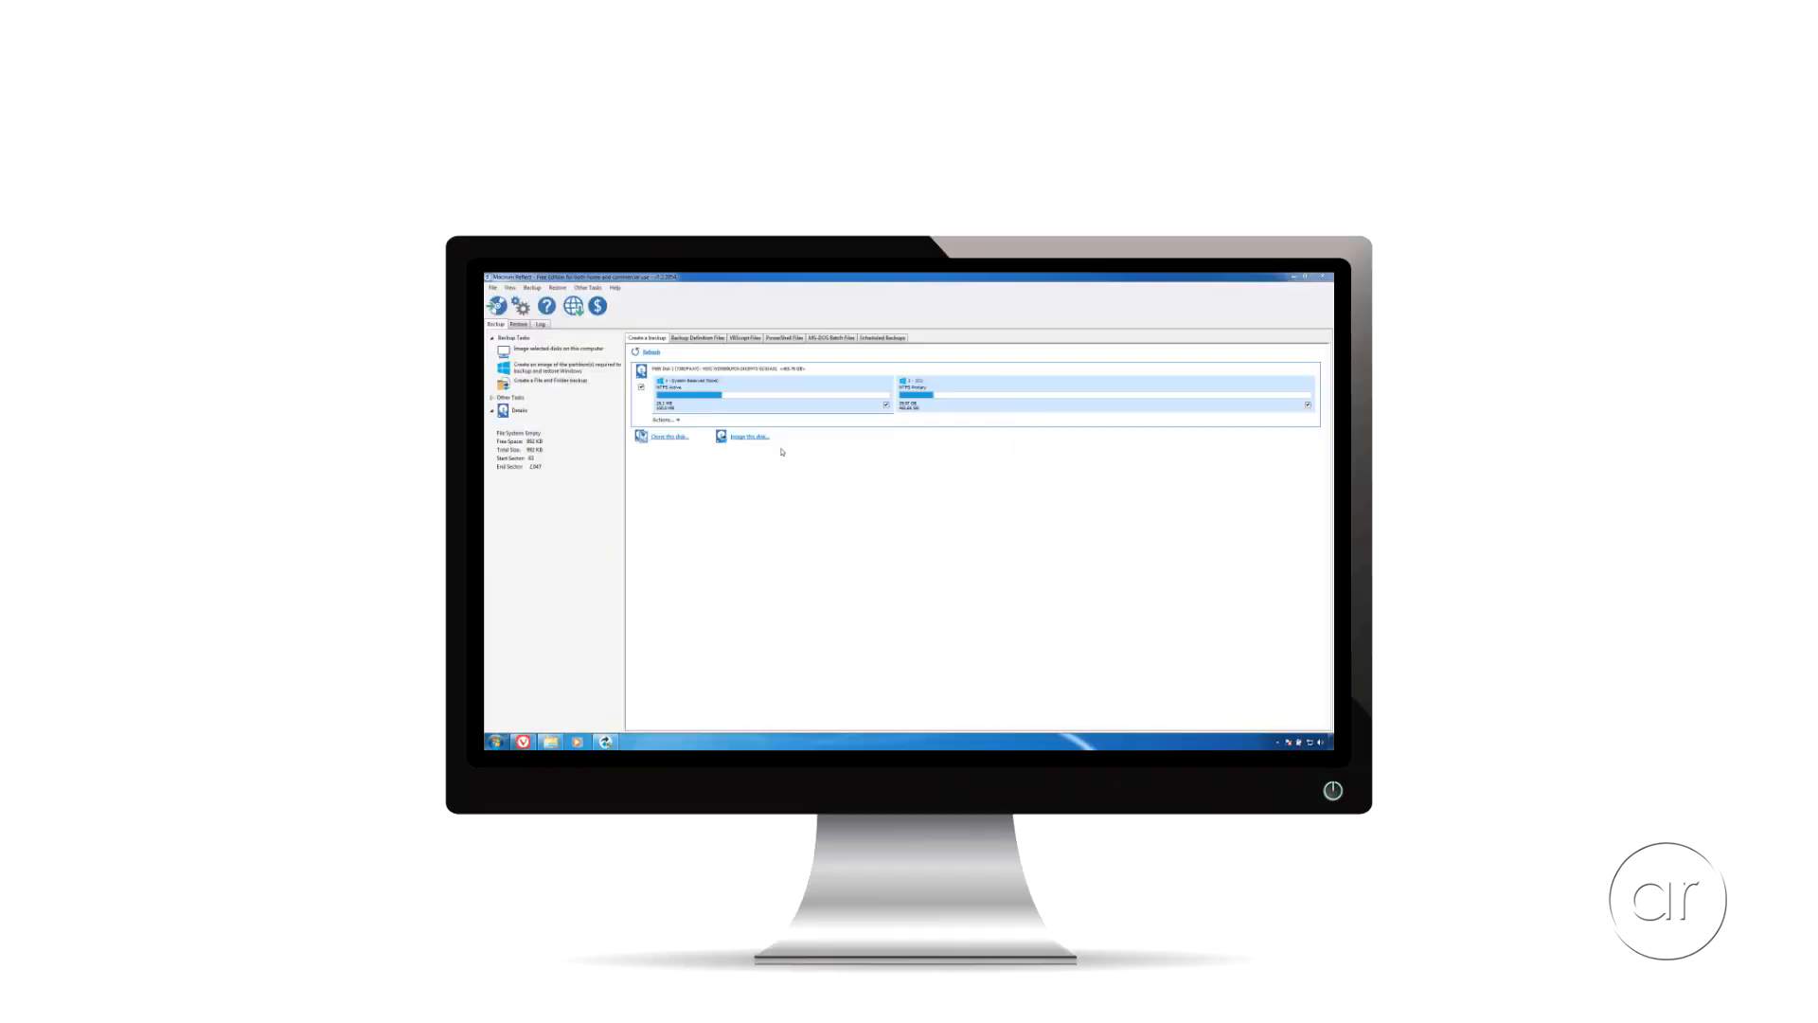
Step: Review the 465.76 GB MBR Disk 1 and its two partitions, then open the Start menu
click(1318, 278)
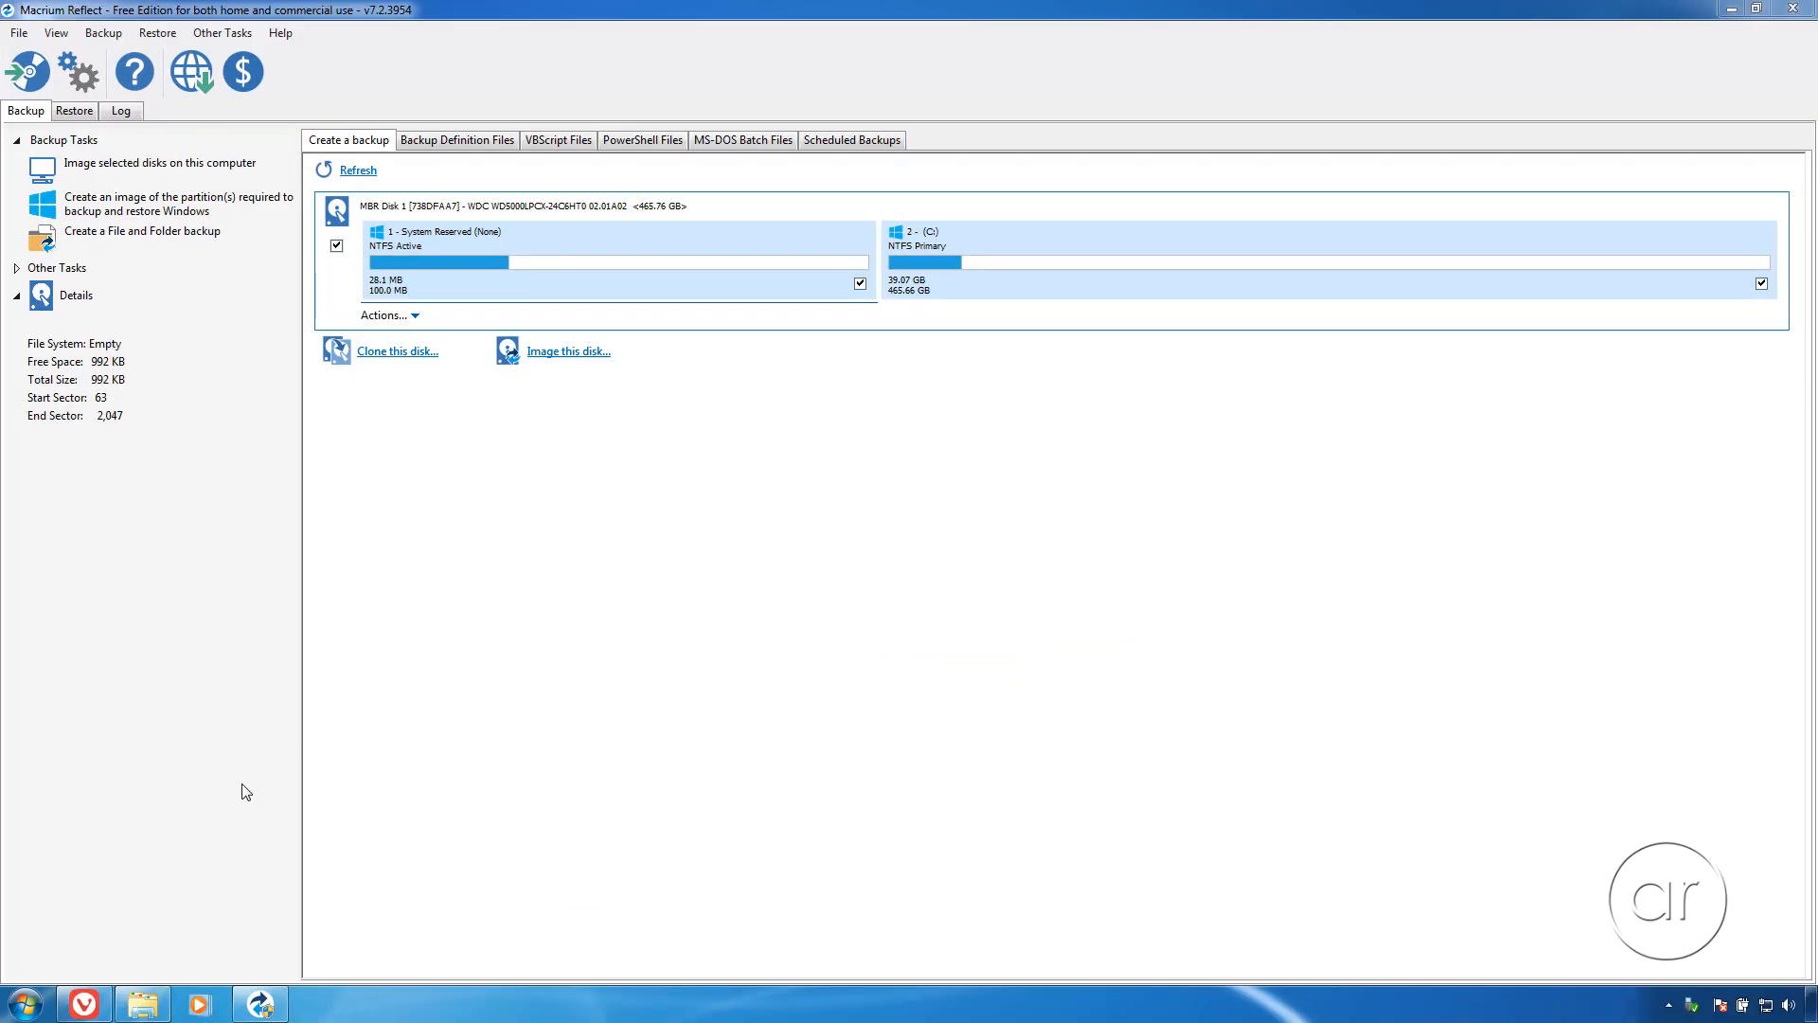
click(23, 1000)
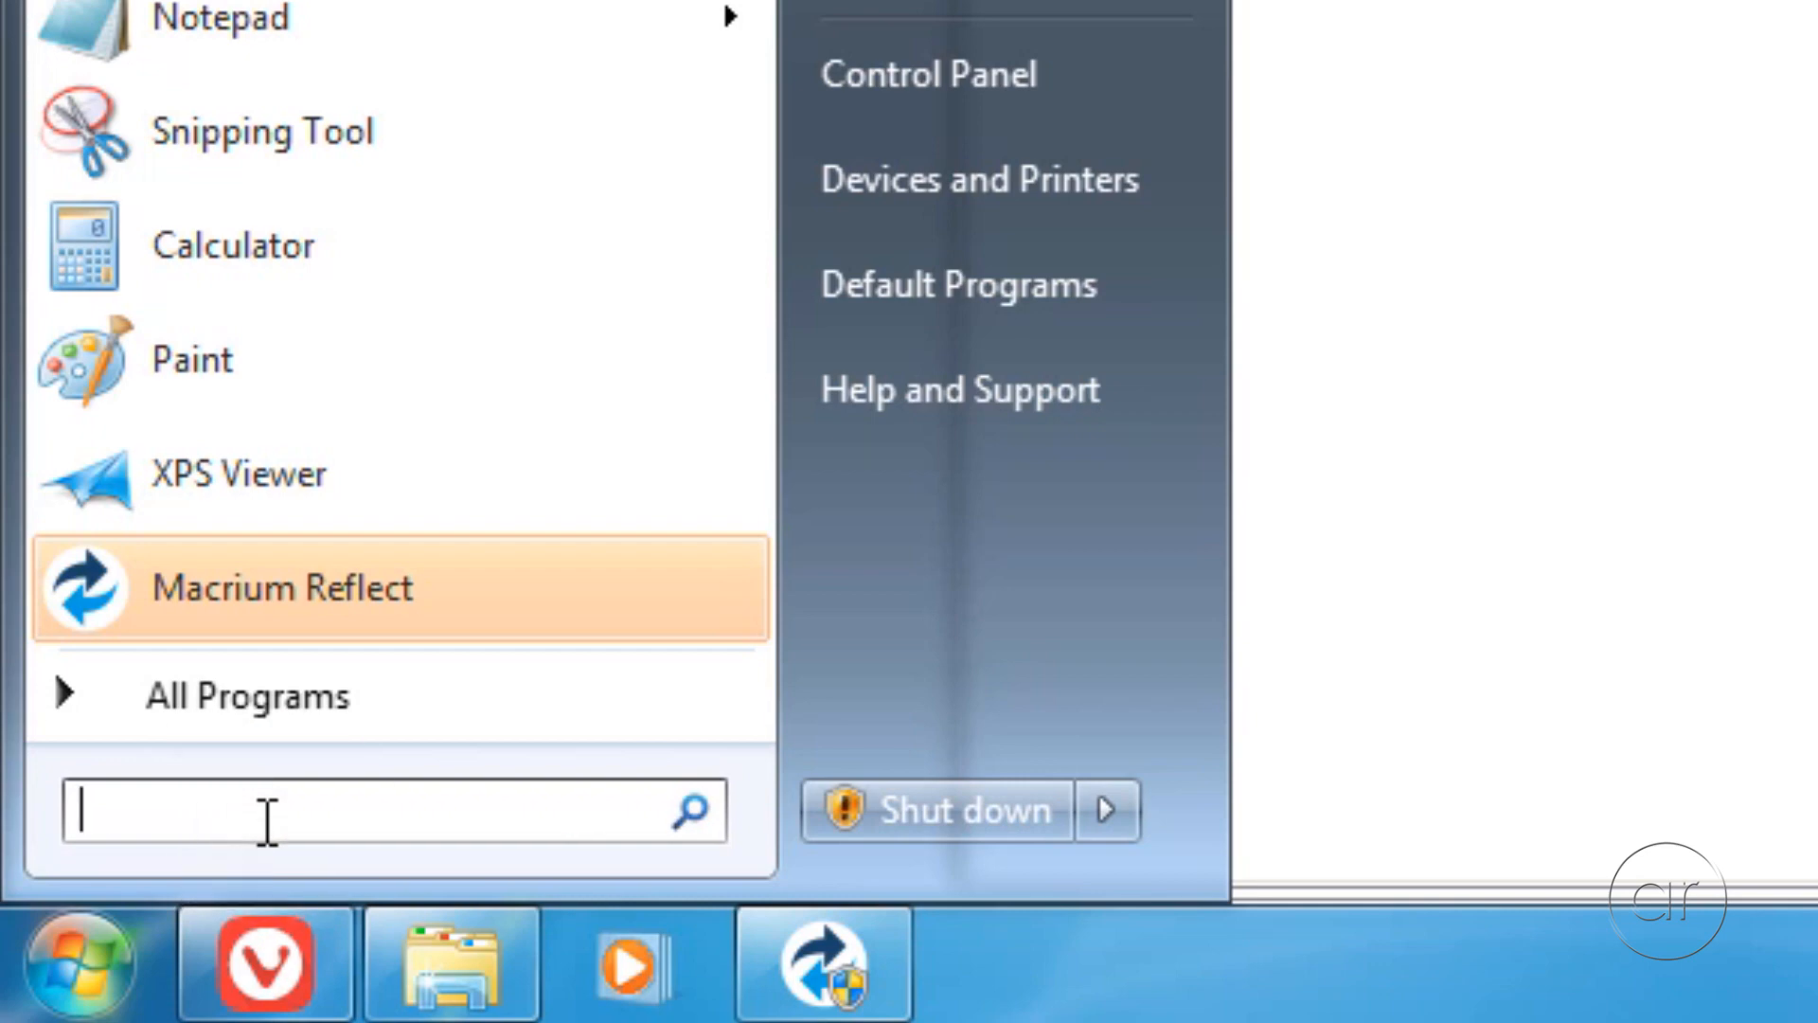
Step: Open diskmgmt.msc and cancel initializing the 223.57 GB Disk 1
text(diskmgmt.msc)
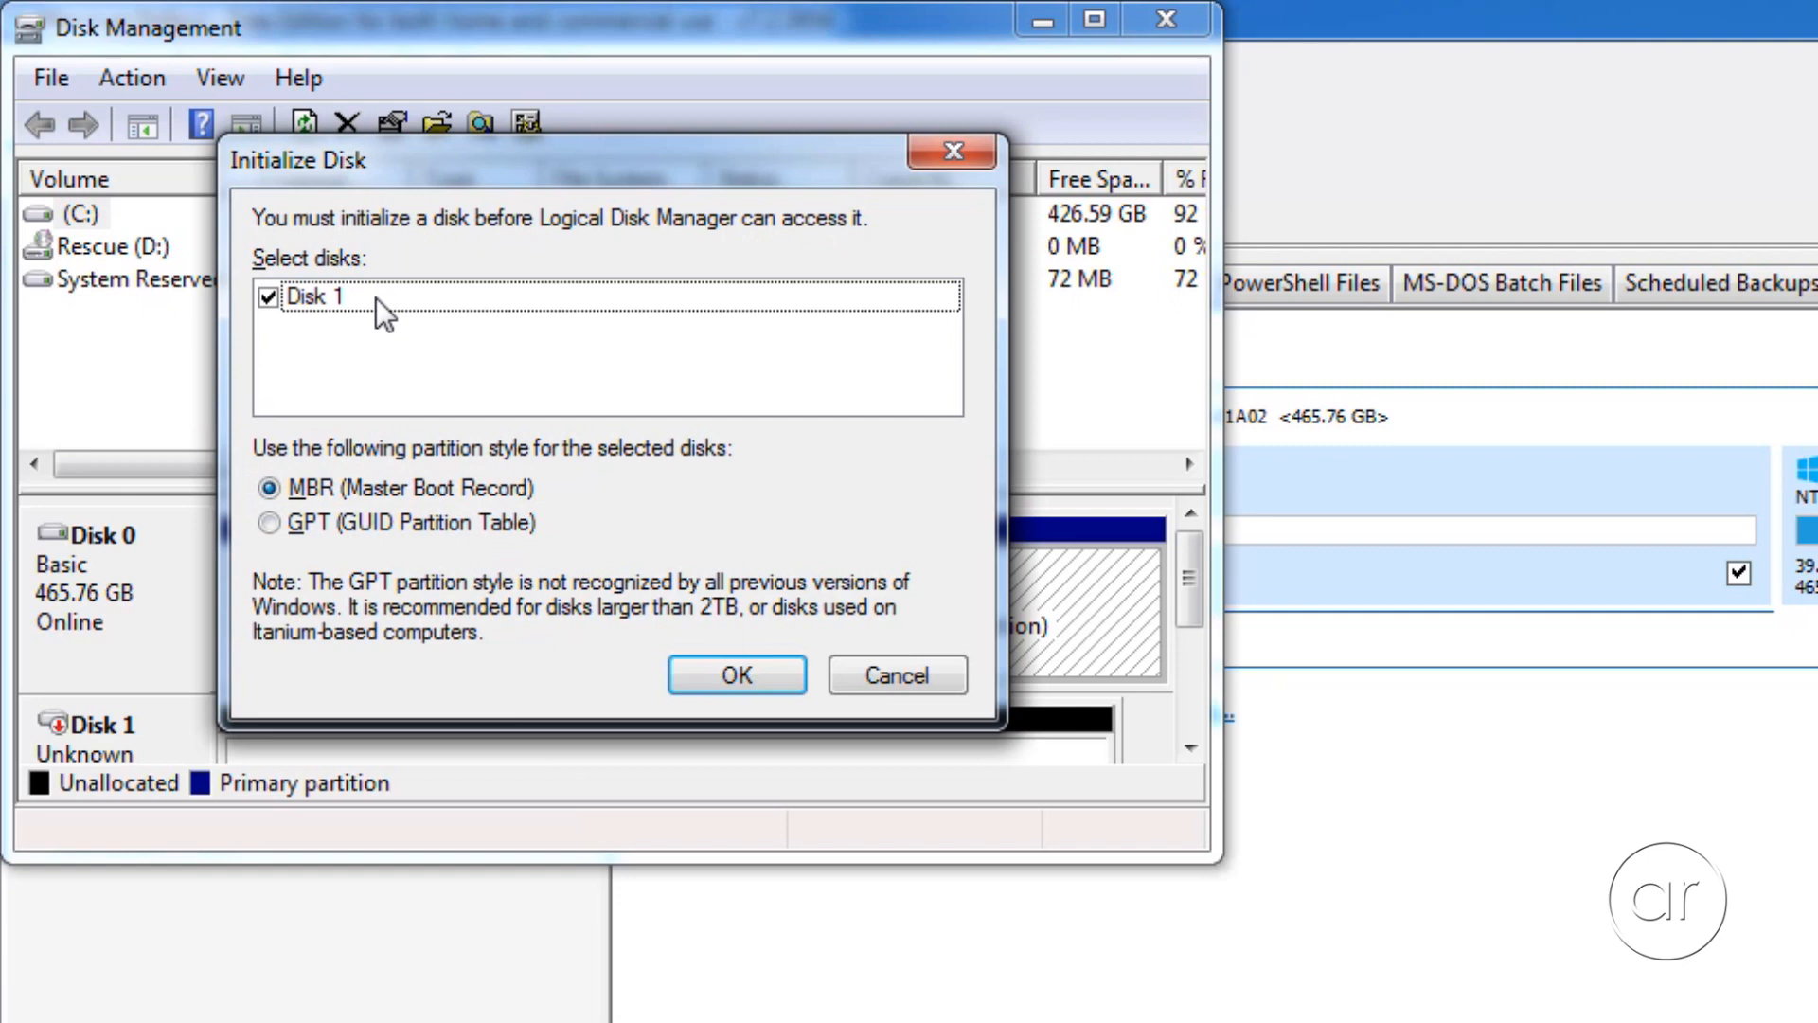
mouse_move(433, 337)
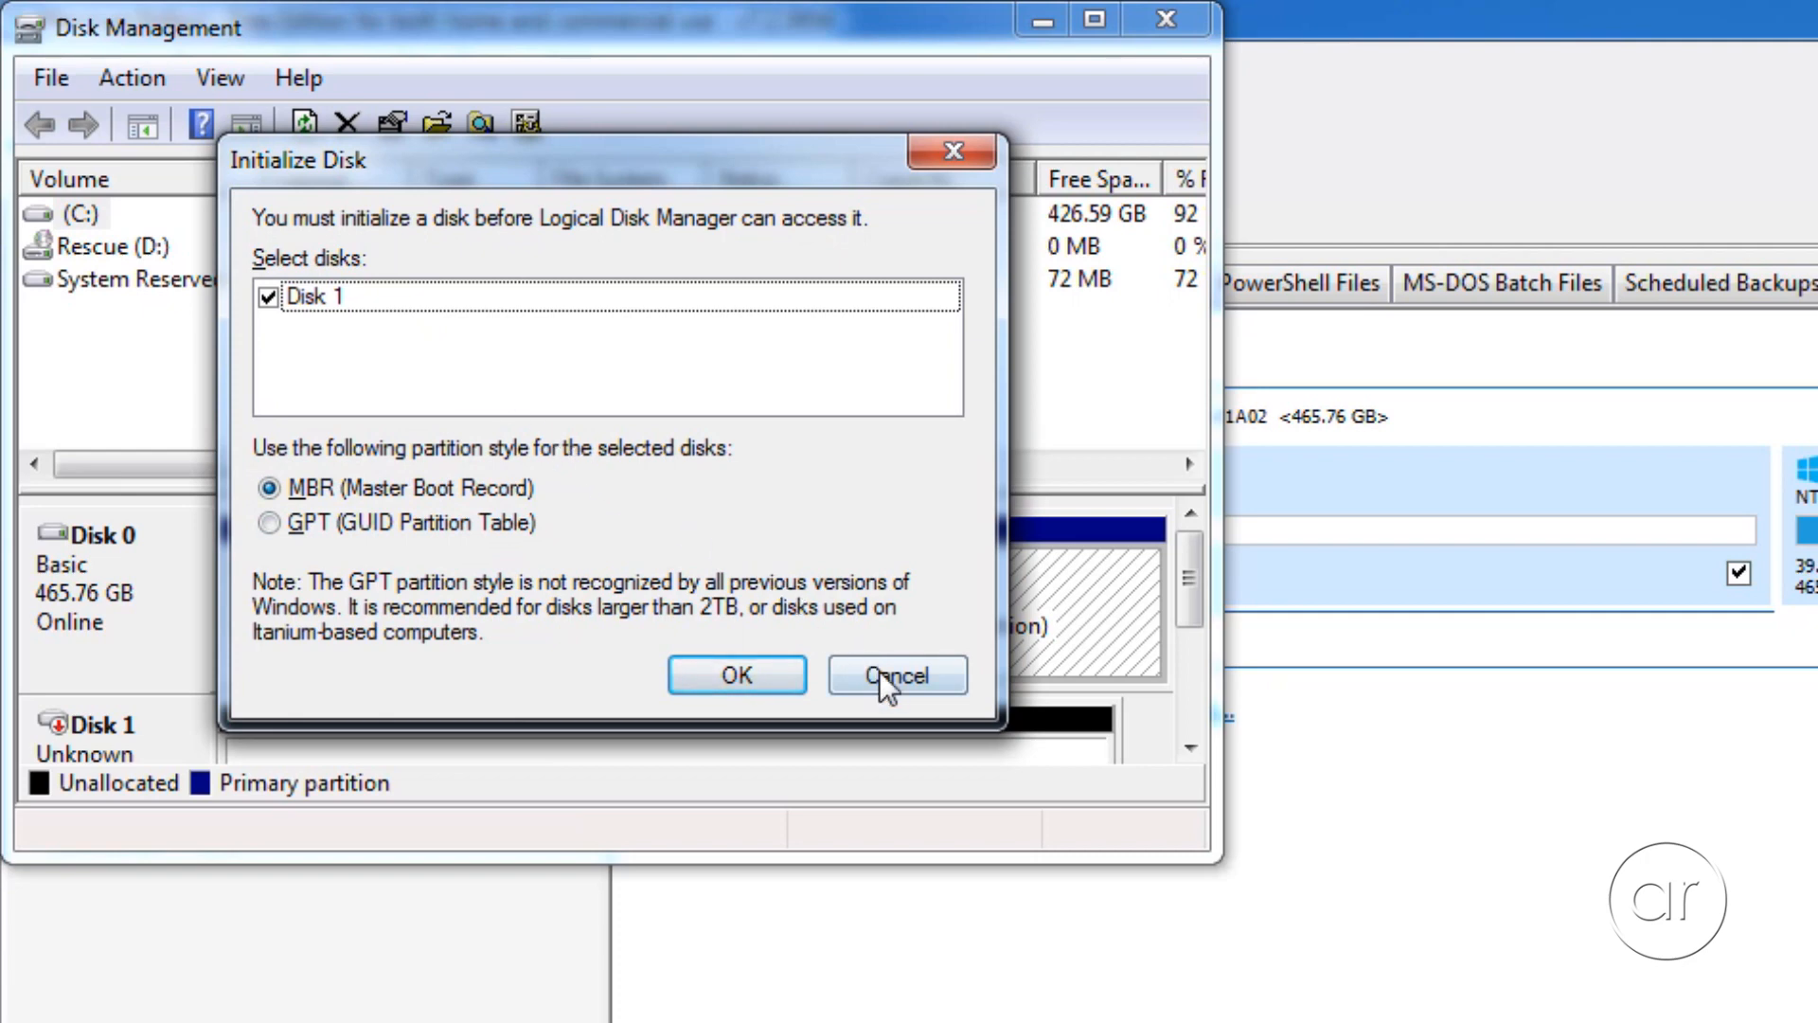
click(897, 675)
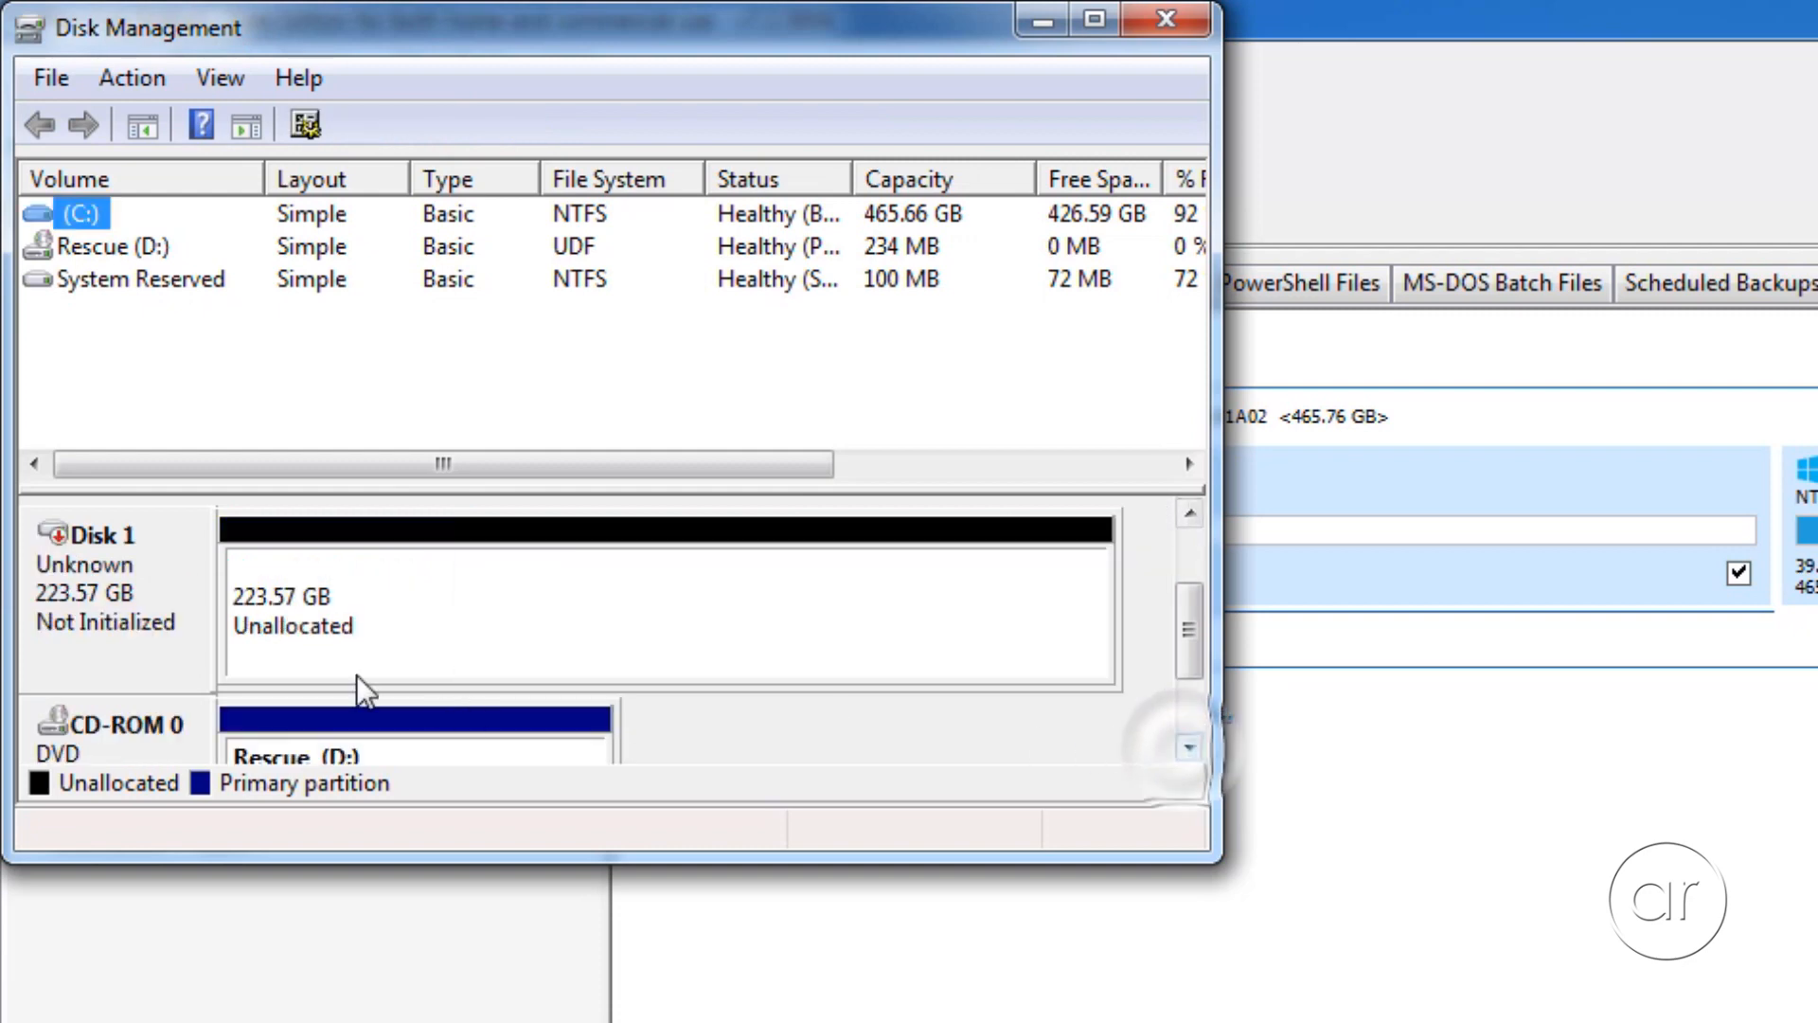
mouse_move(288, 606)
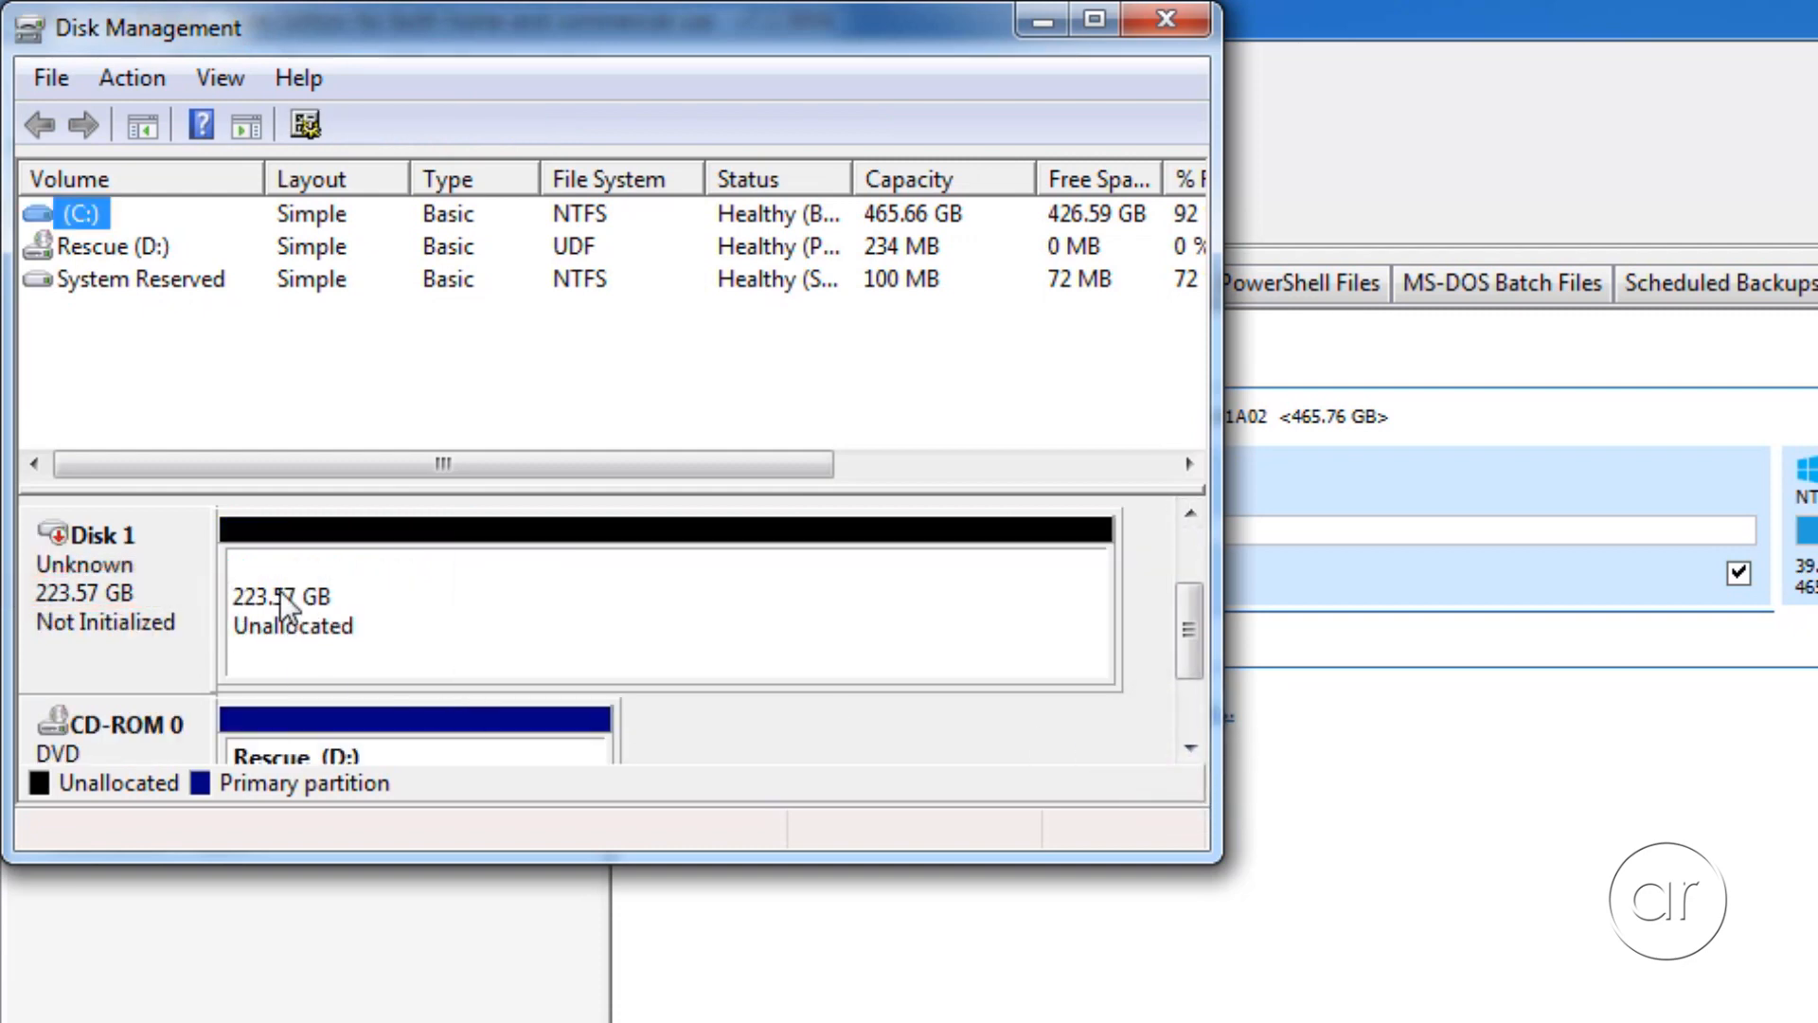
mouse_move(809, 418)
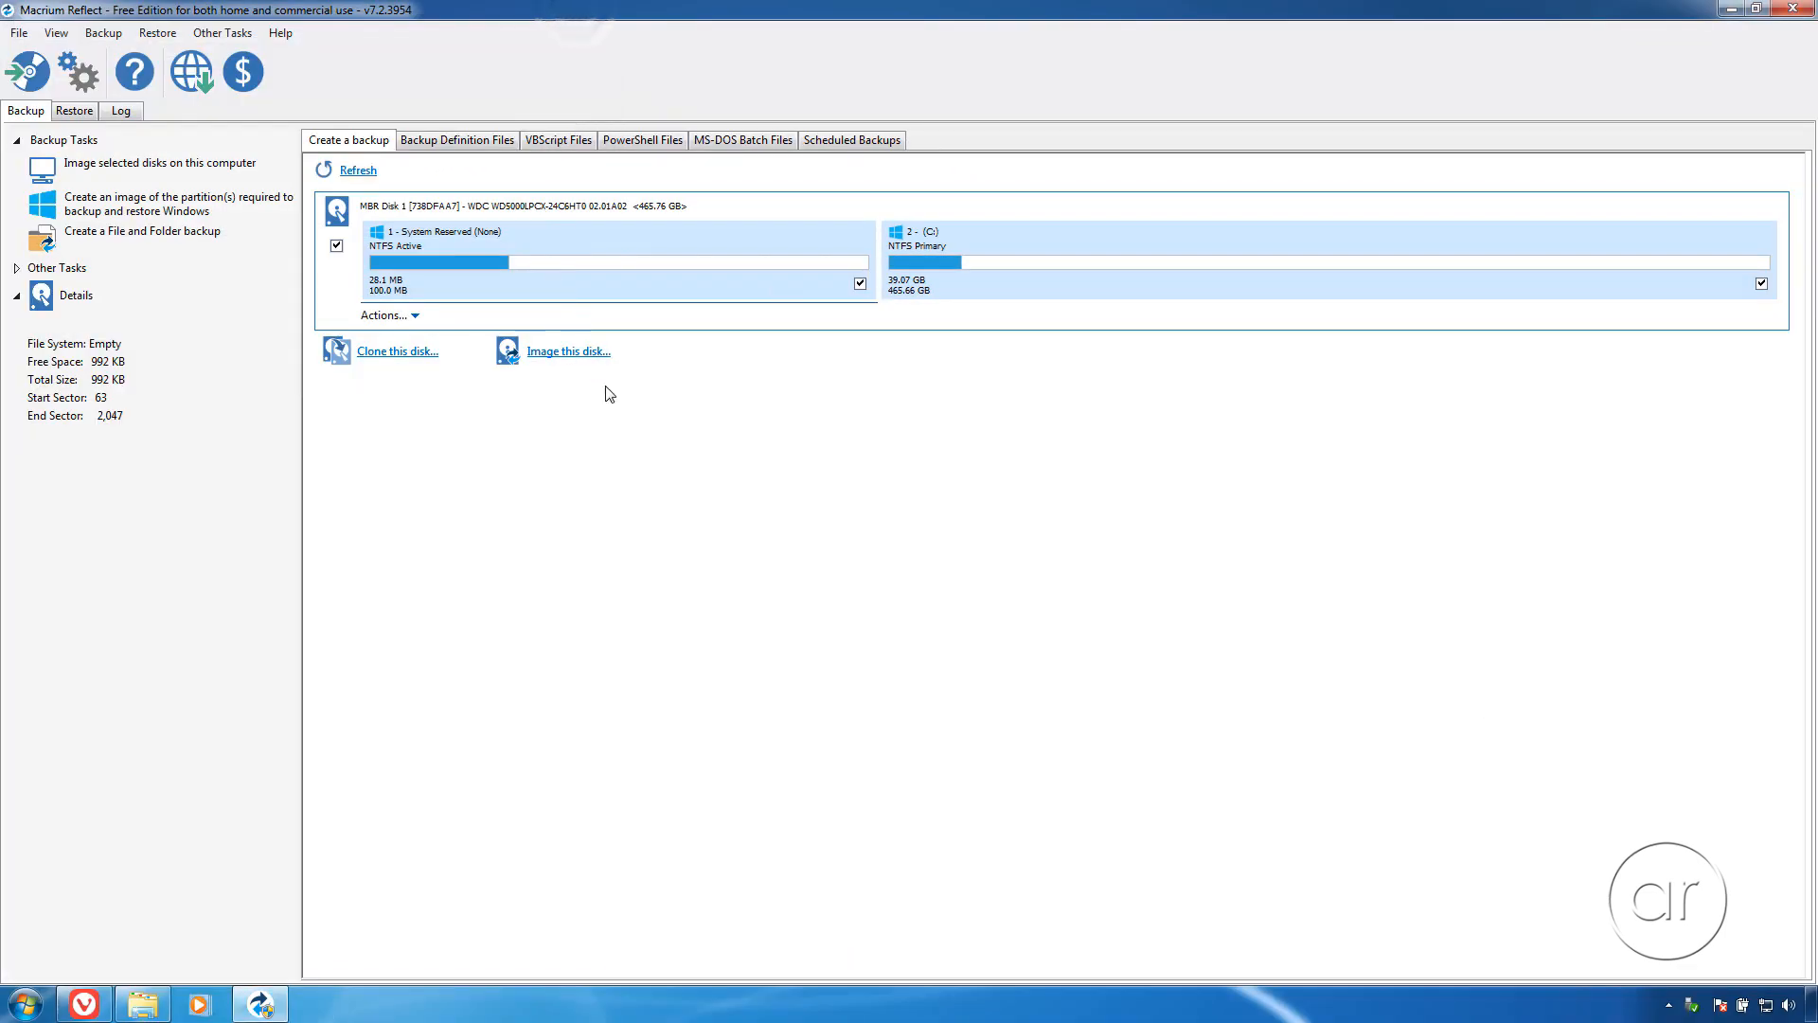
mouse_move(625, 418)
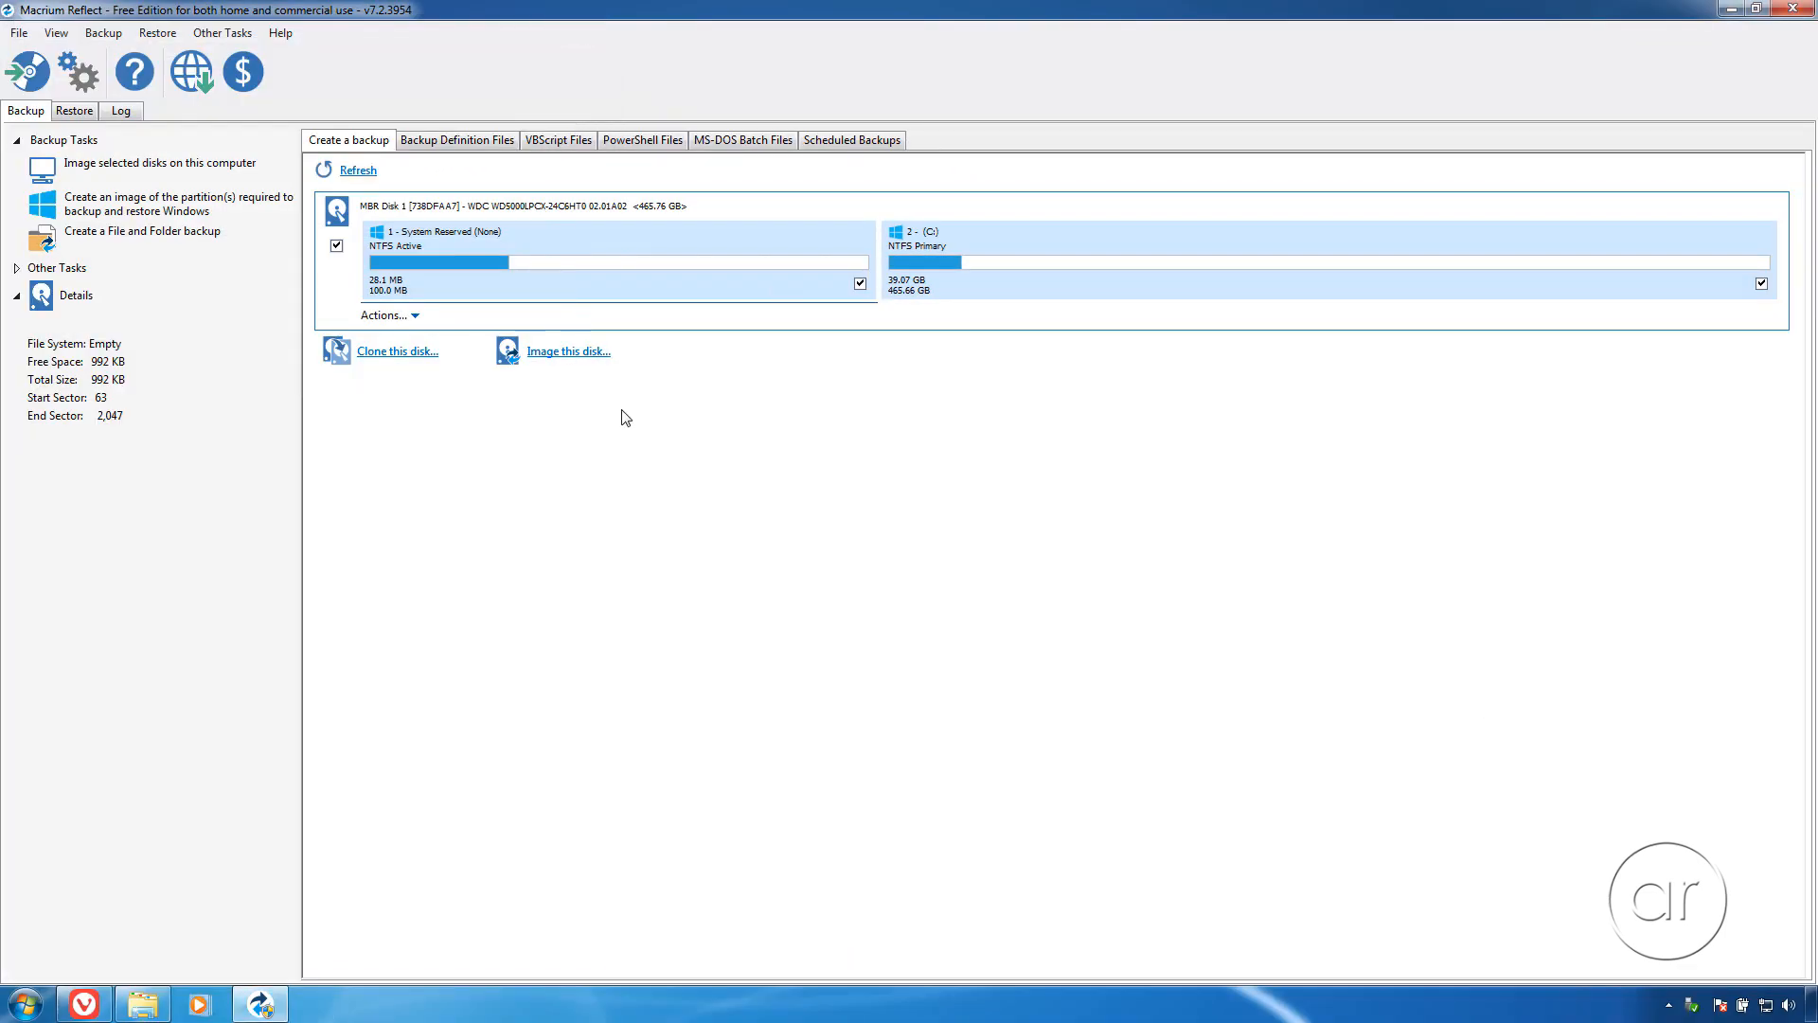
mouse_move(520, 421)
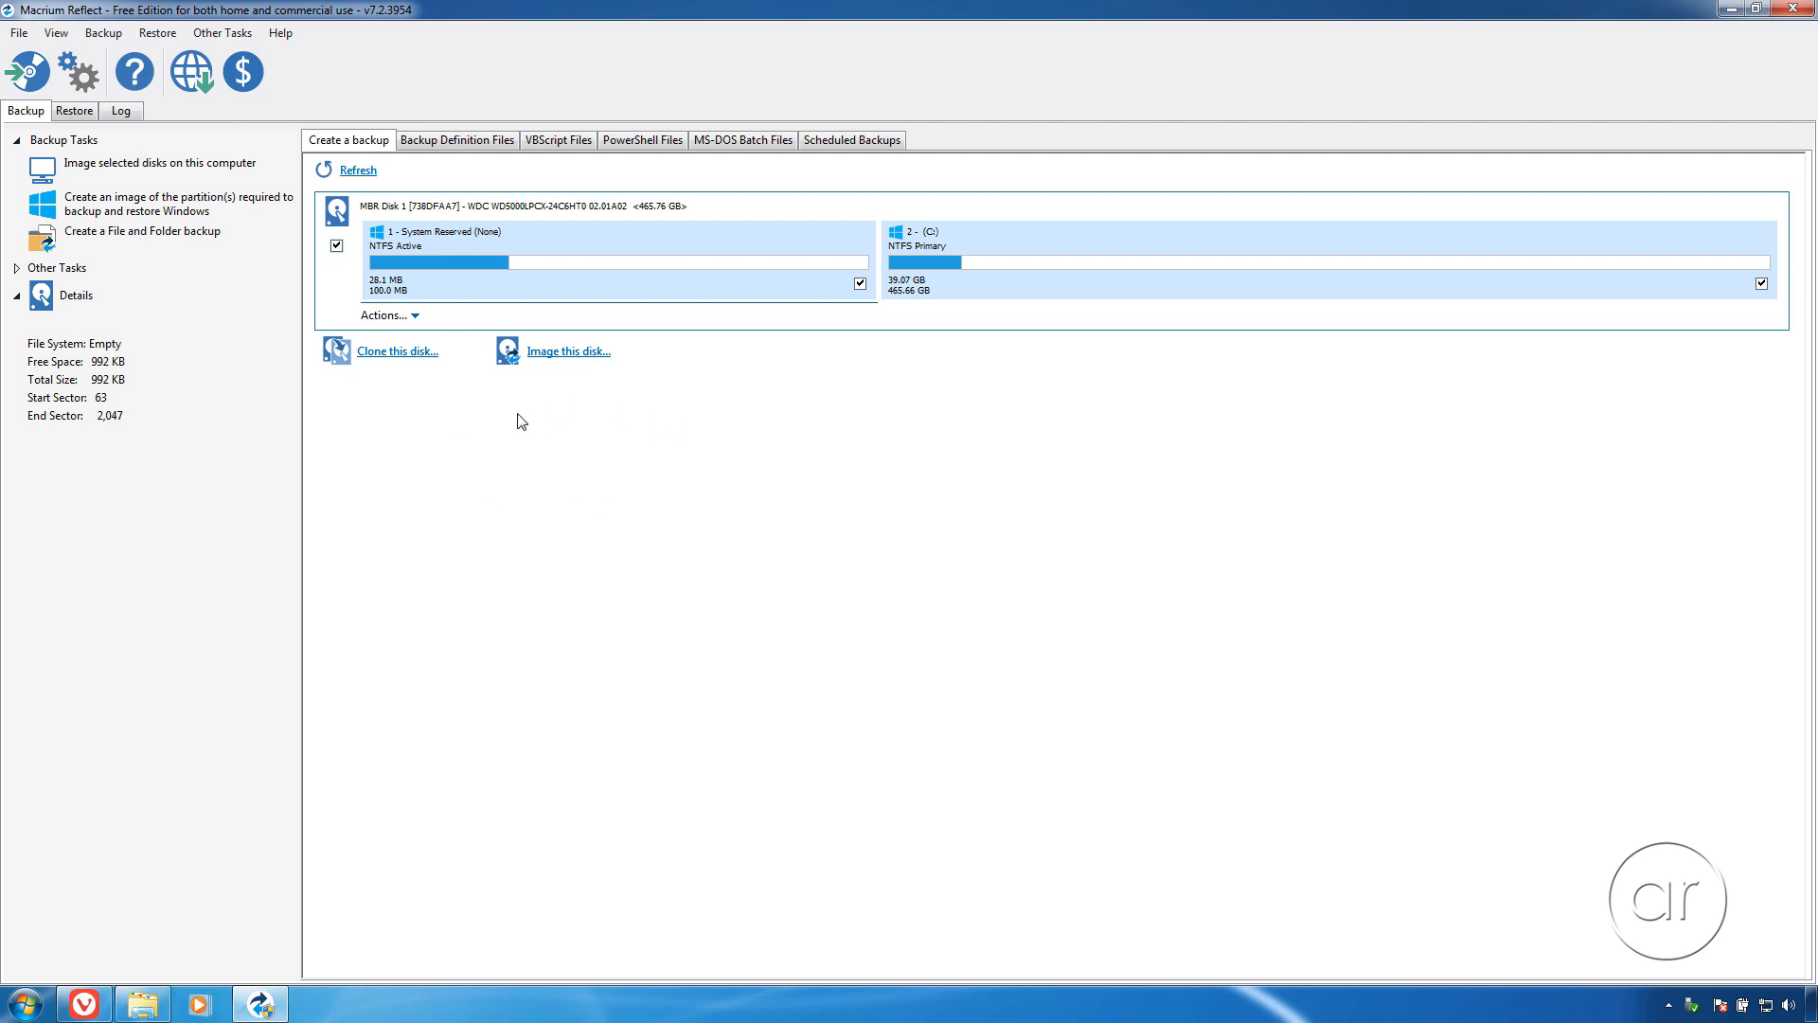
mouse_move(486, 435)
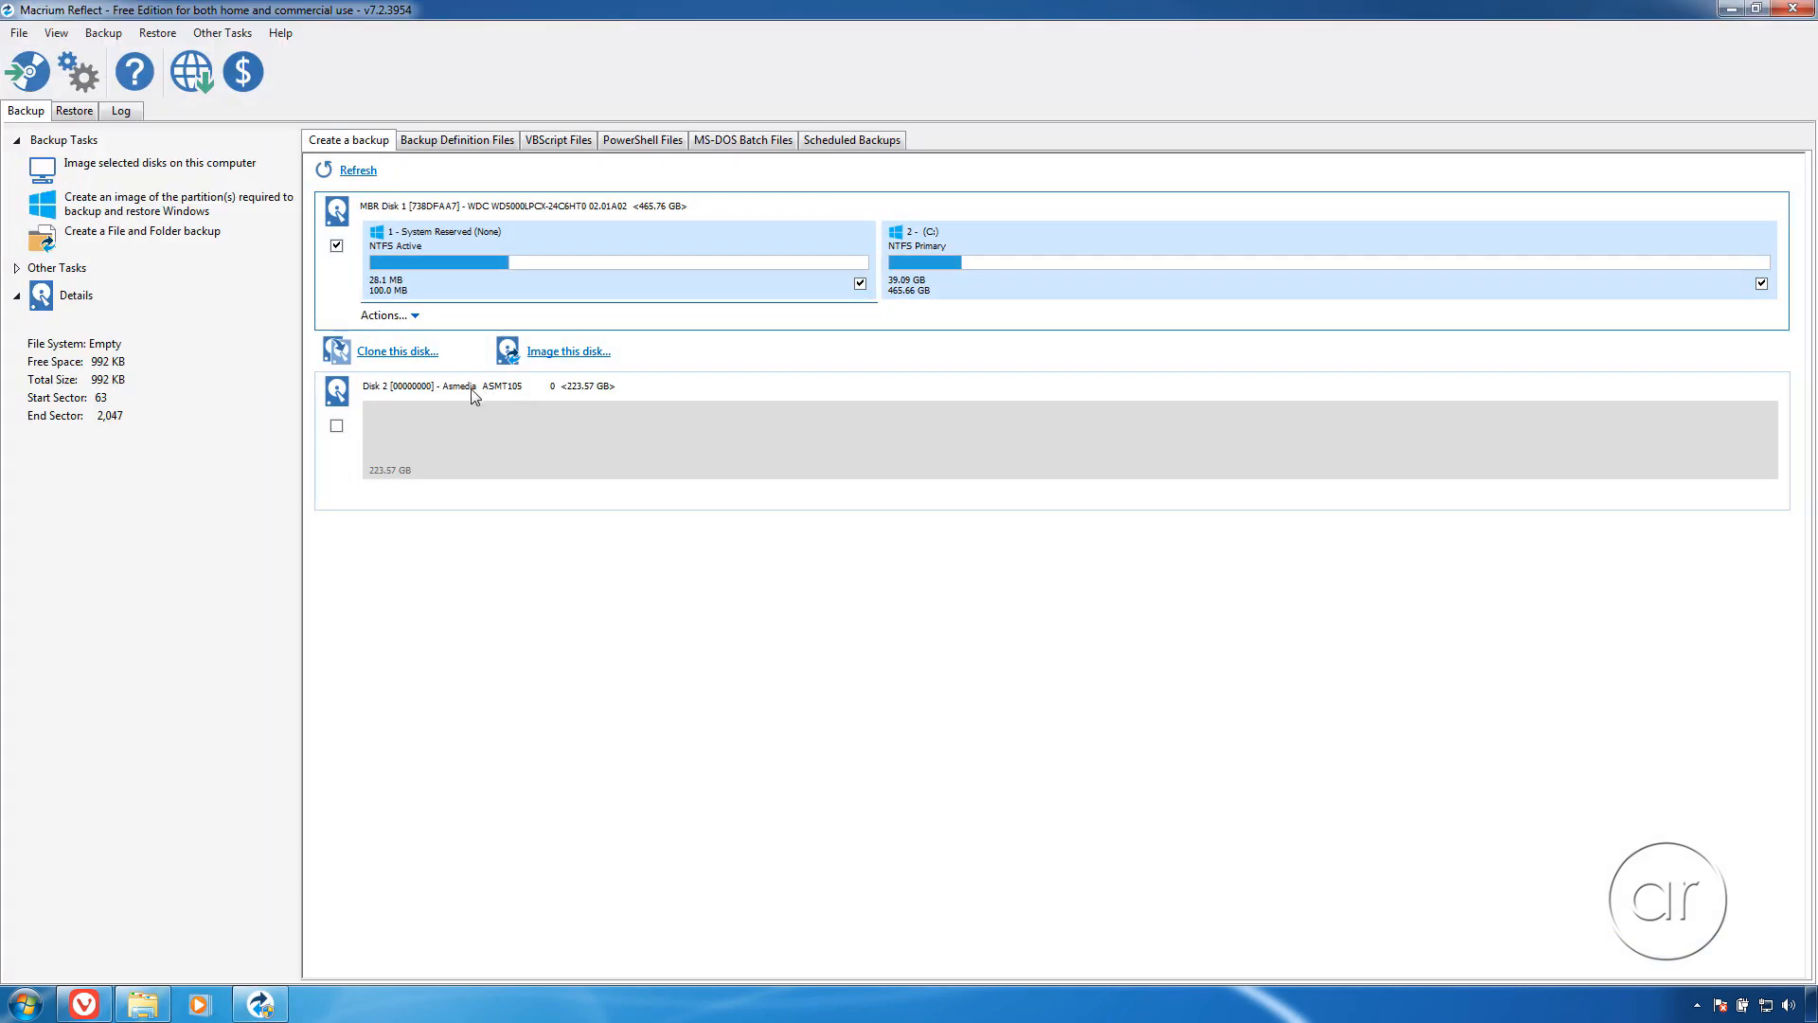
mouse_move(382, 228)
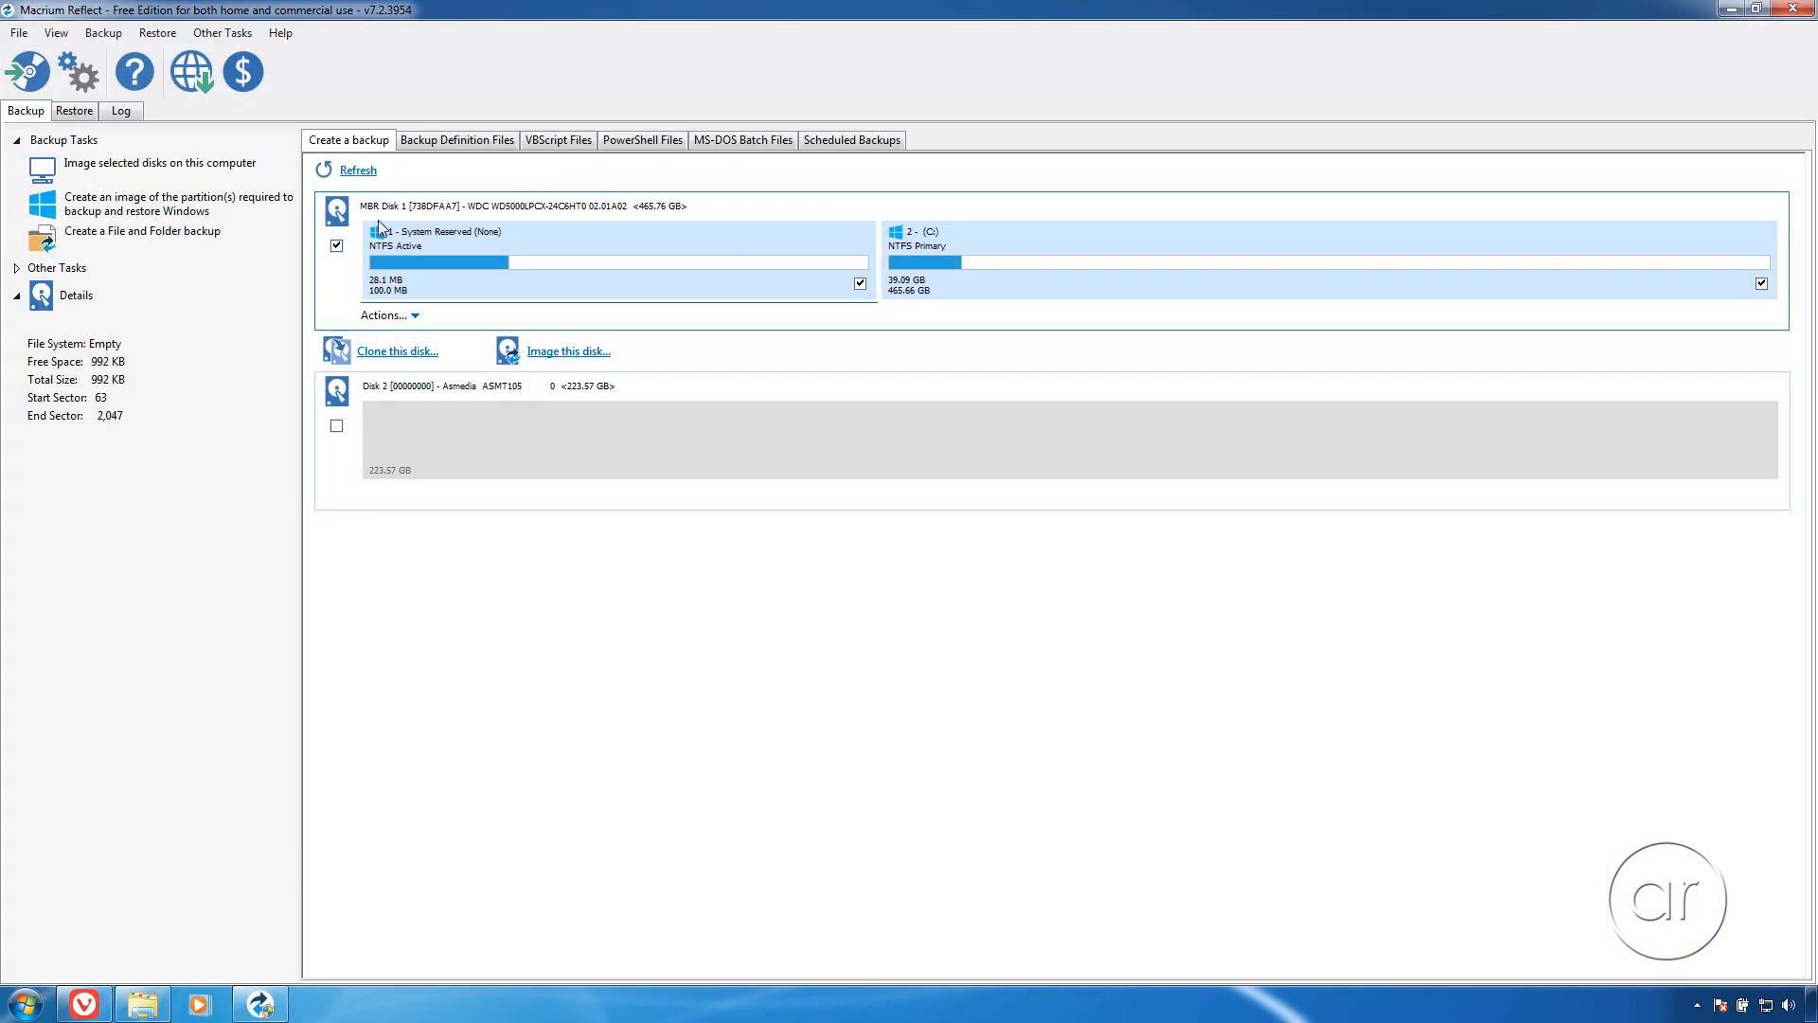
mouse_move(916, 240)
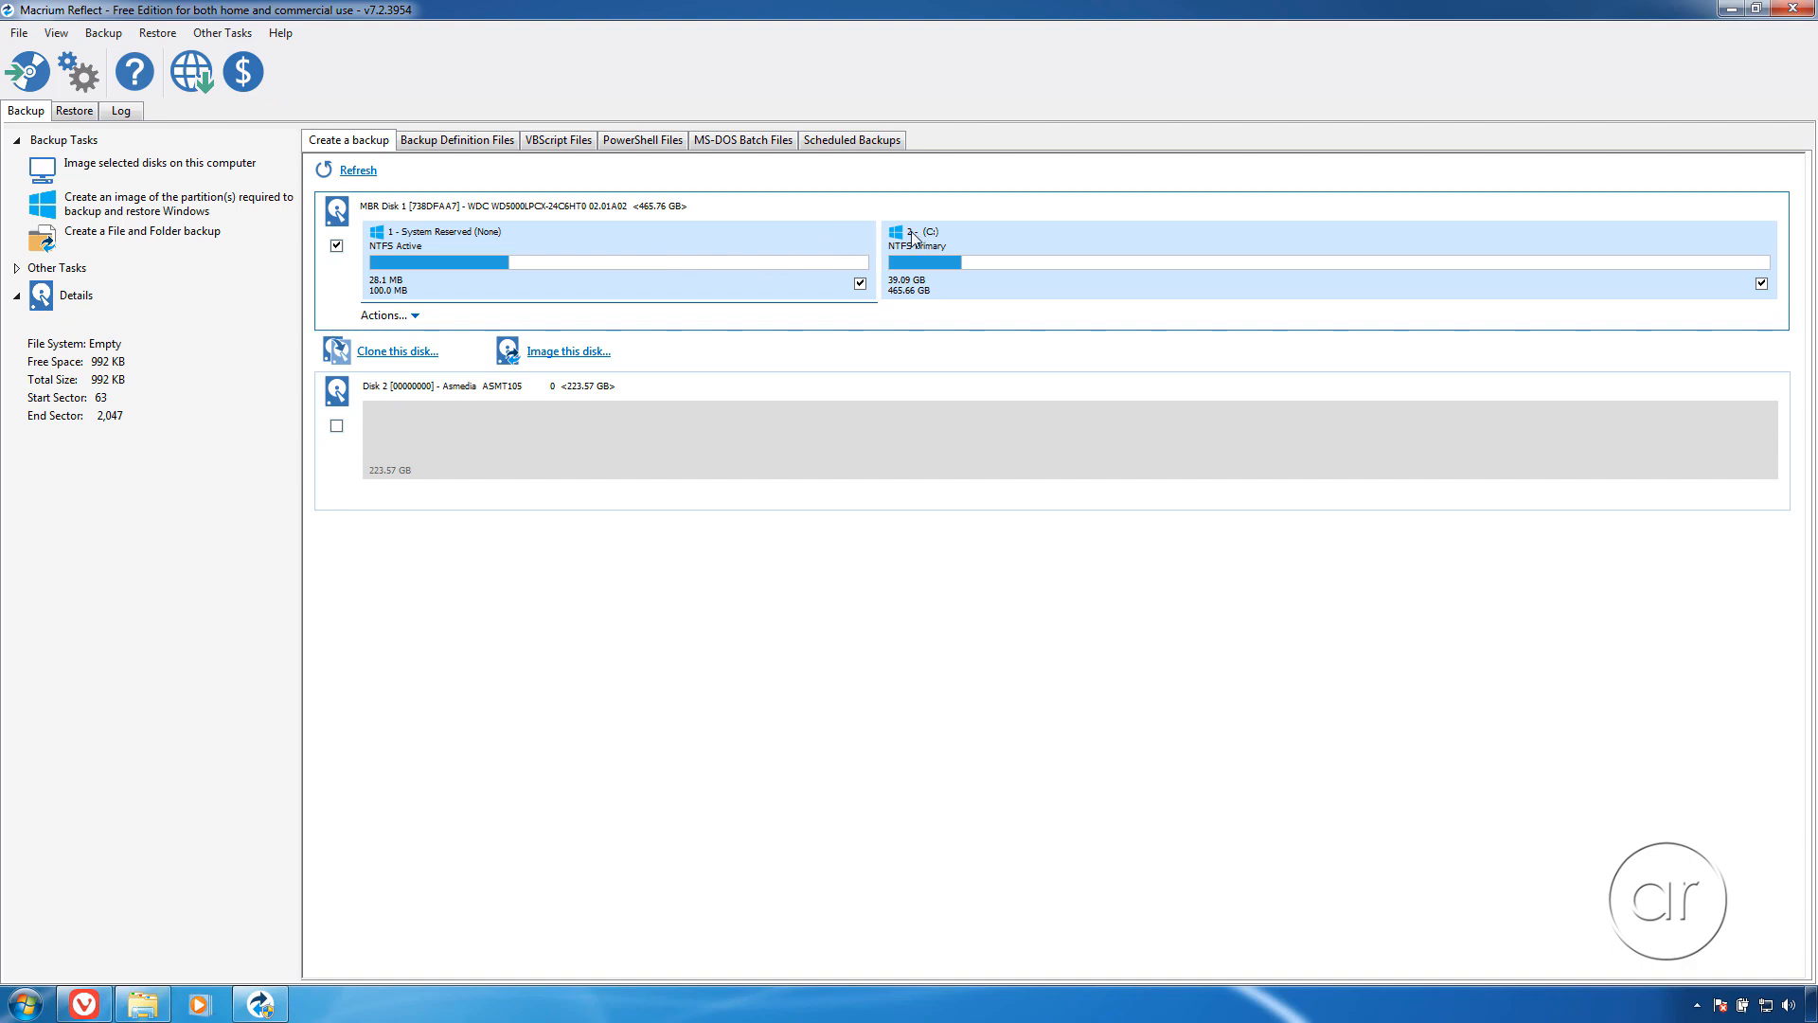
Step: Start 'Clone this disk...' for the 465.76 GB MBR Disk 1
click(397, 352)
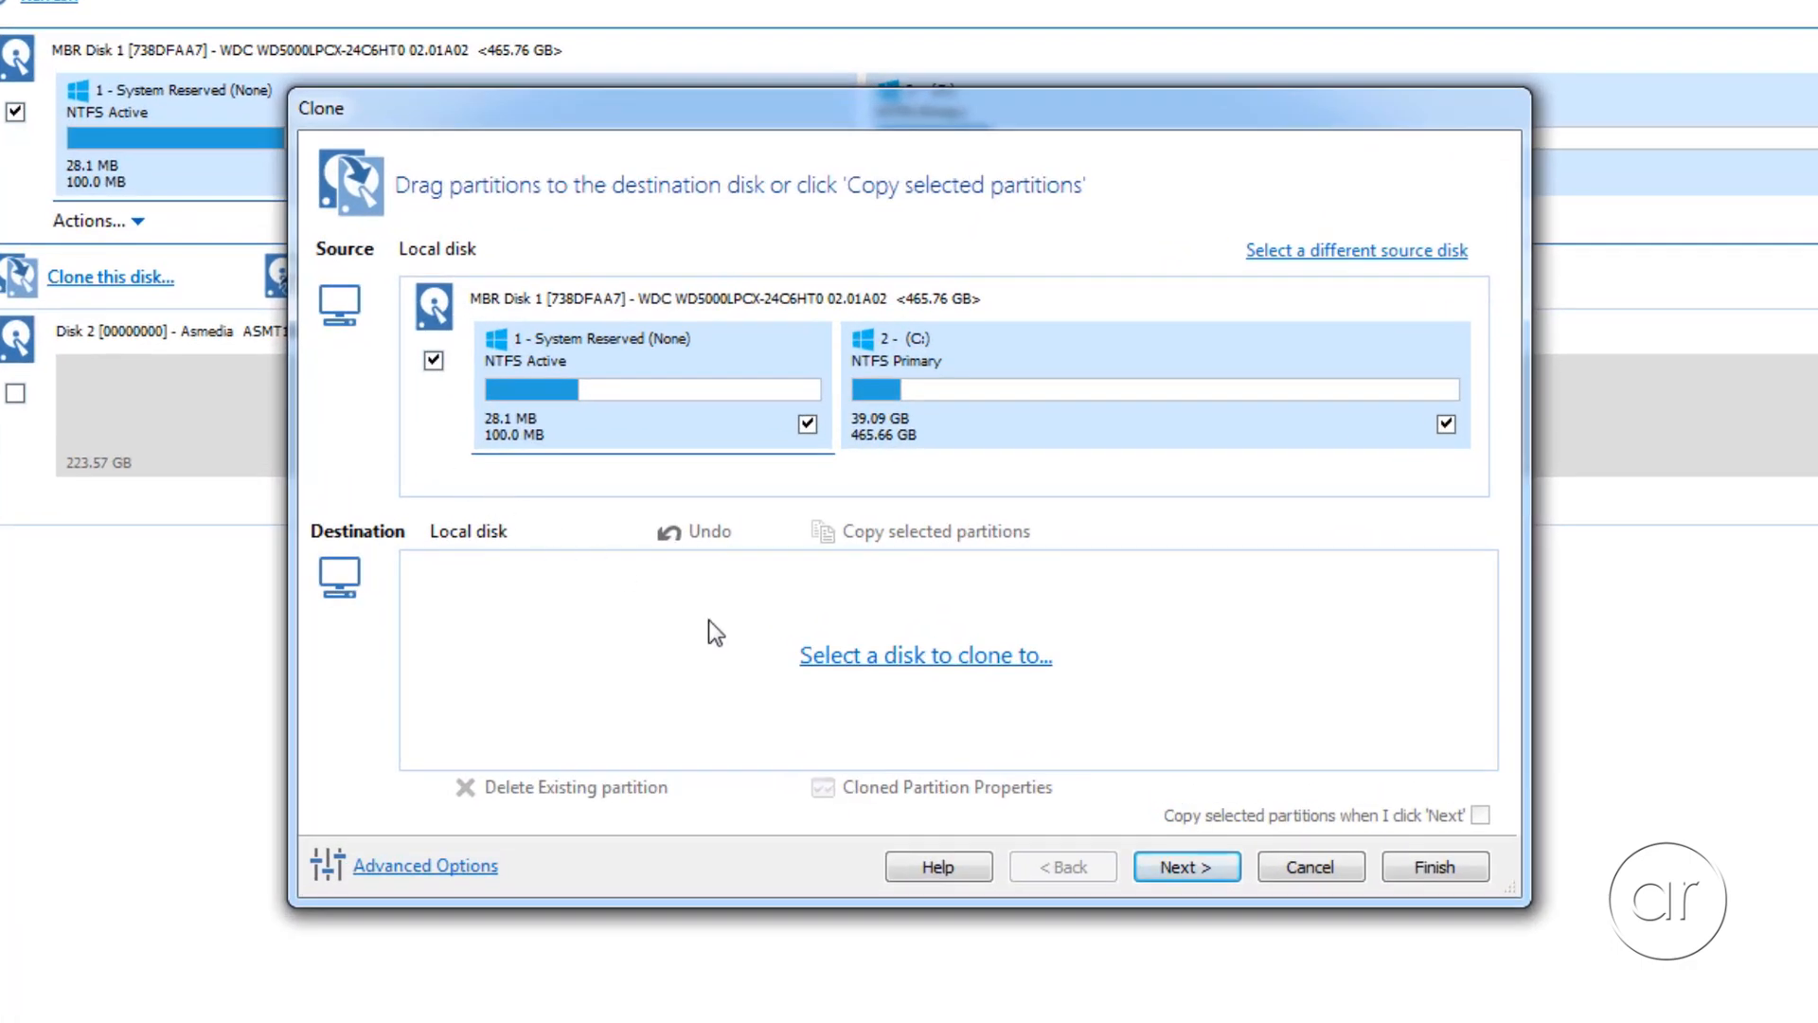
Step: Pick the 223.57 GB Disk 2 as destination and open the cloned C: partition's properties
click(924, 654)
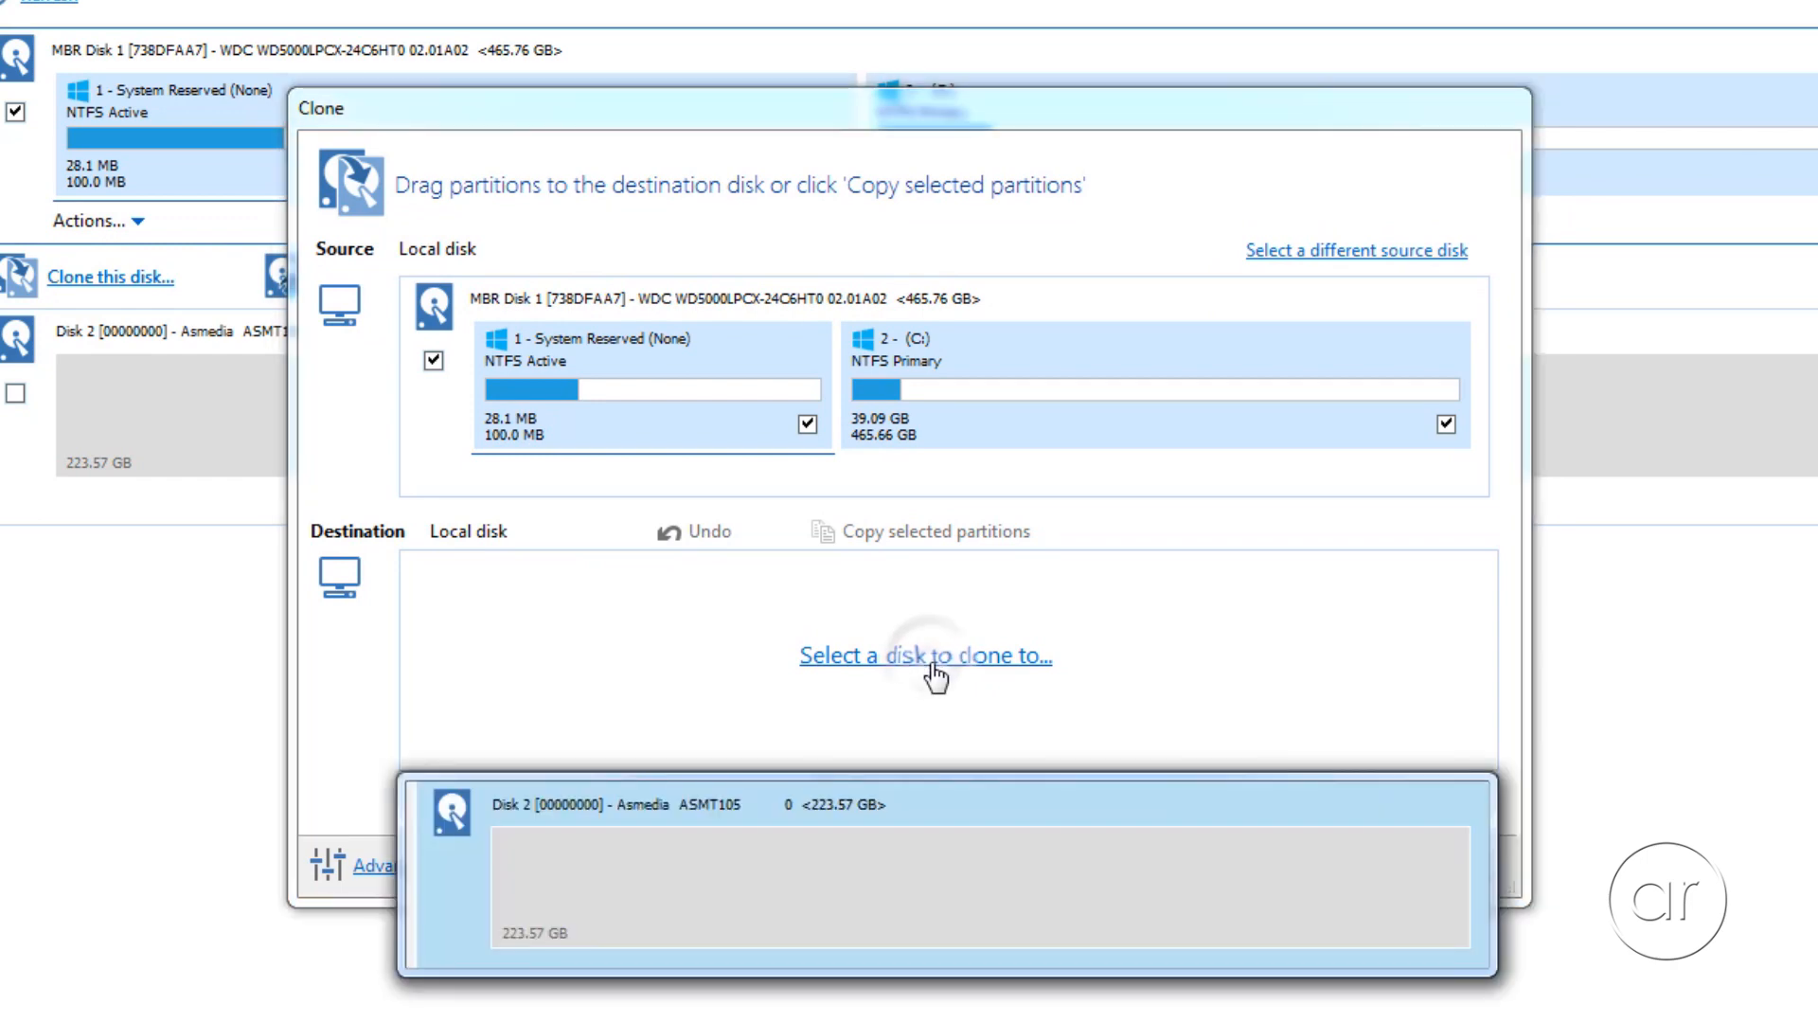
click(924, 655)
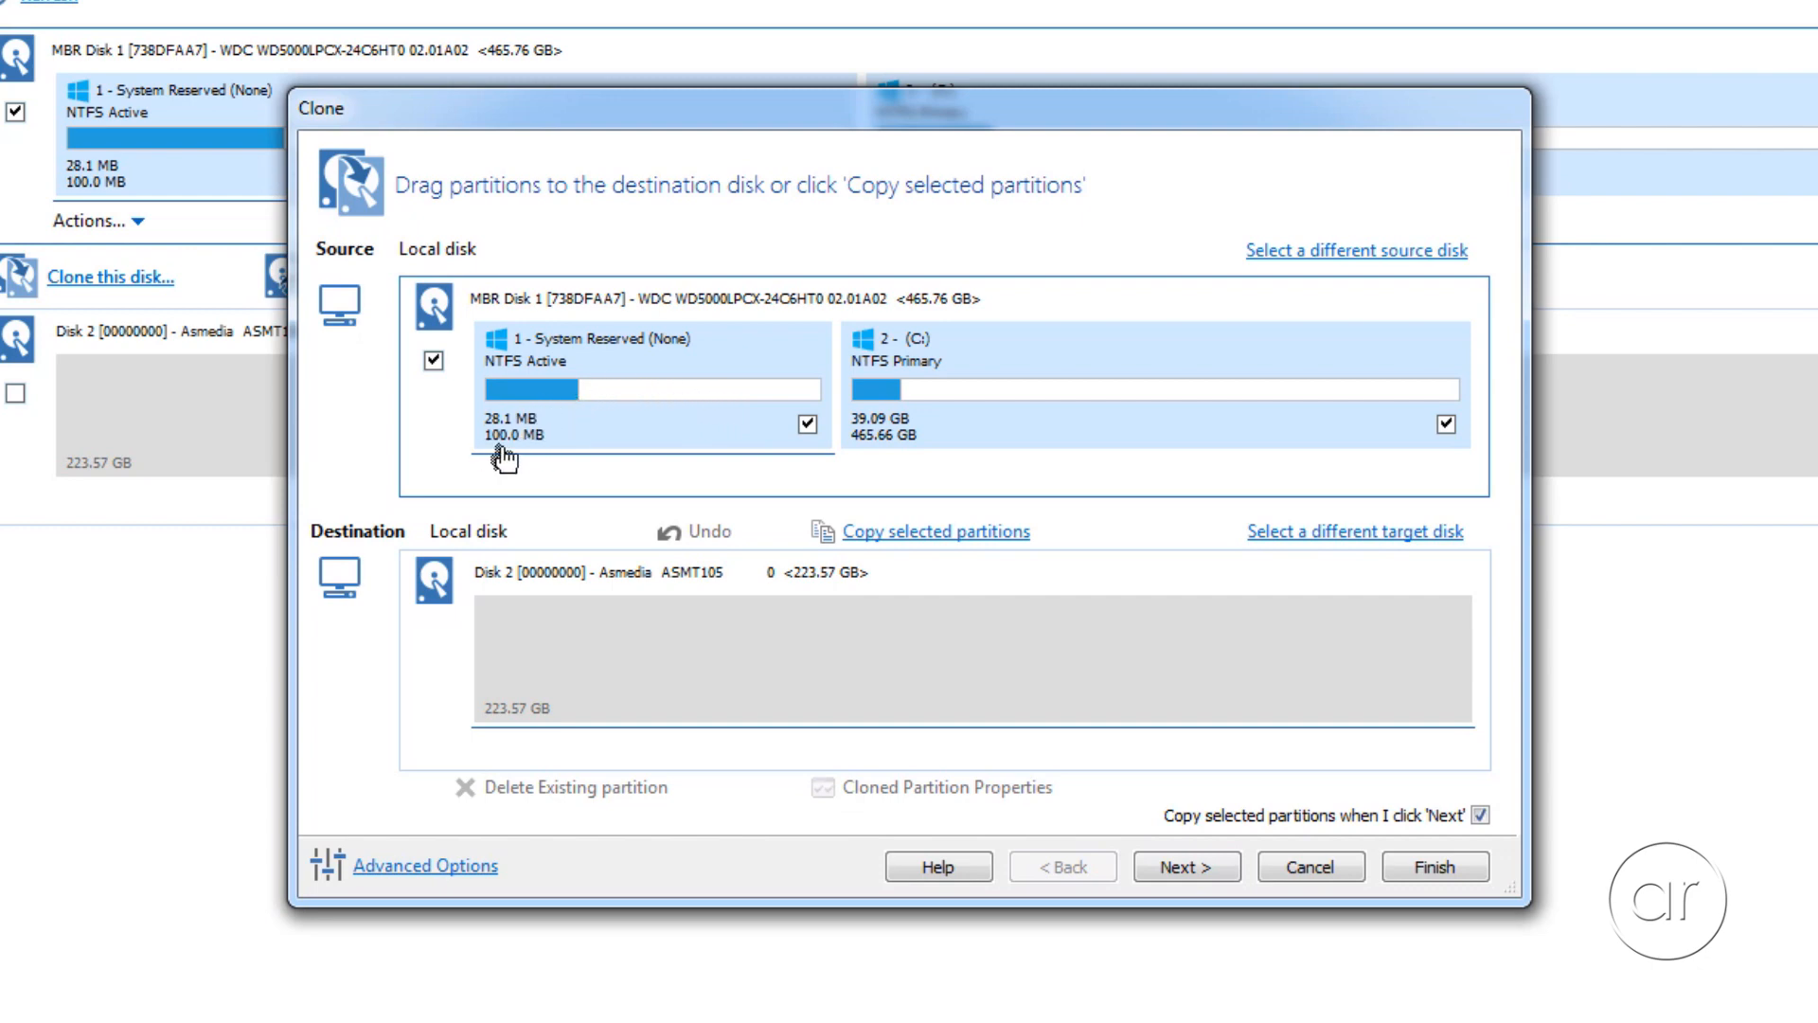
mouse_move(540, 456)
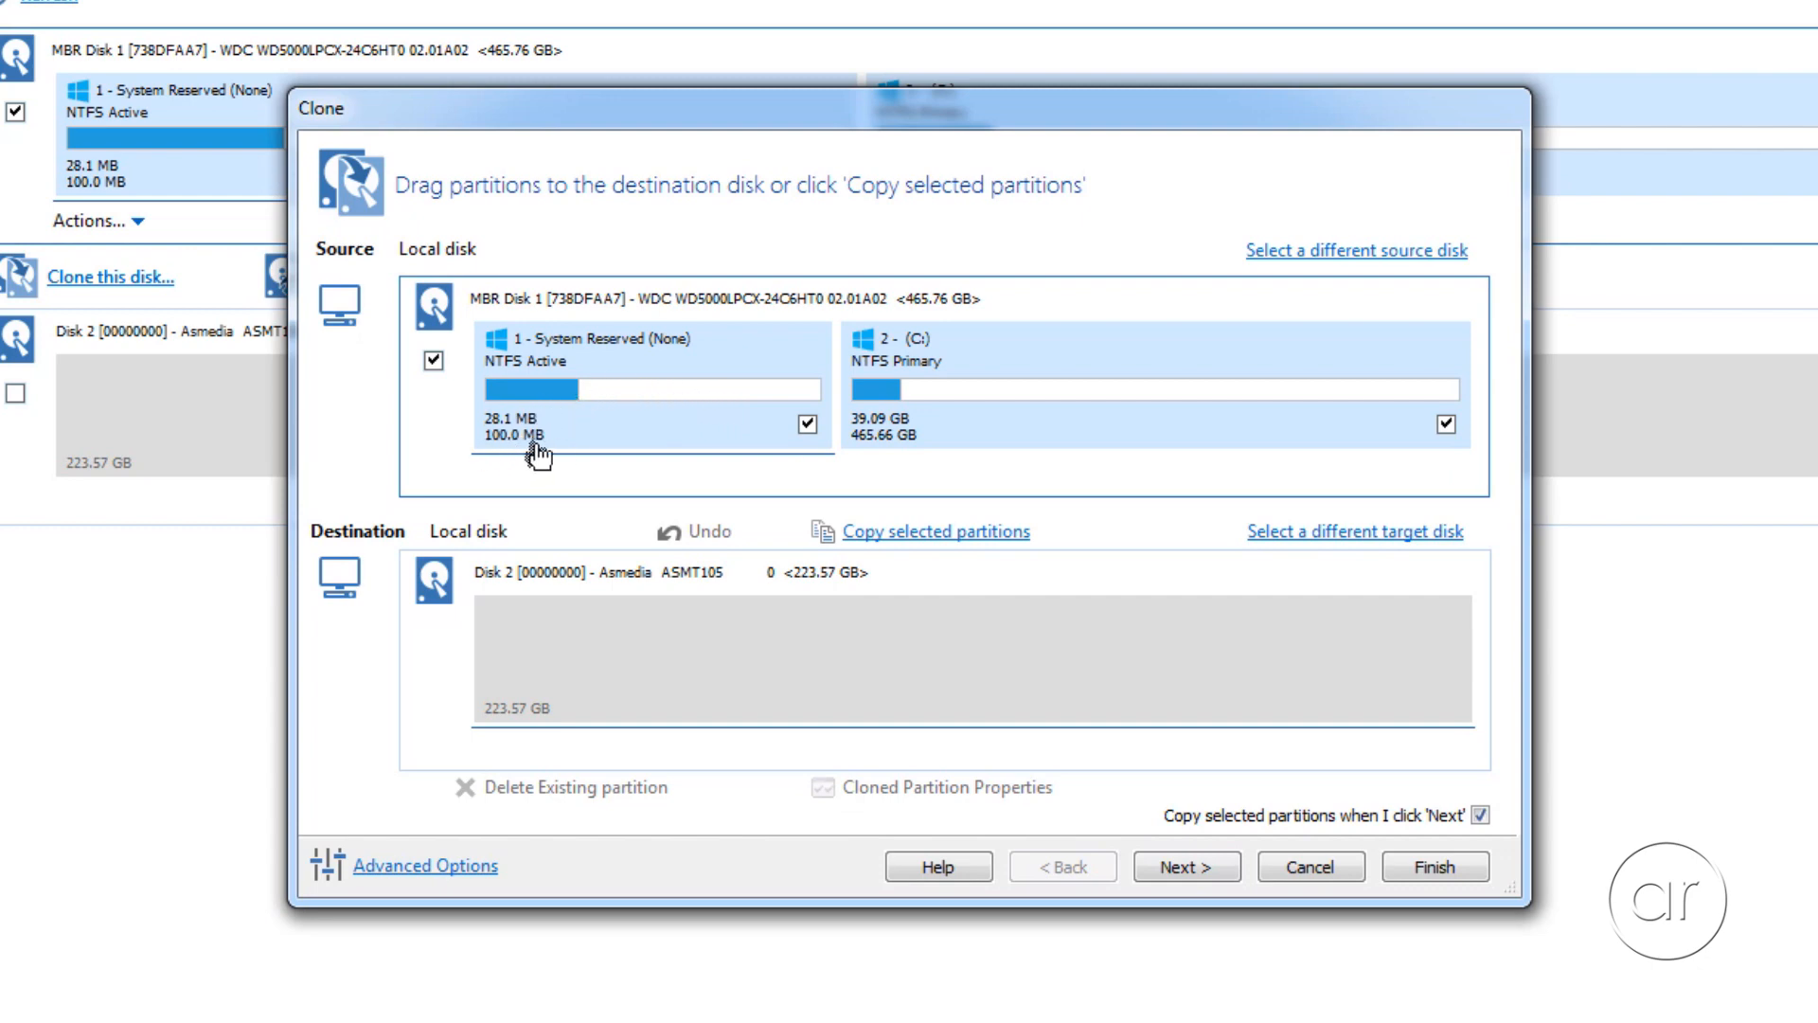
mouse_move(916, 453)
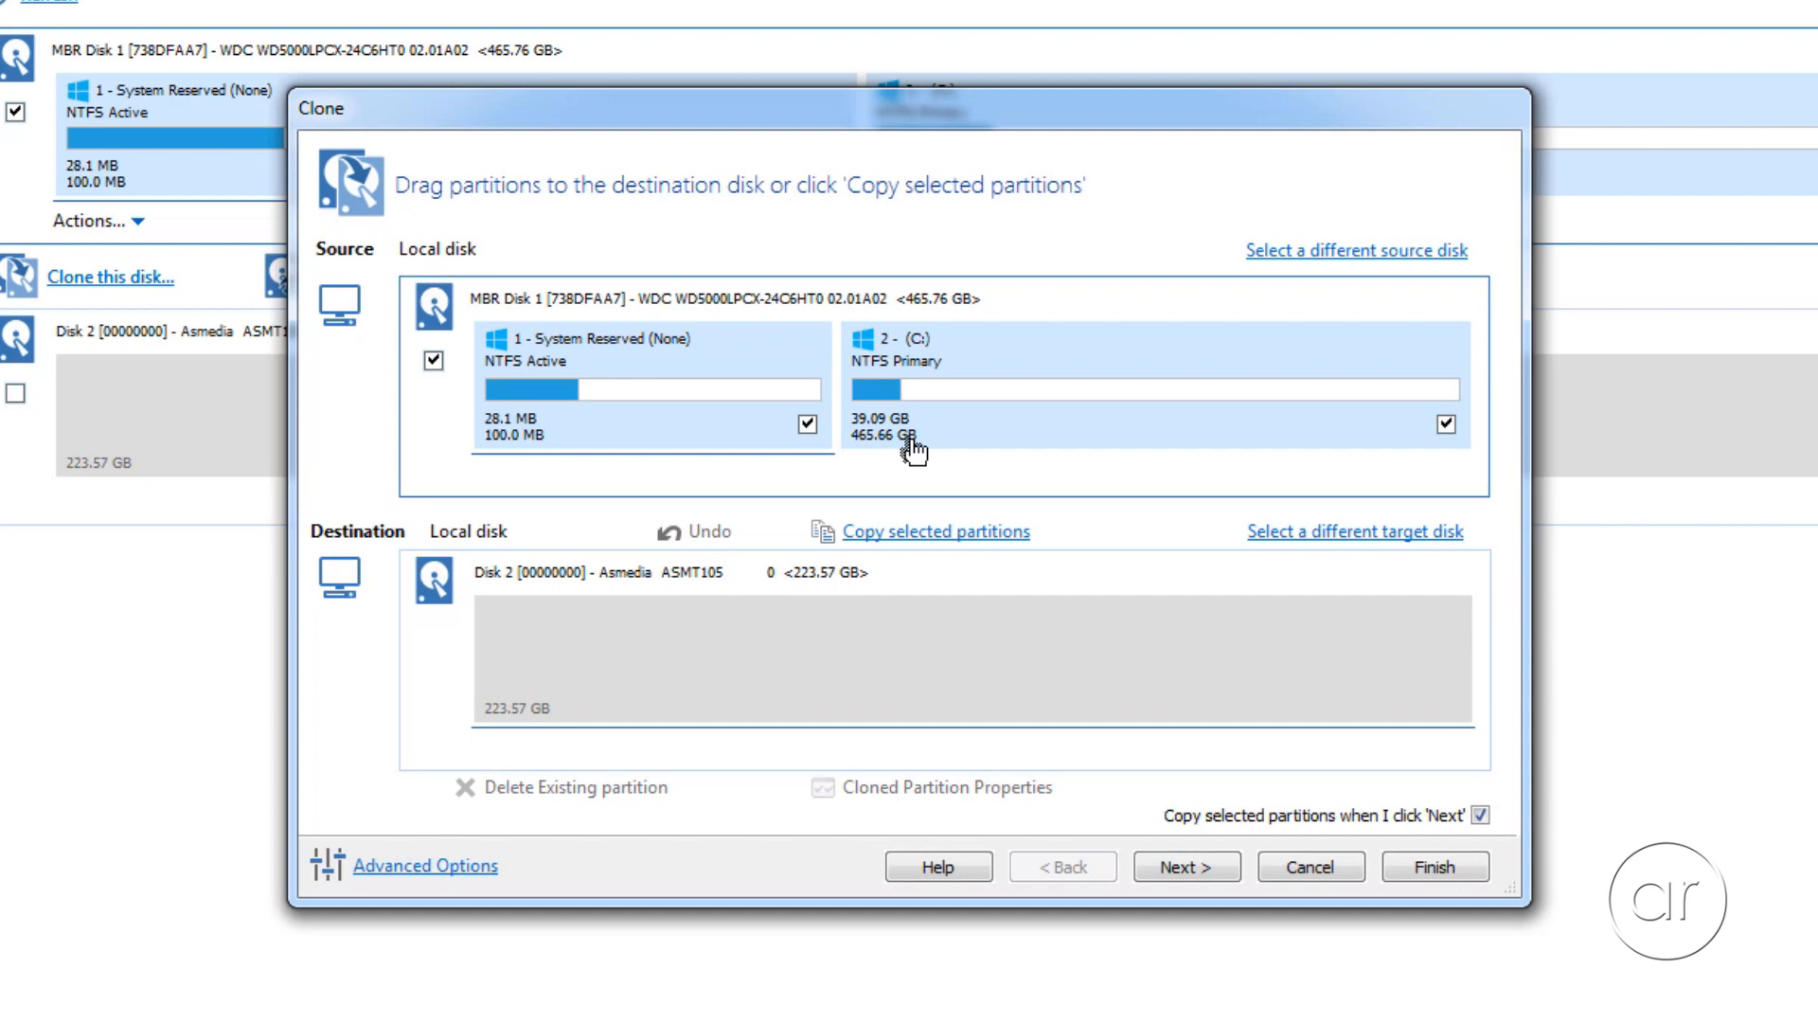
mouse_move(754, 408)
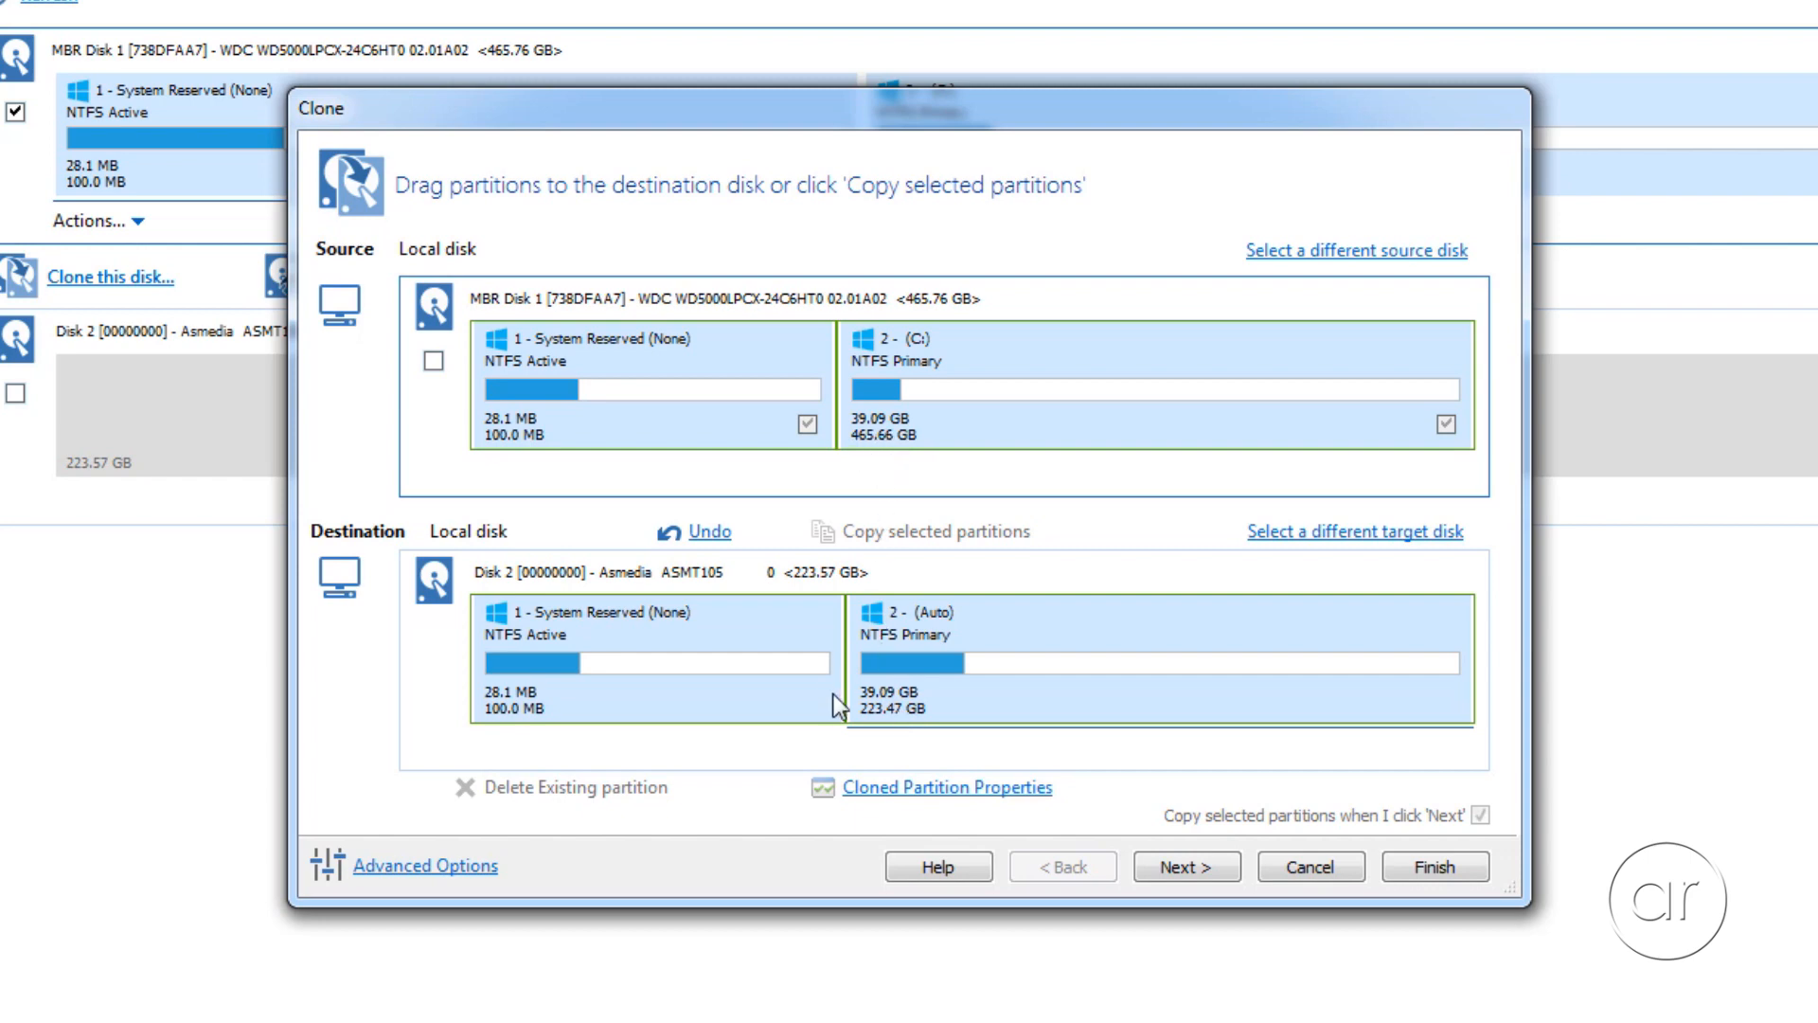
mouse_move(903, 727)
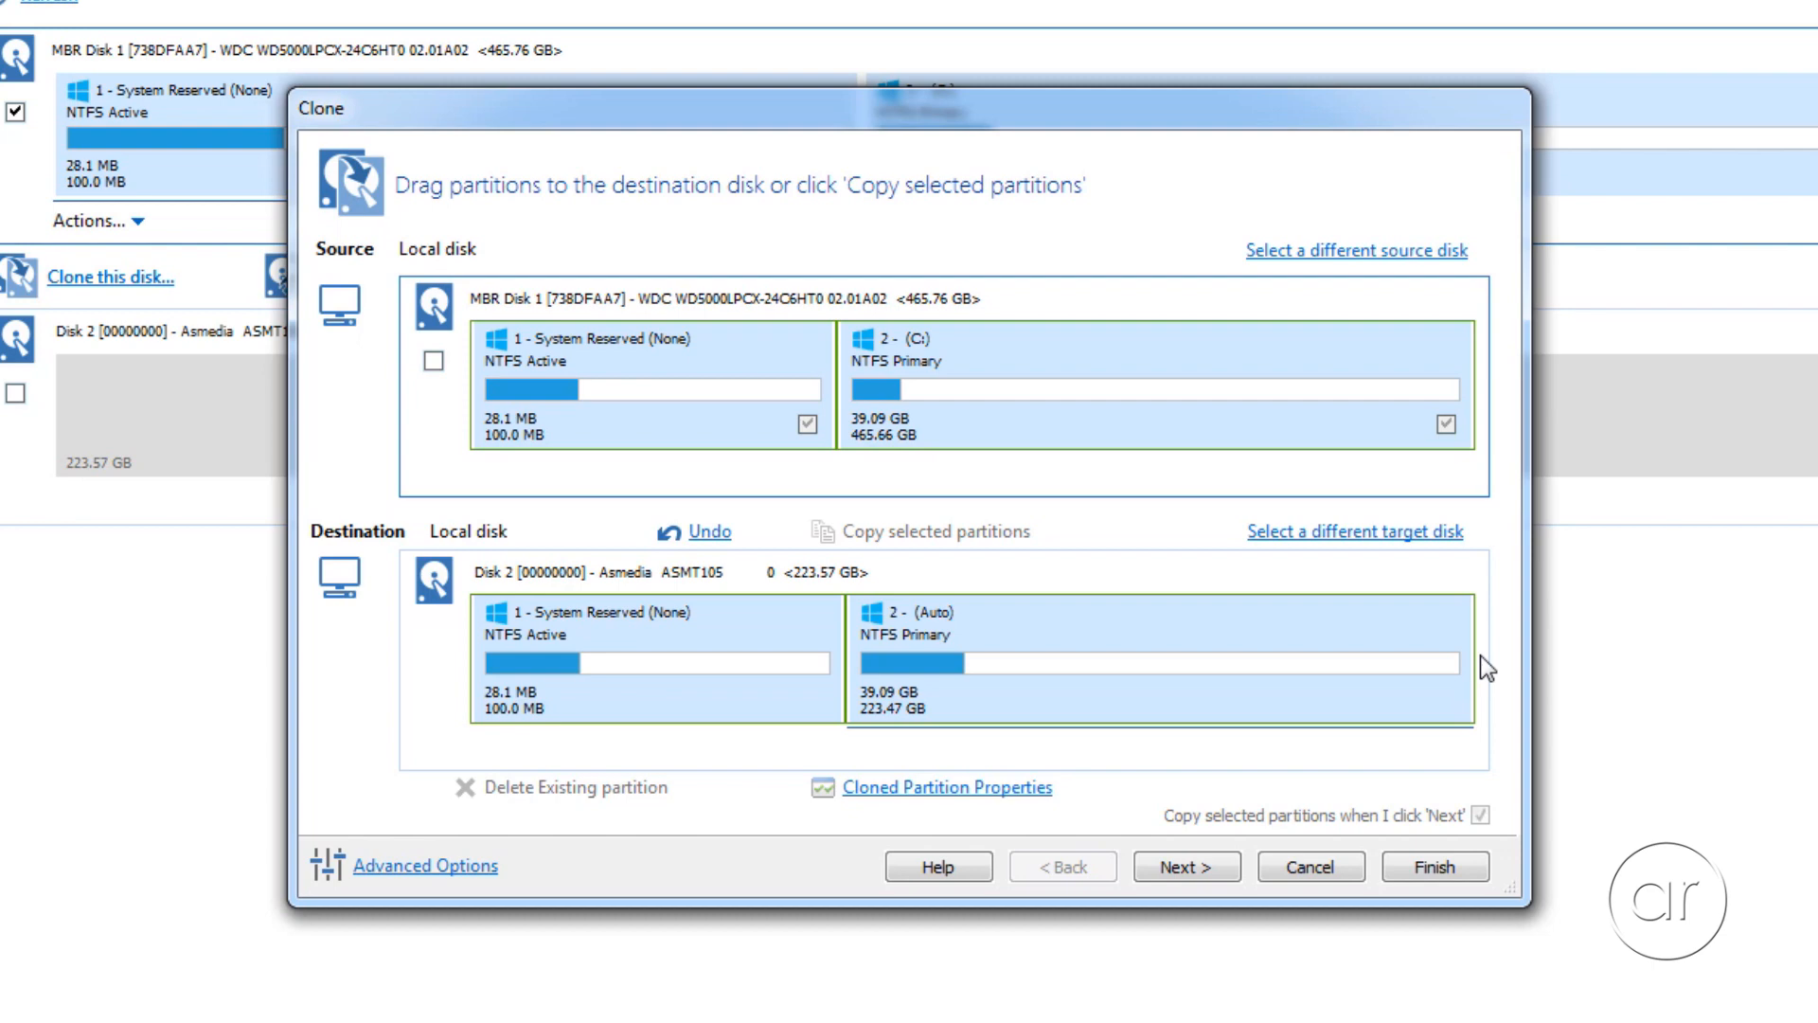
click(946, 787)
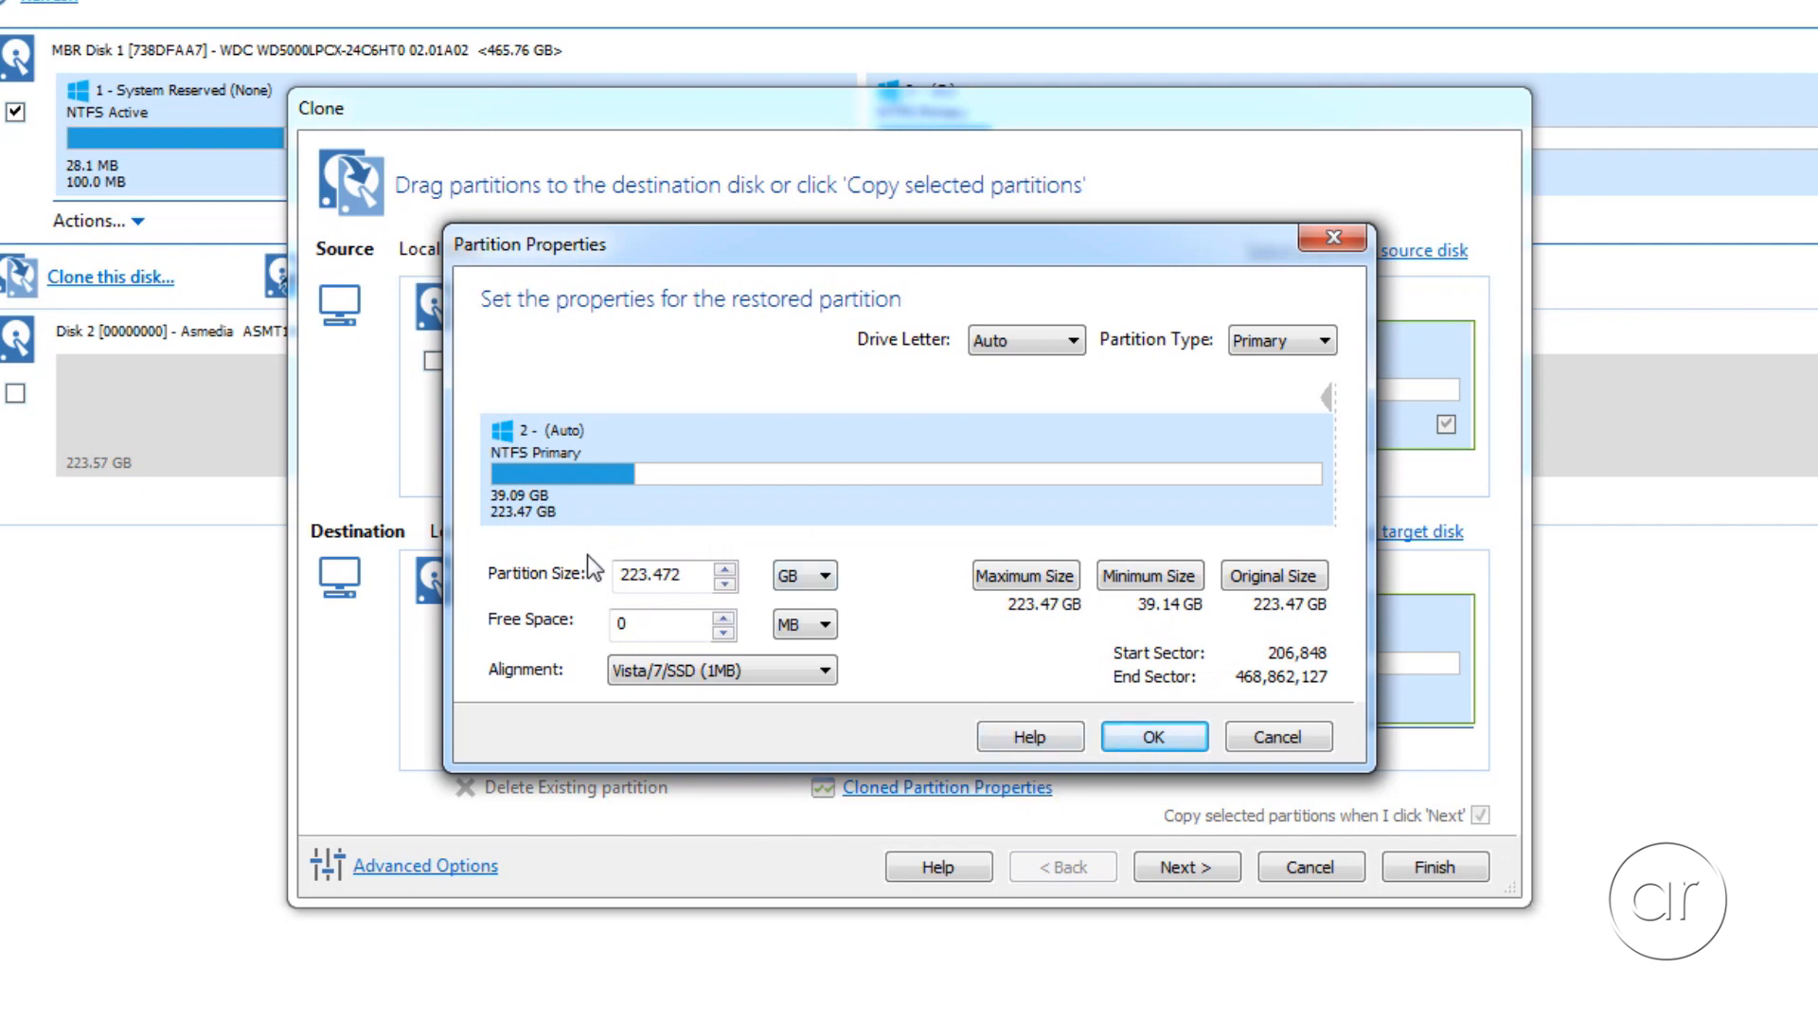
mouse_move(858, 534)
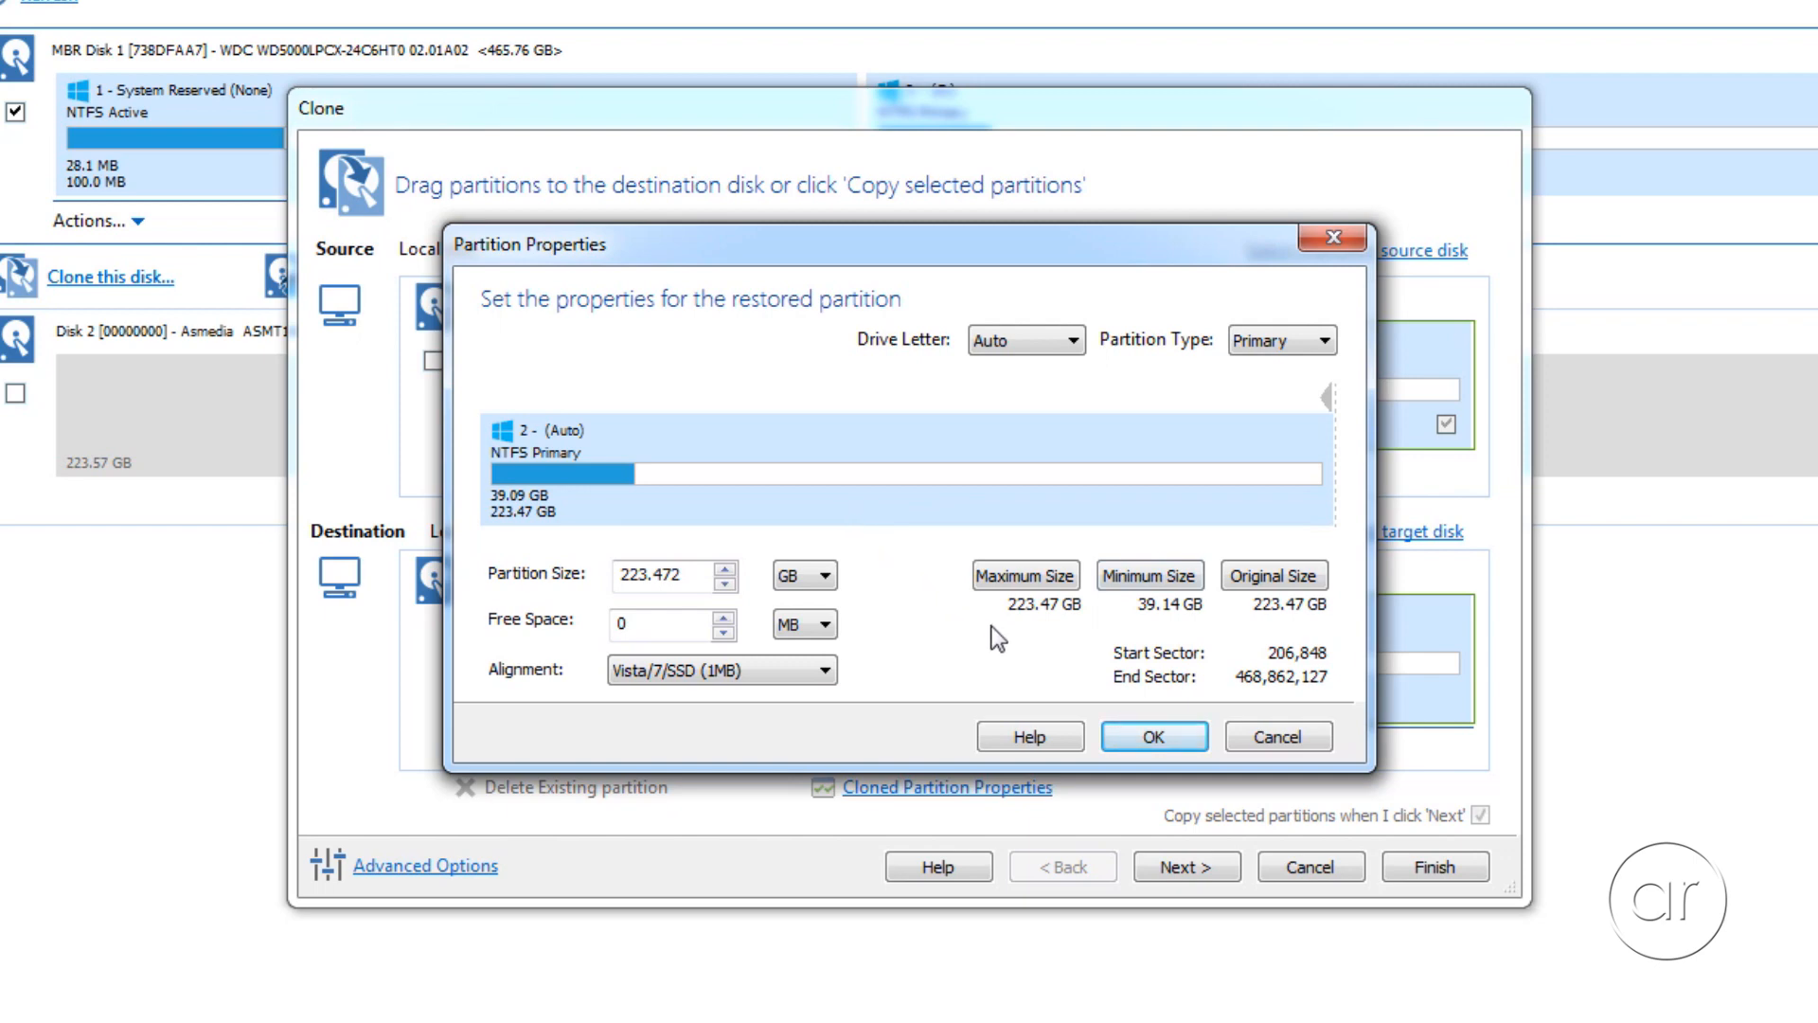
Step: Accept the partition properties, skip scheduling, and finish the clone summary
click(1153, 737)
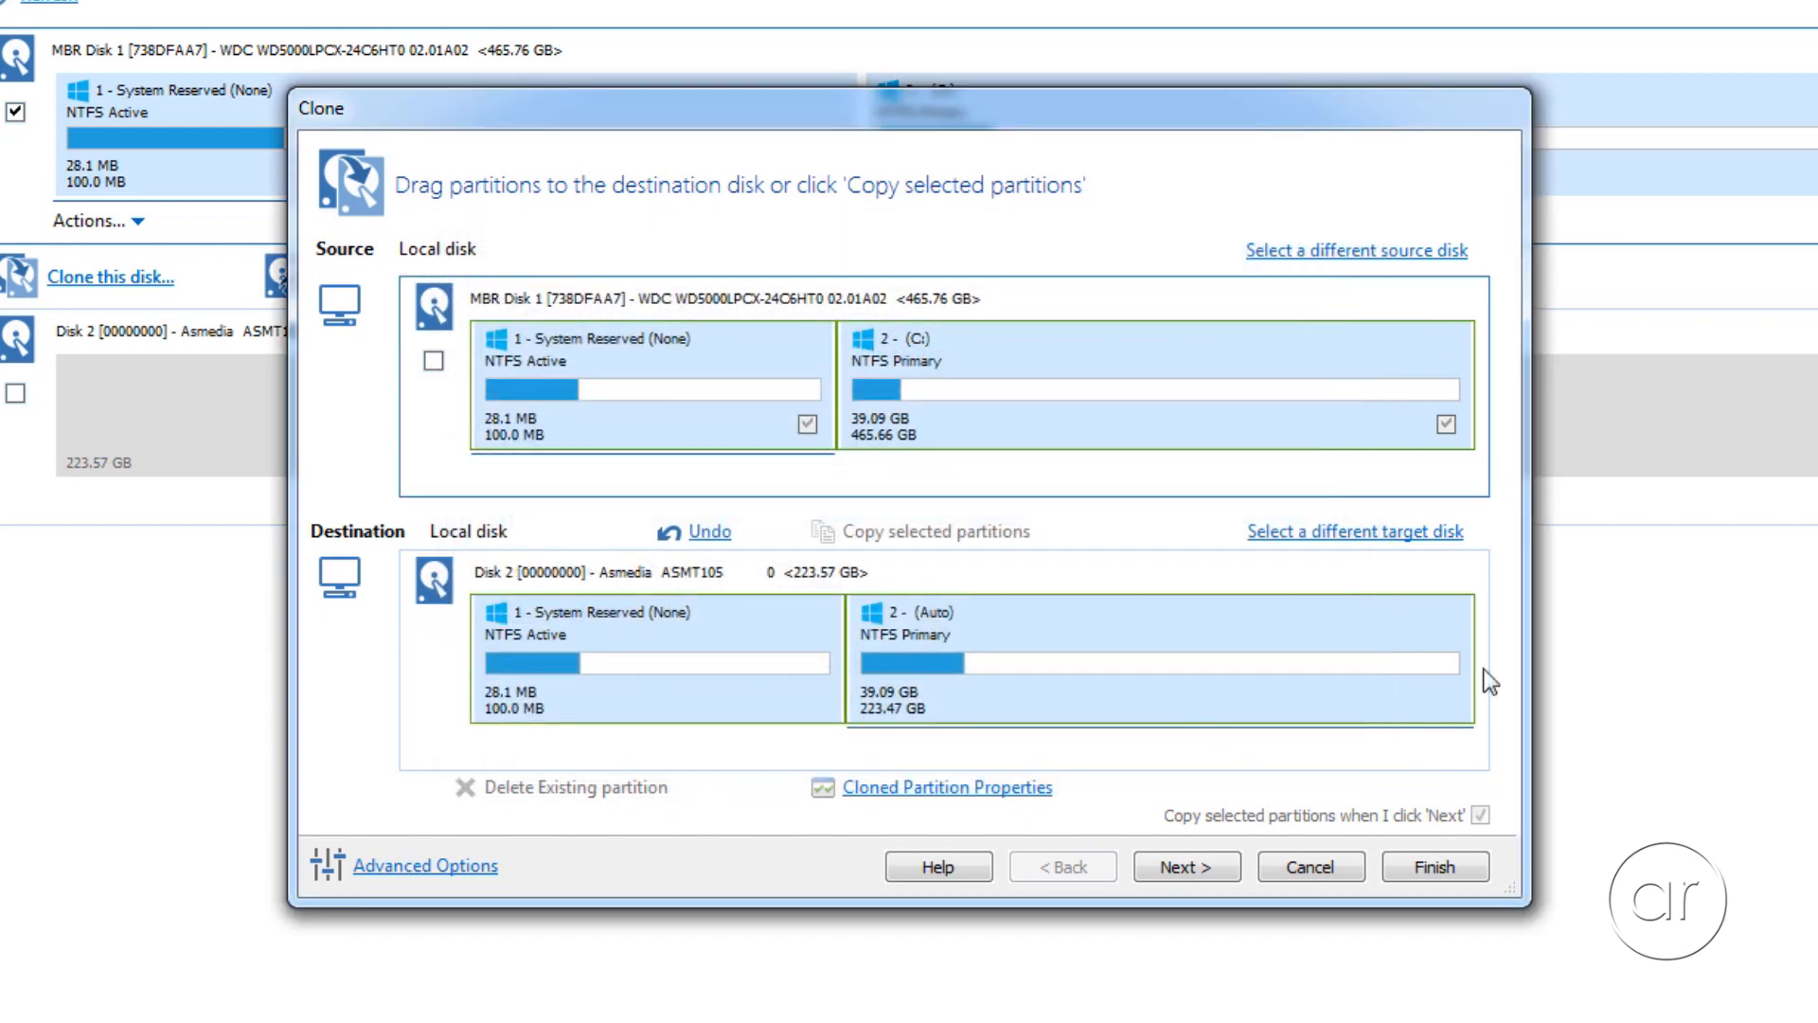
click(1179, 867)
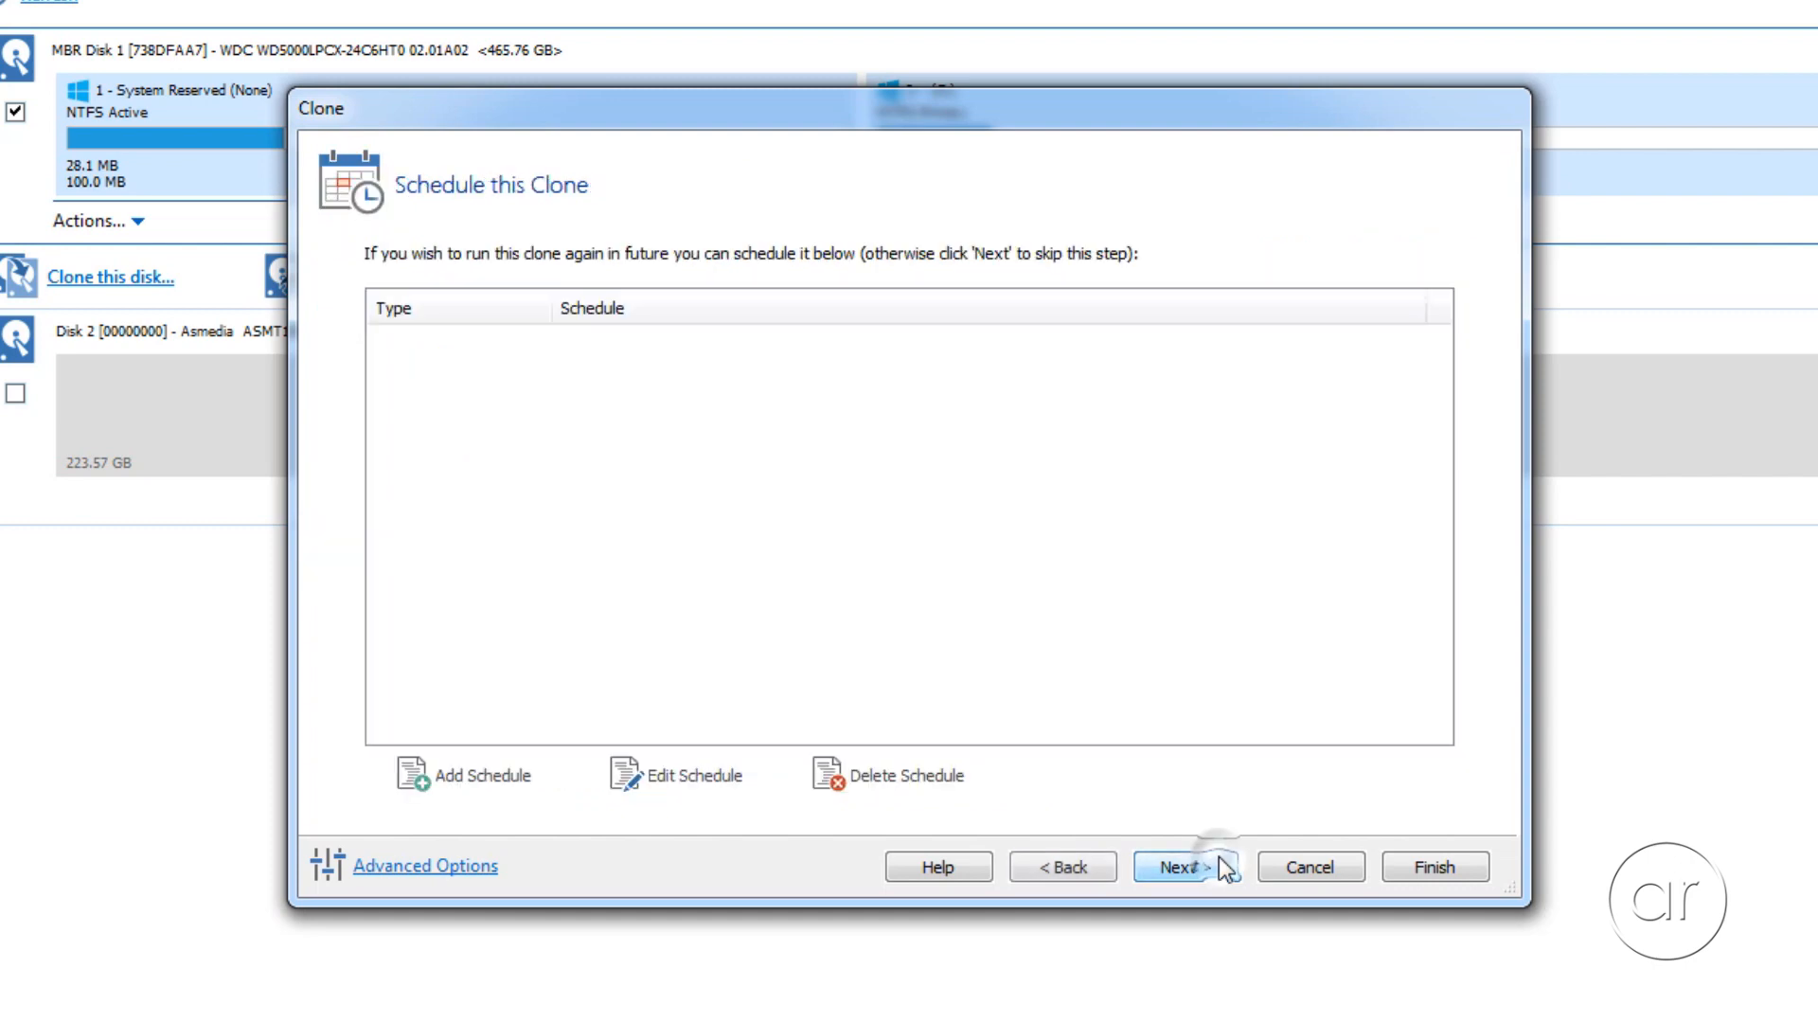
mouse_move(968, 676)
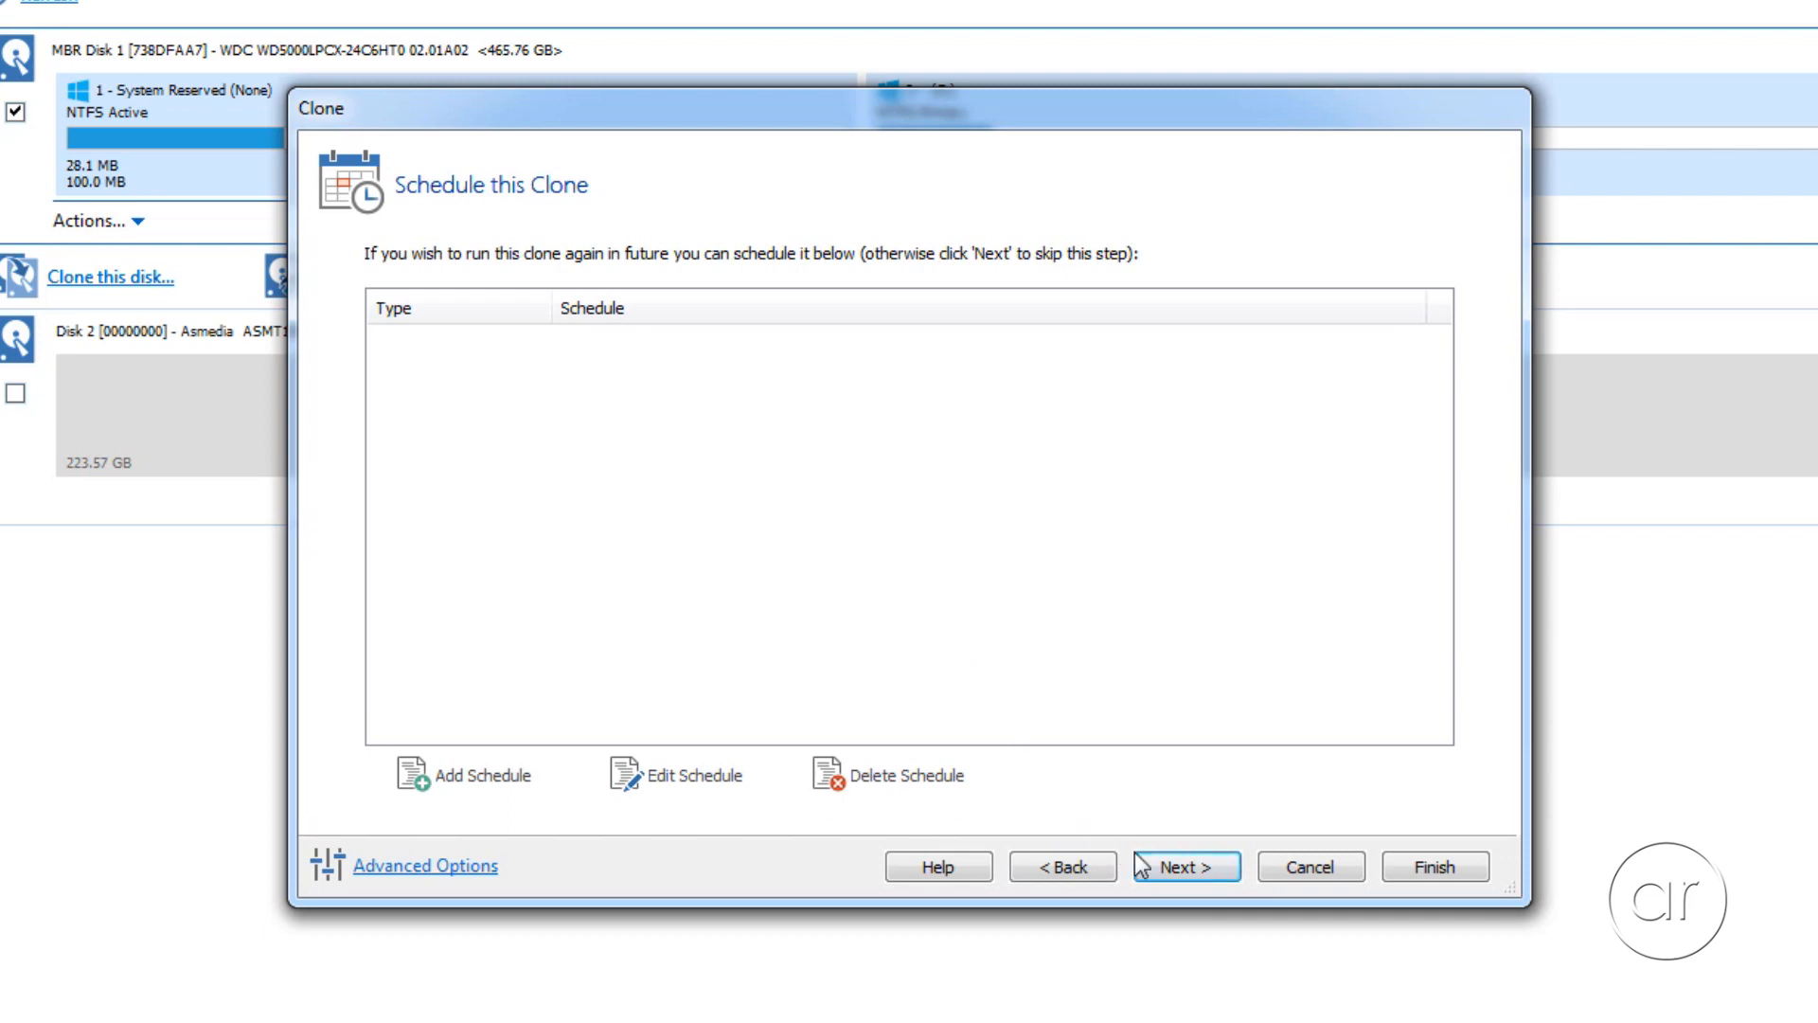
click(1184, 866)
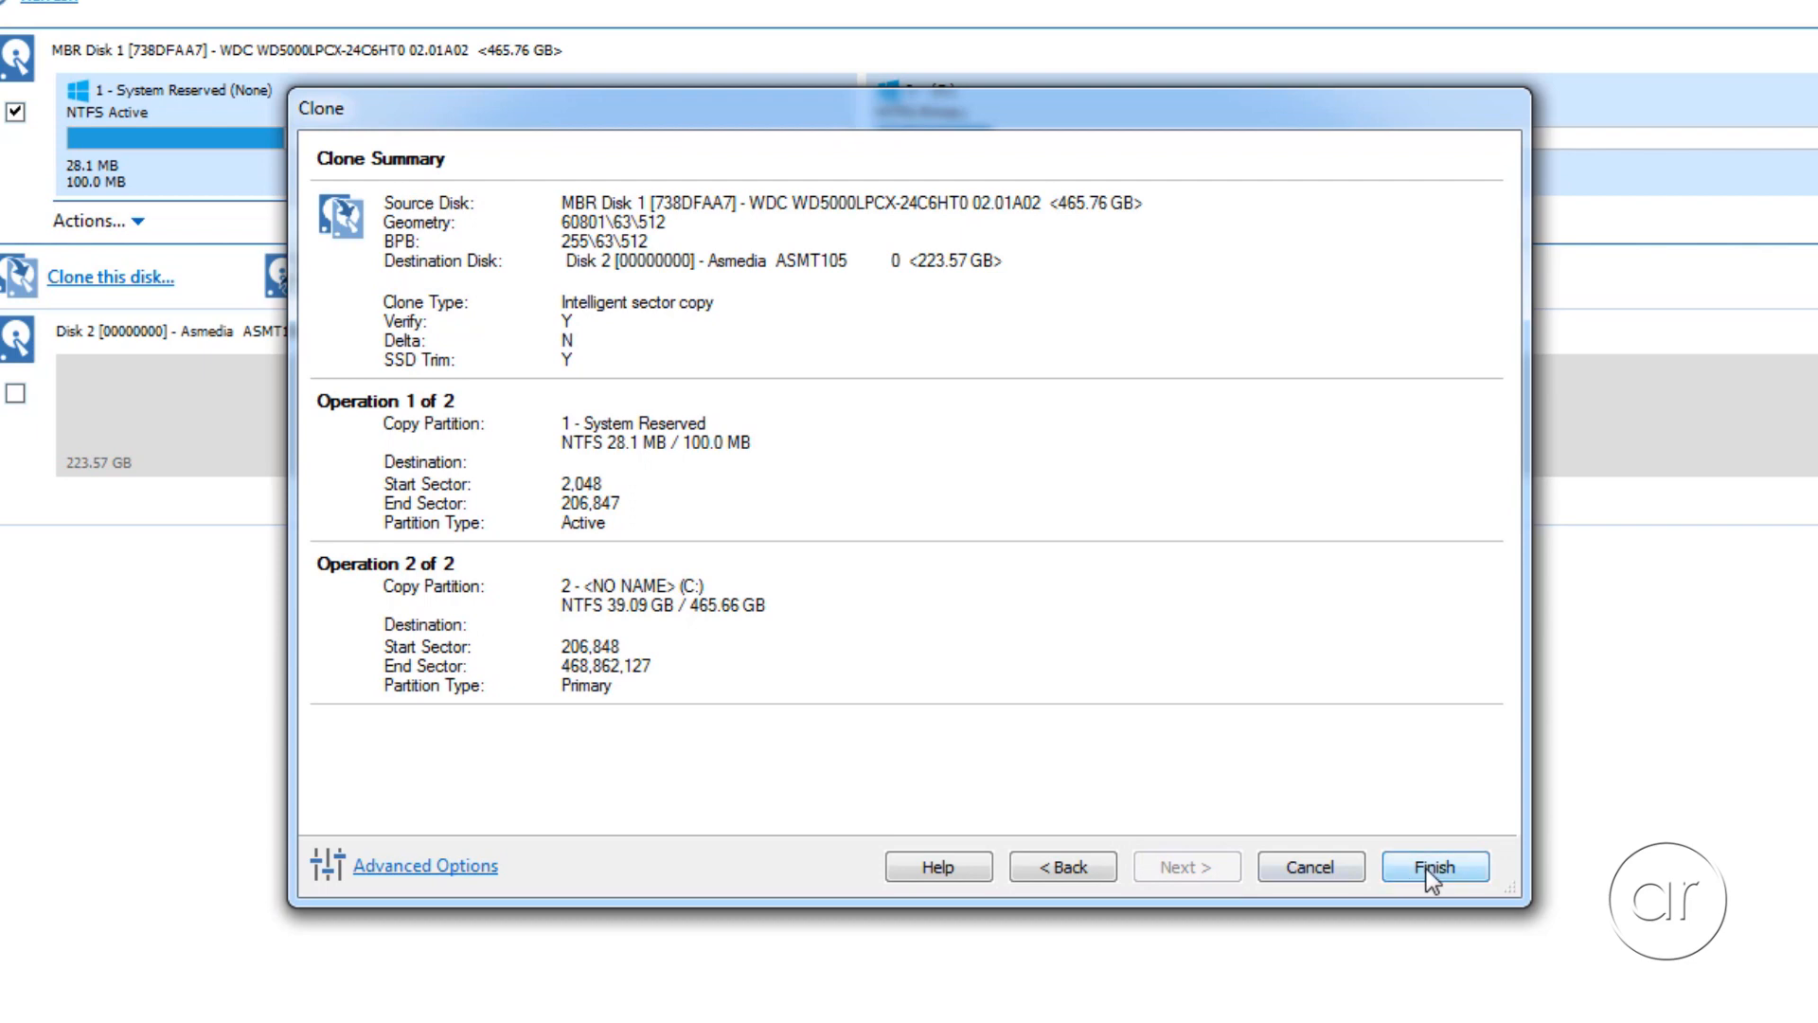
click(1434, 867)
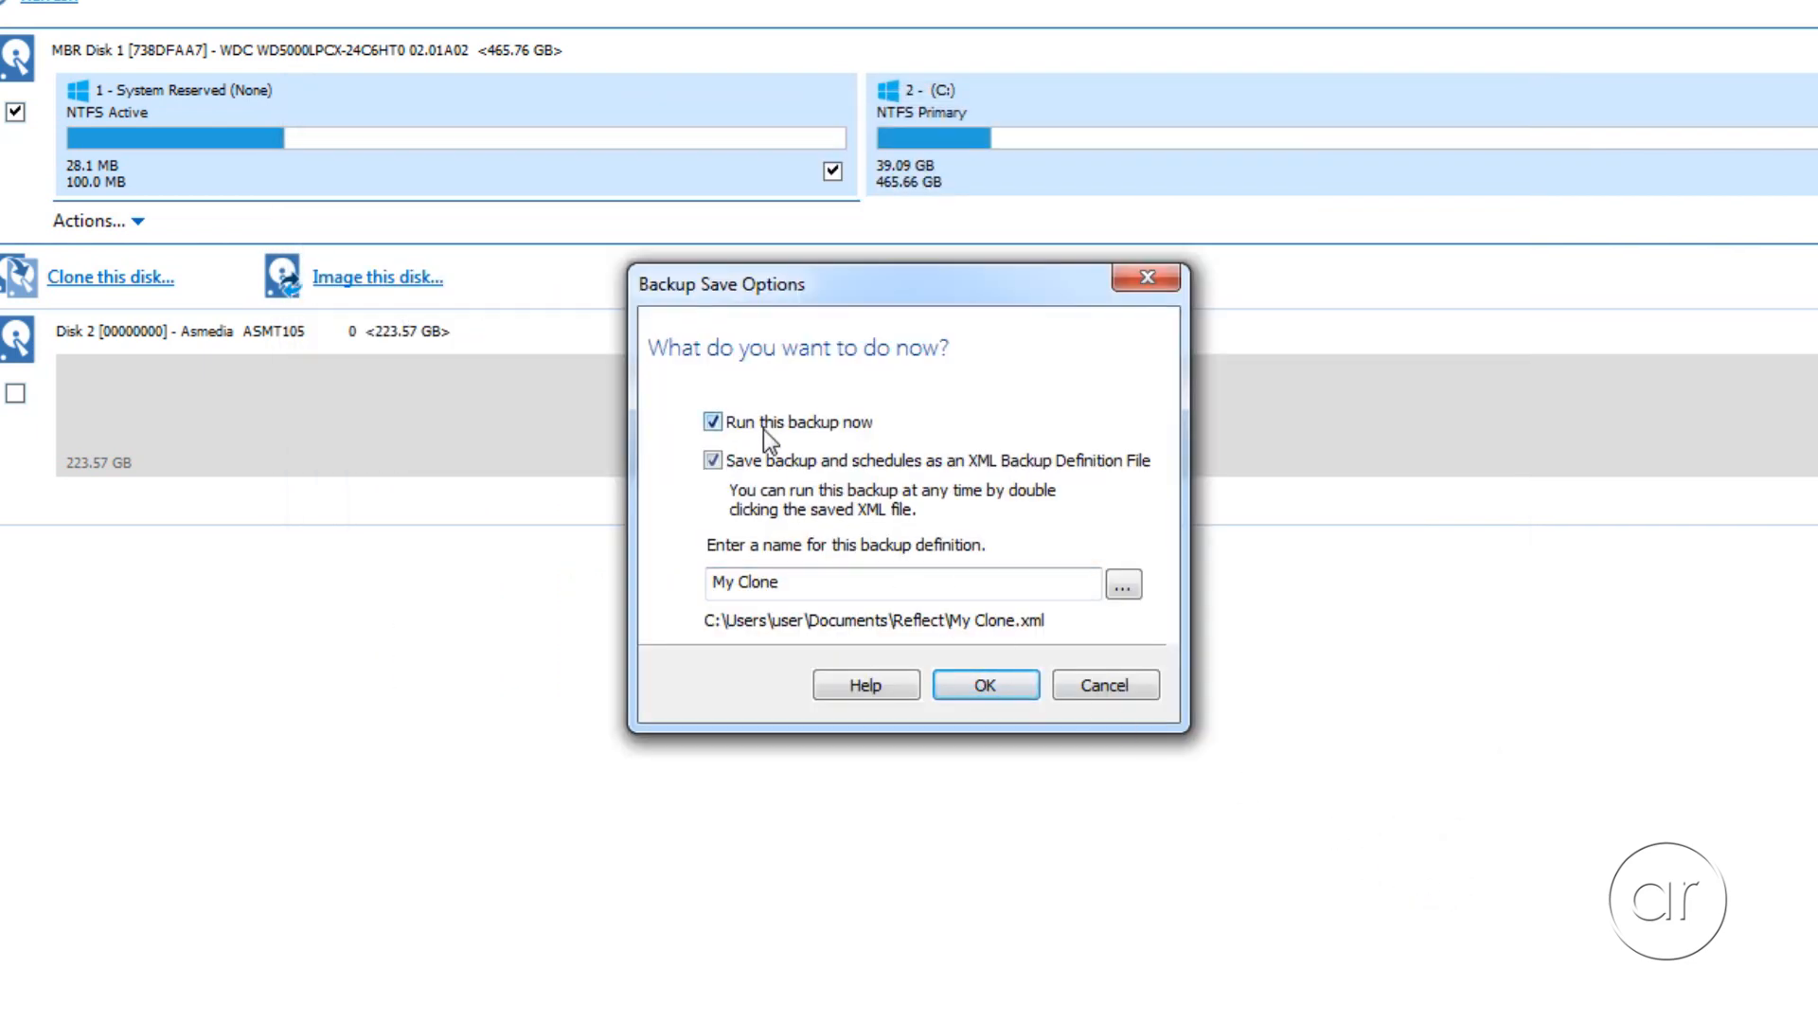
mouse_move(771, 474)
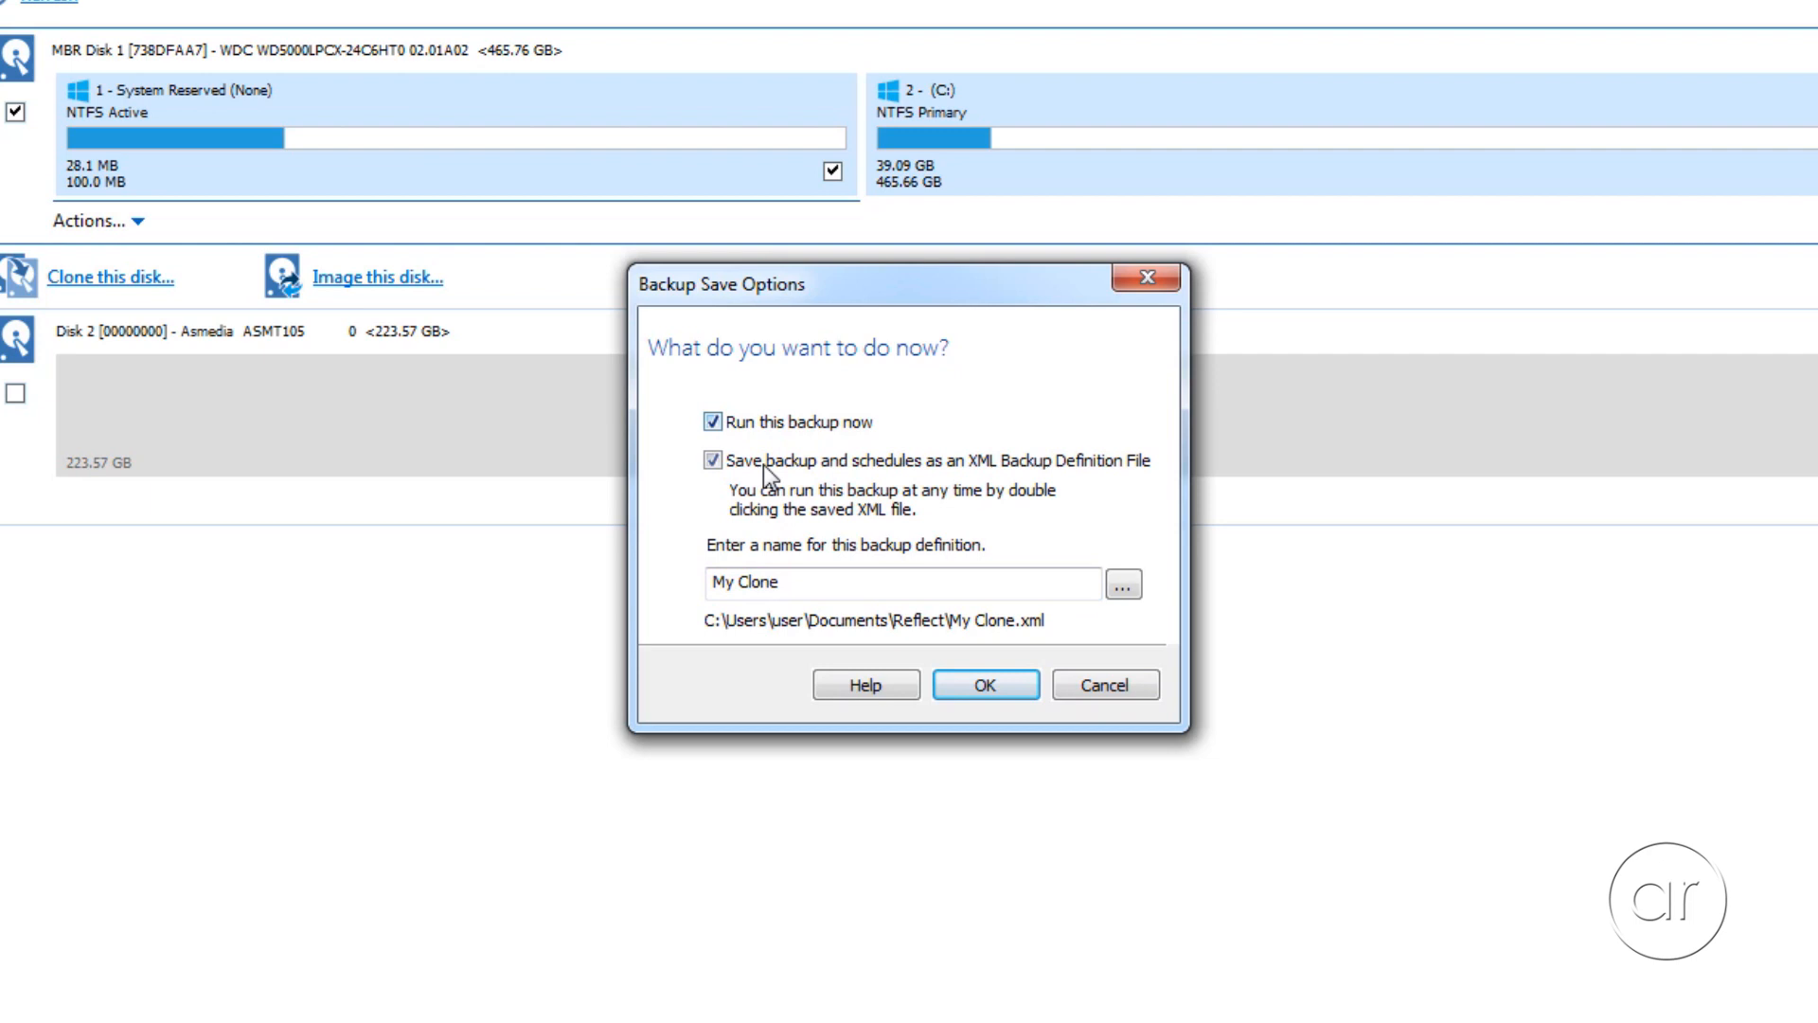
Step: Run the clone without an XML definition file, acknowledge completion, and close the job
click(713, 460)
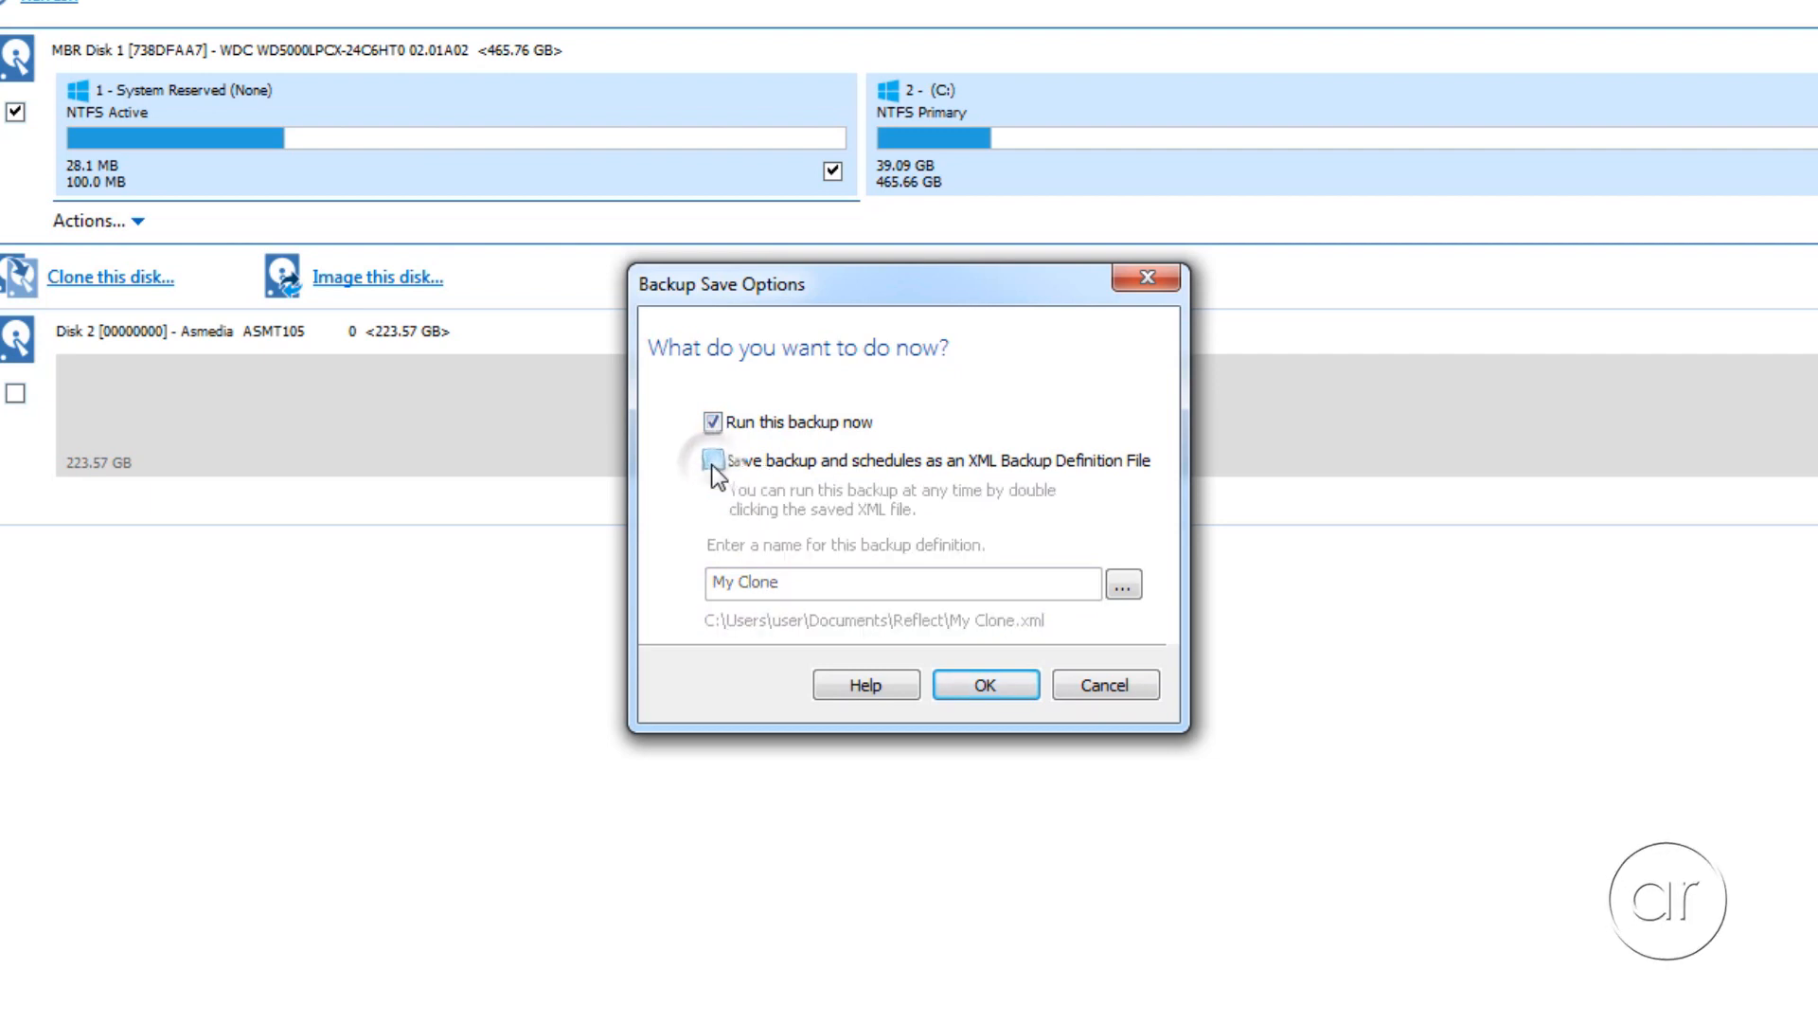
click(985, 684)
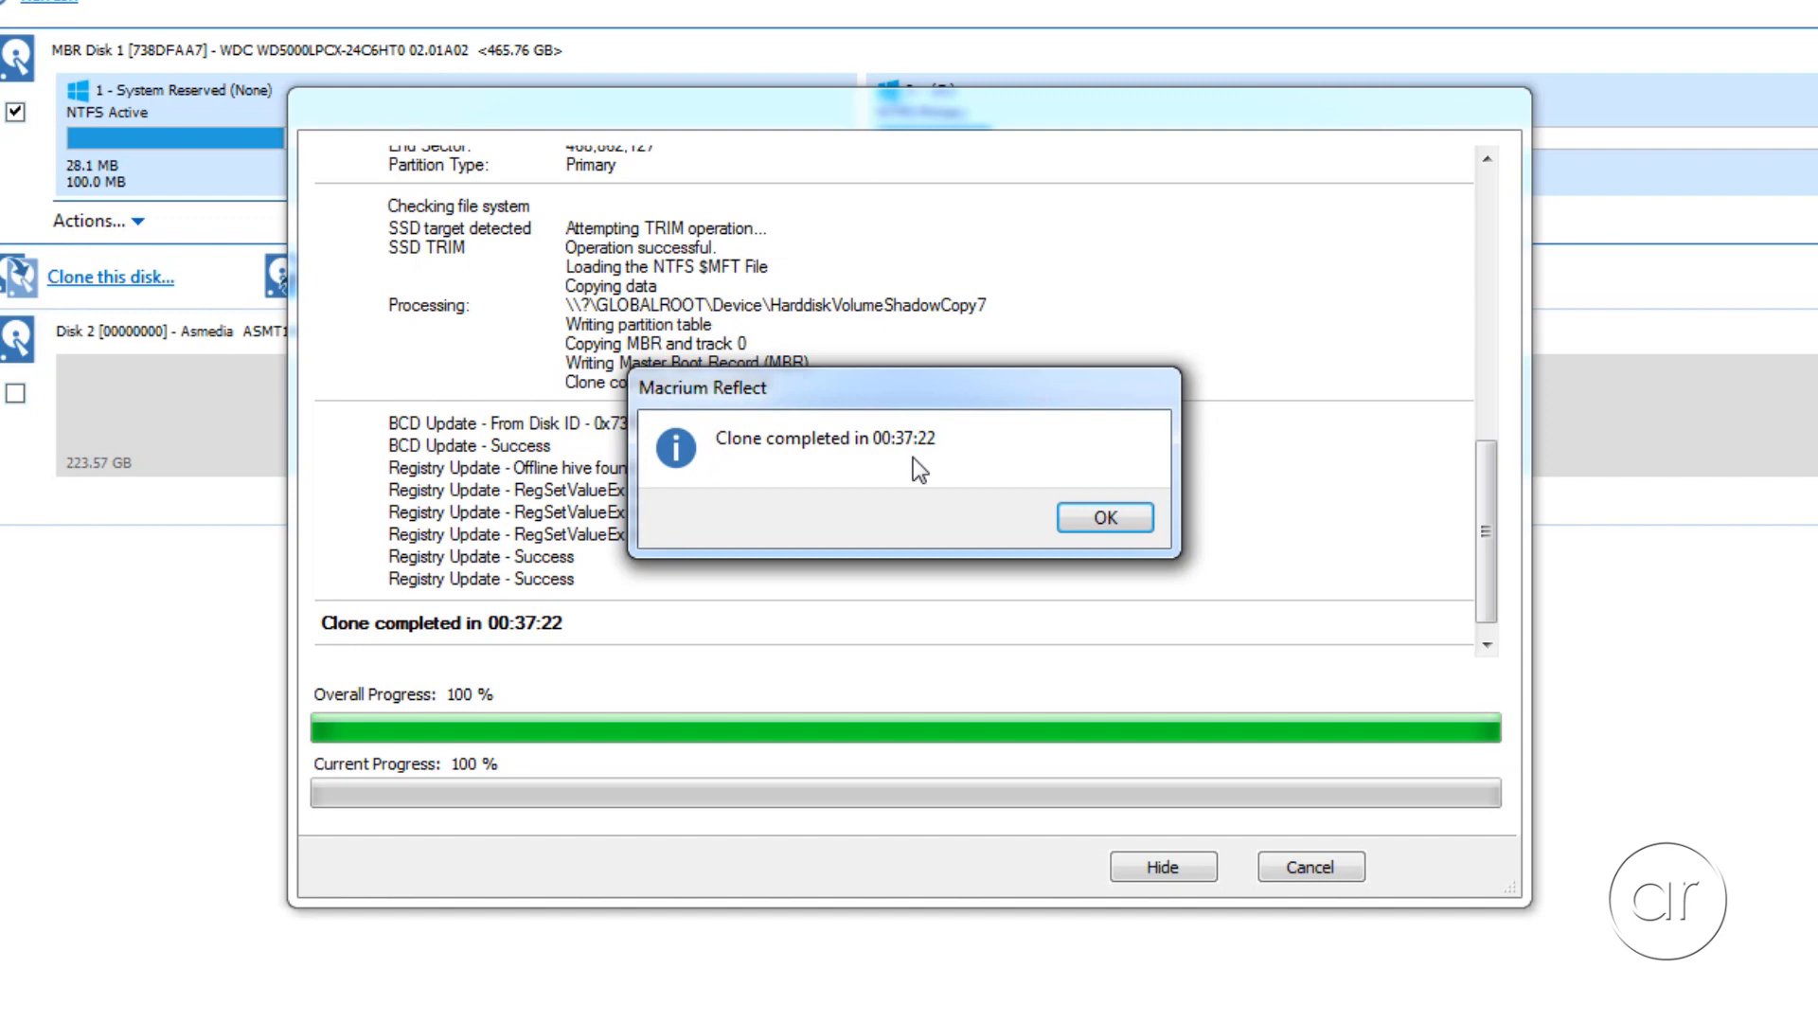
click(1103, 517)
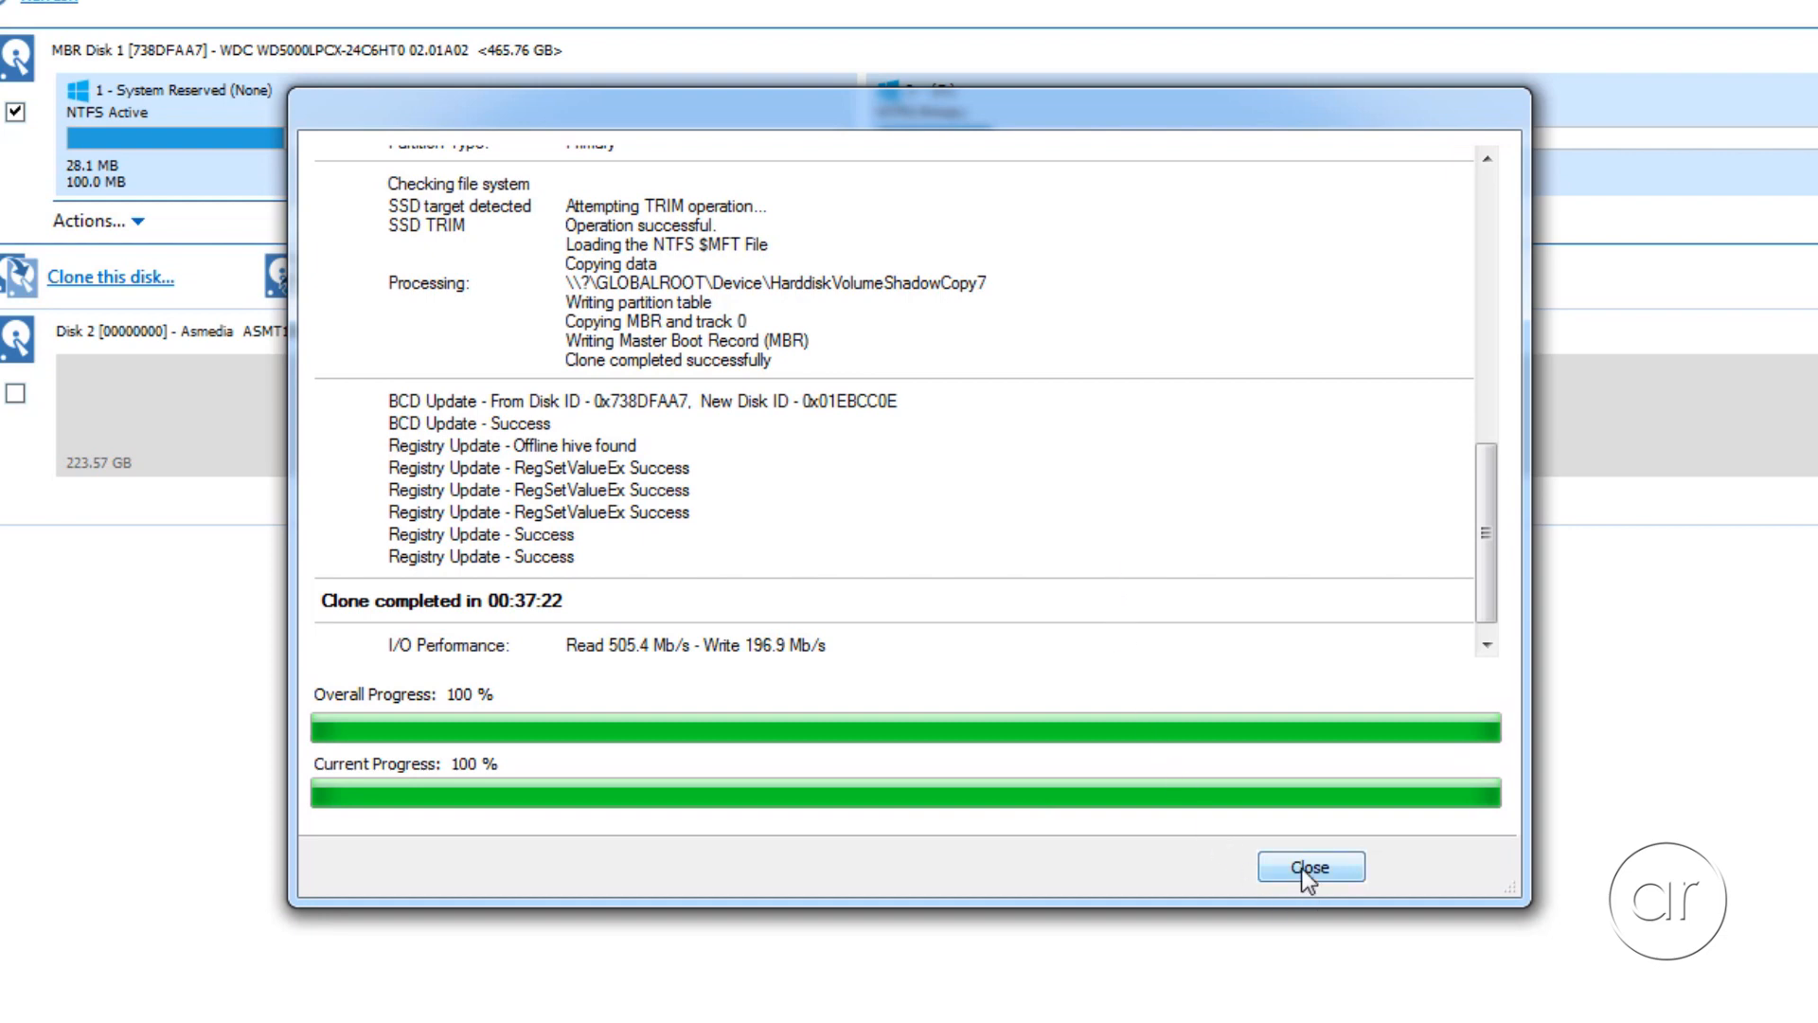
click(1309, 867)
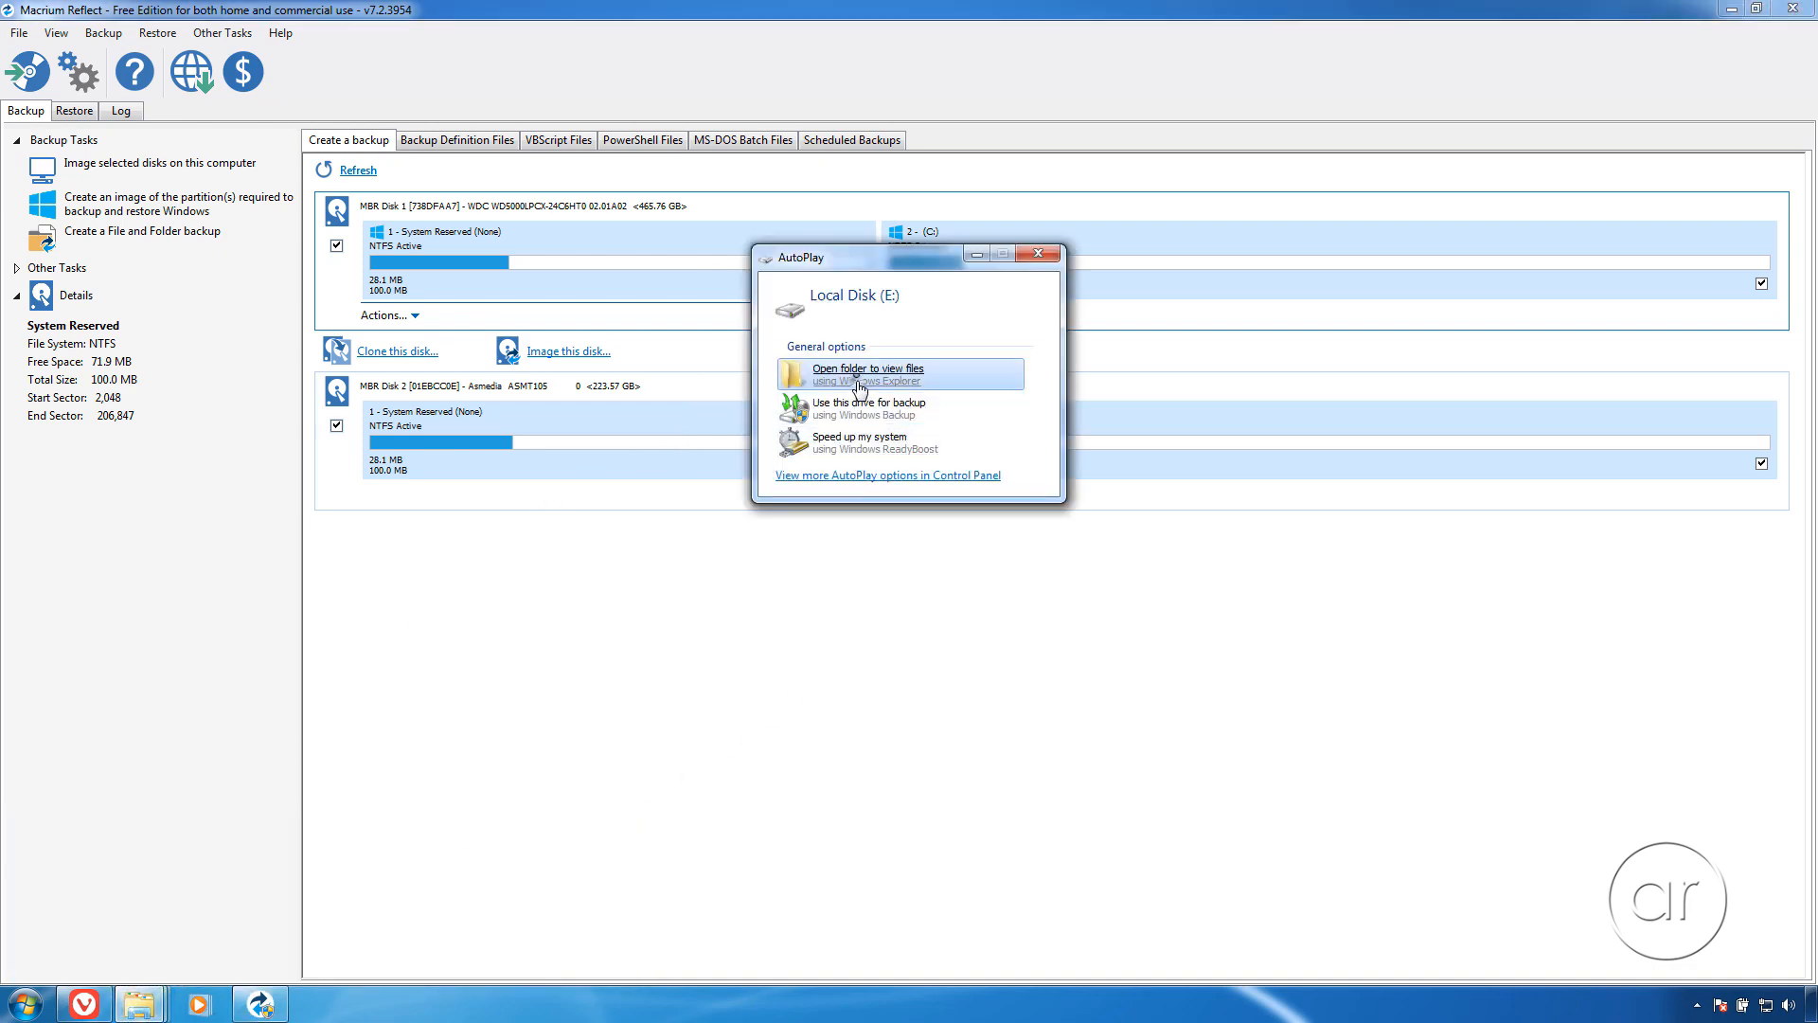
Step: Open cloned drive E: in Explorer, compare its folders with C:, then close the window
click(864, 373)
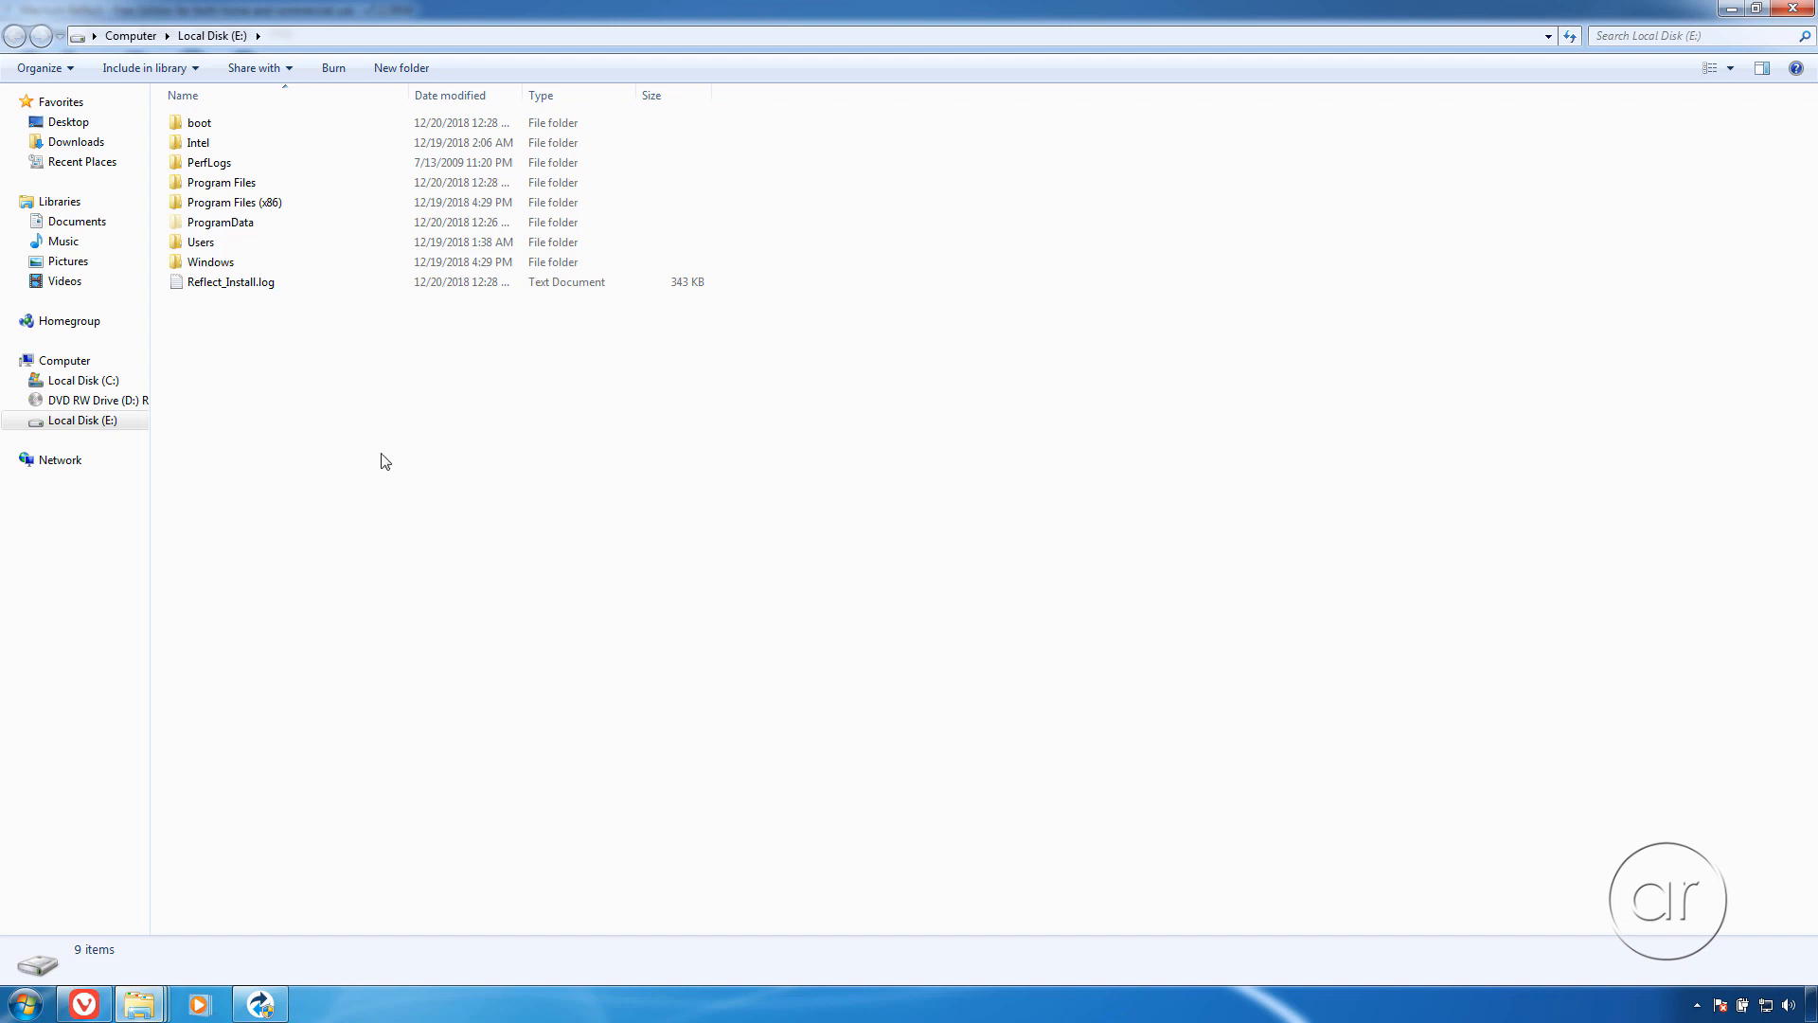
click(81, 381)
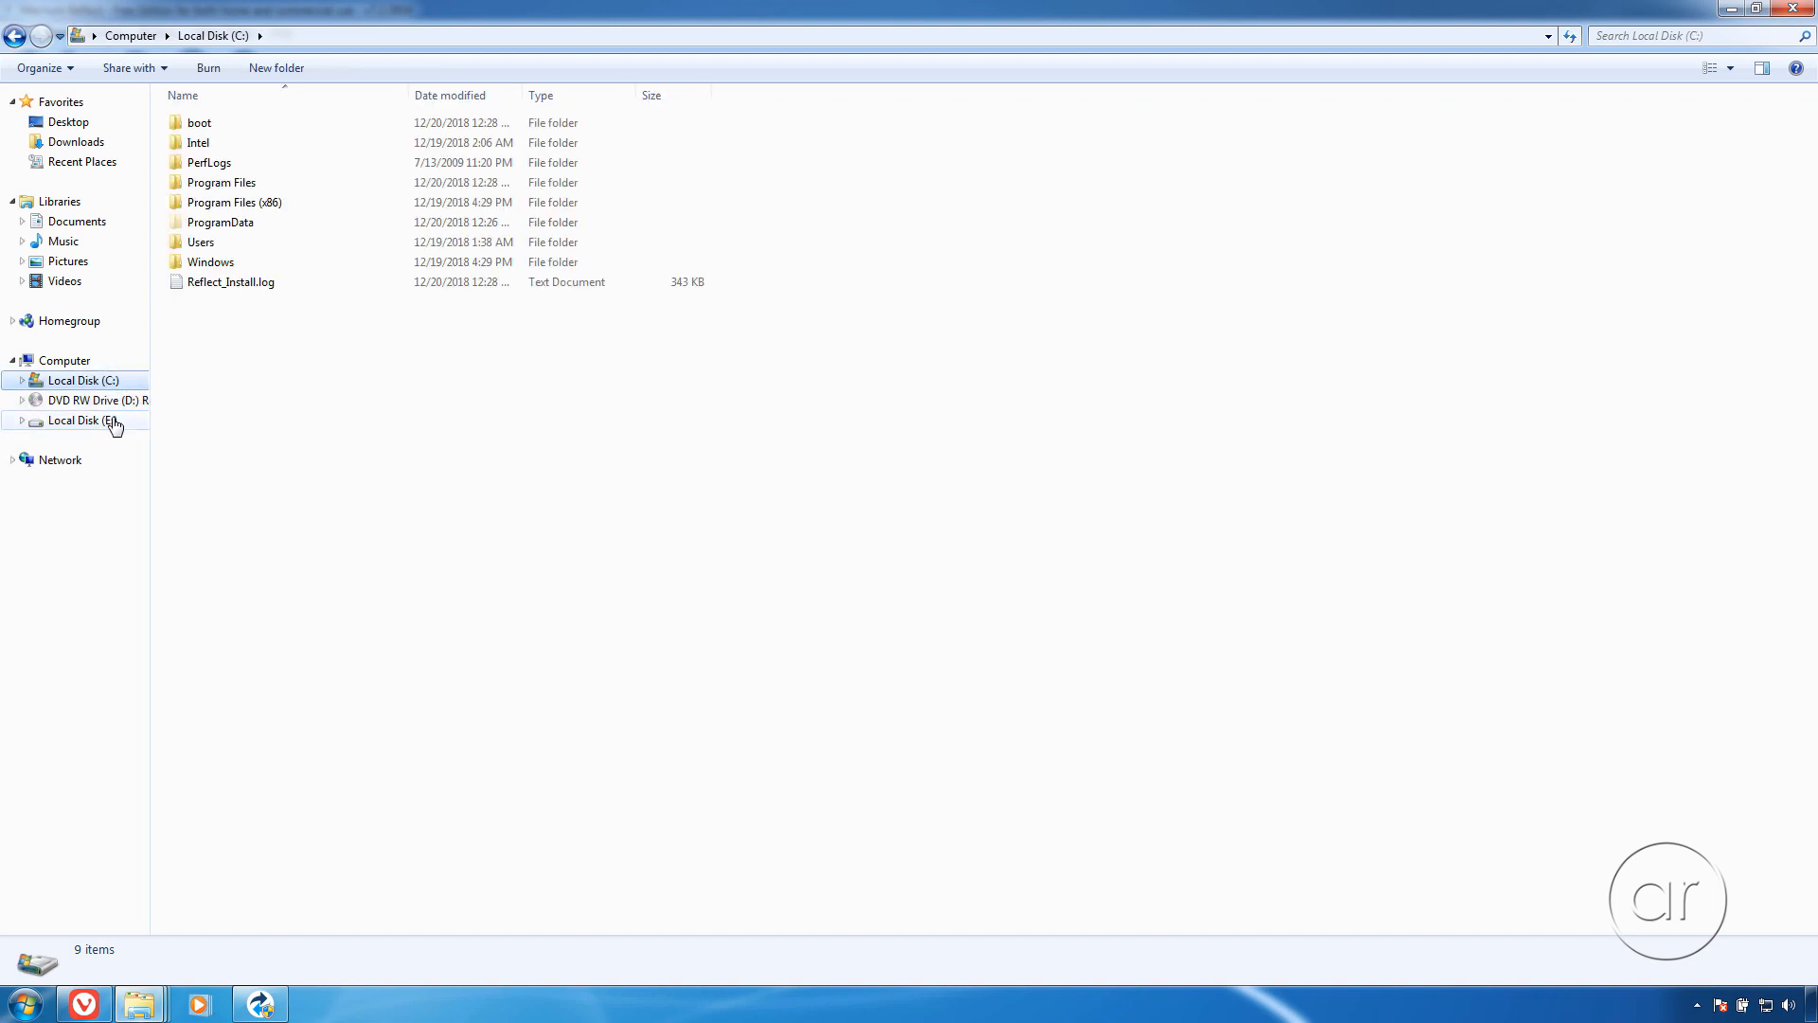
click(81, 419)
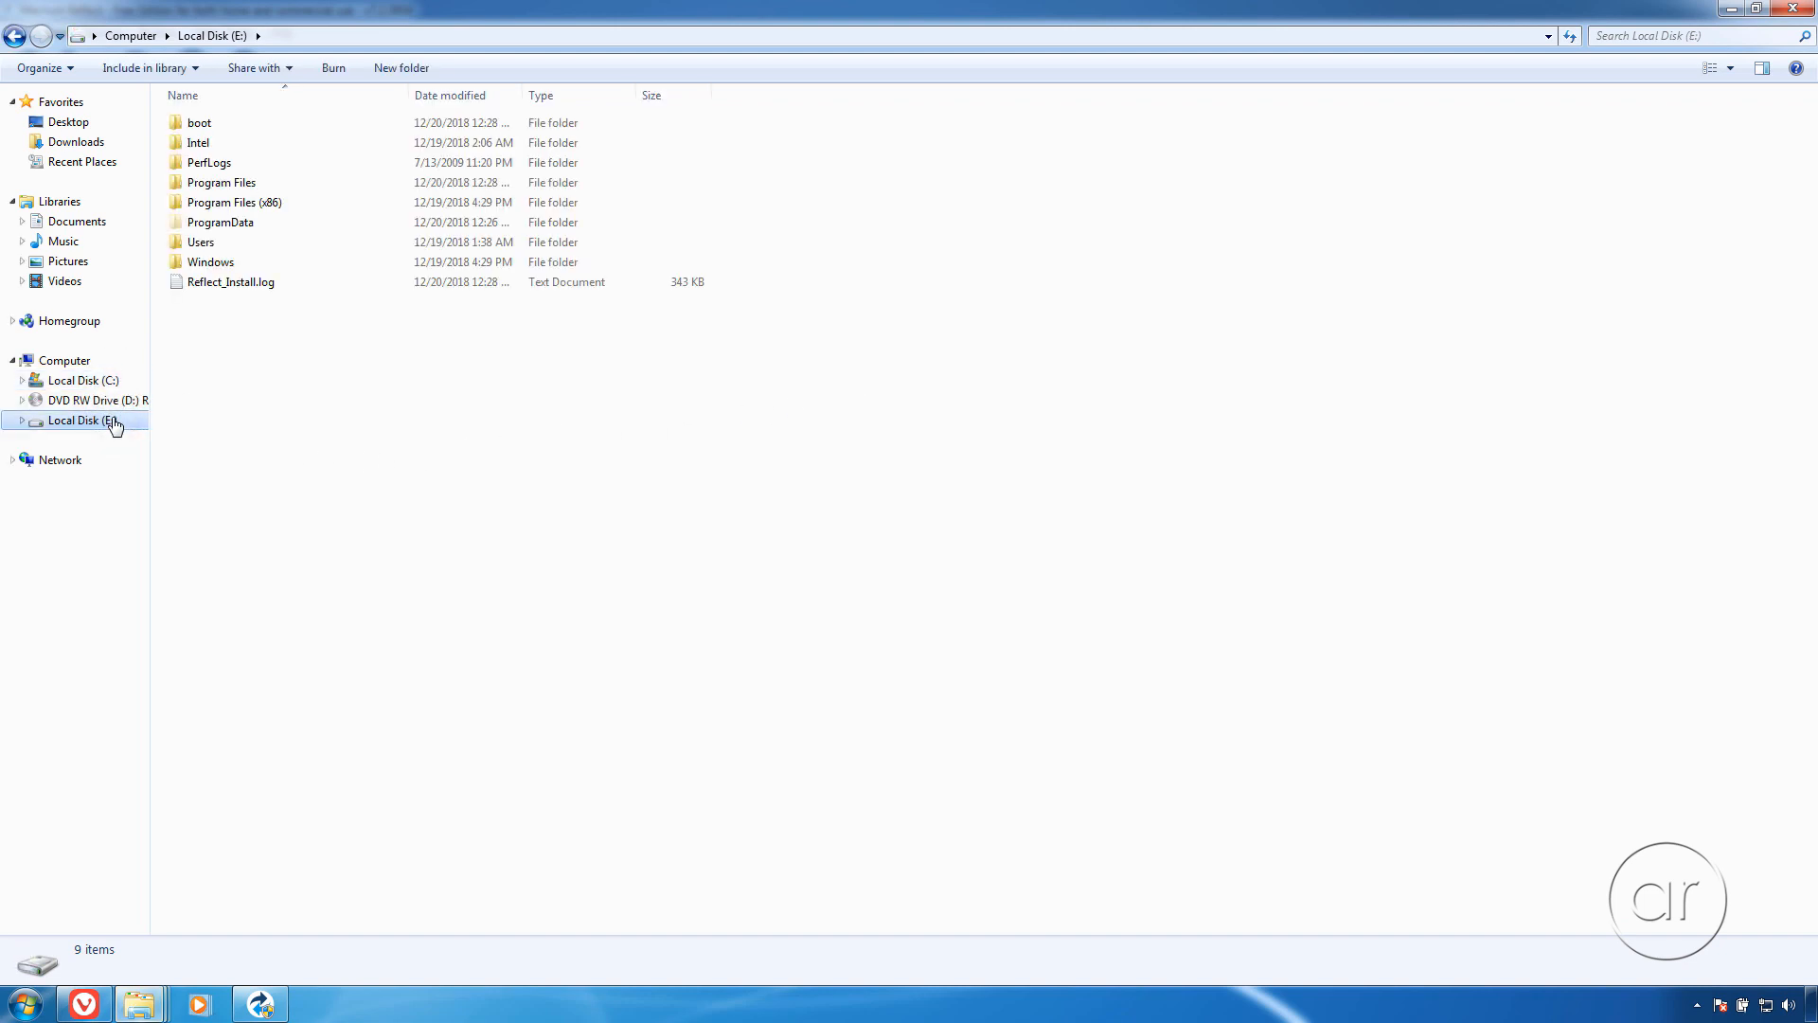
click(259, 1003)
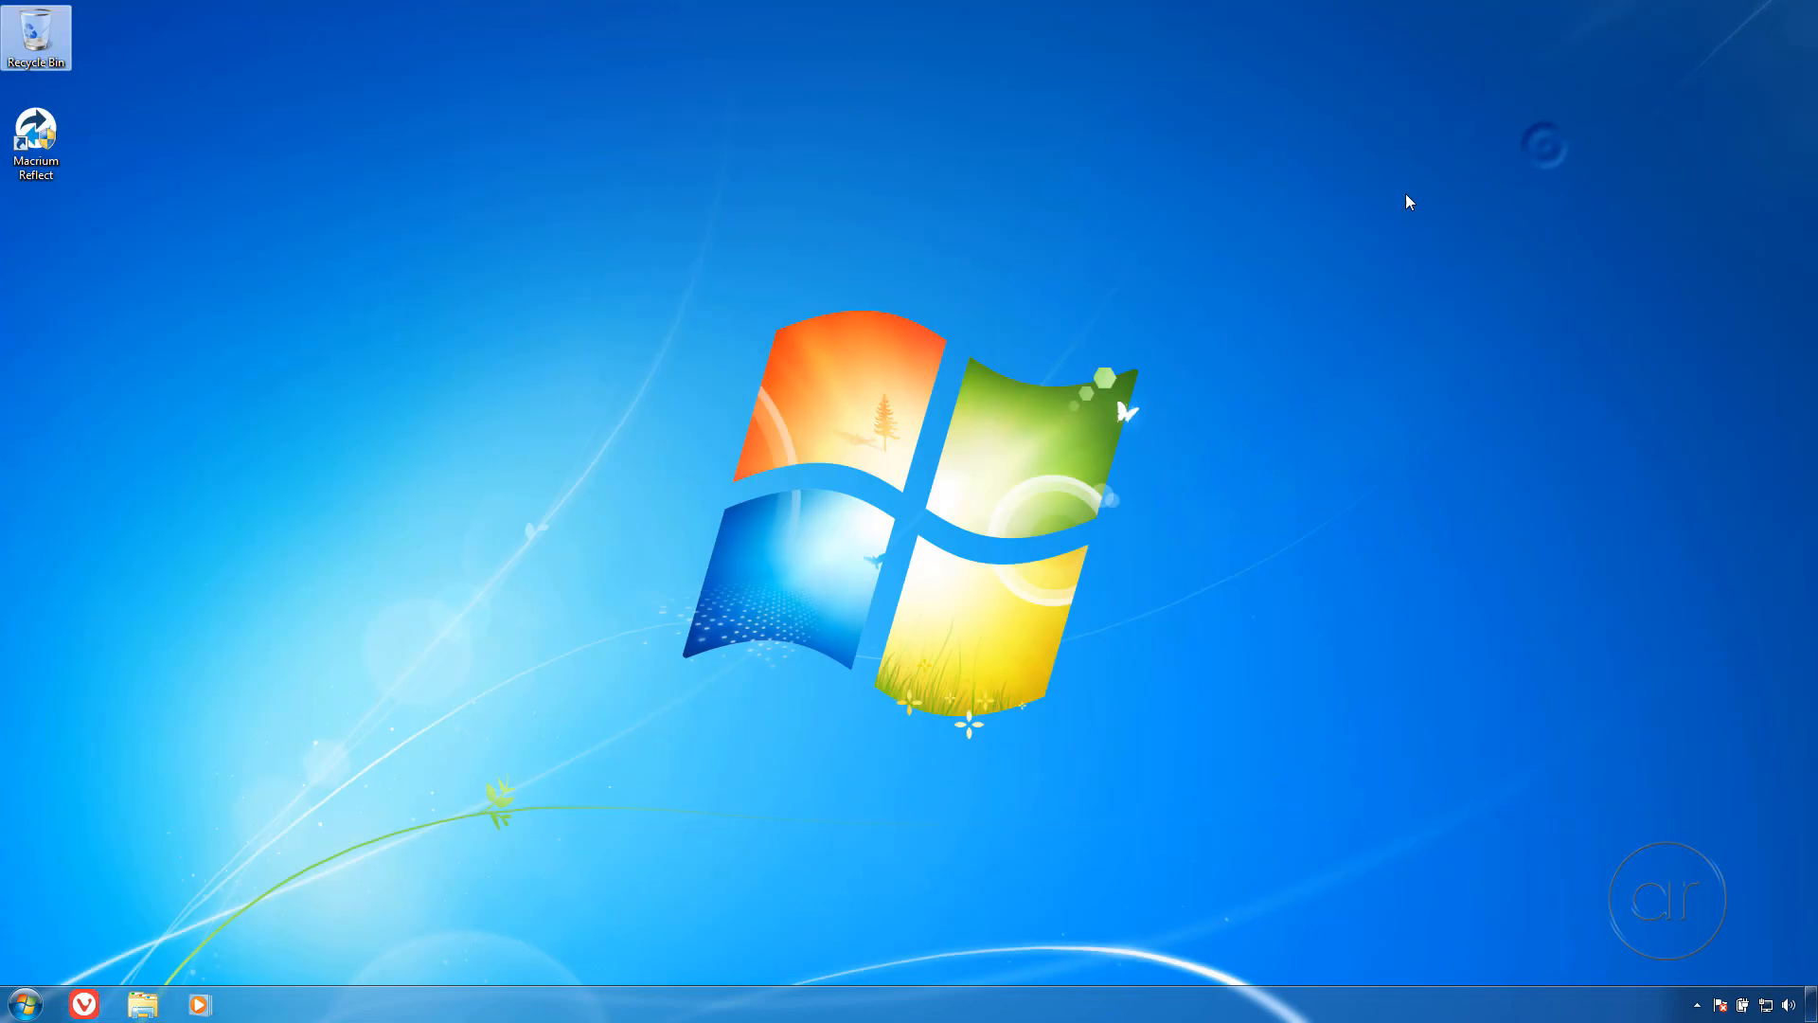
Step: Shut down Windows 7 from the Start menu
click(20, 1002)
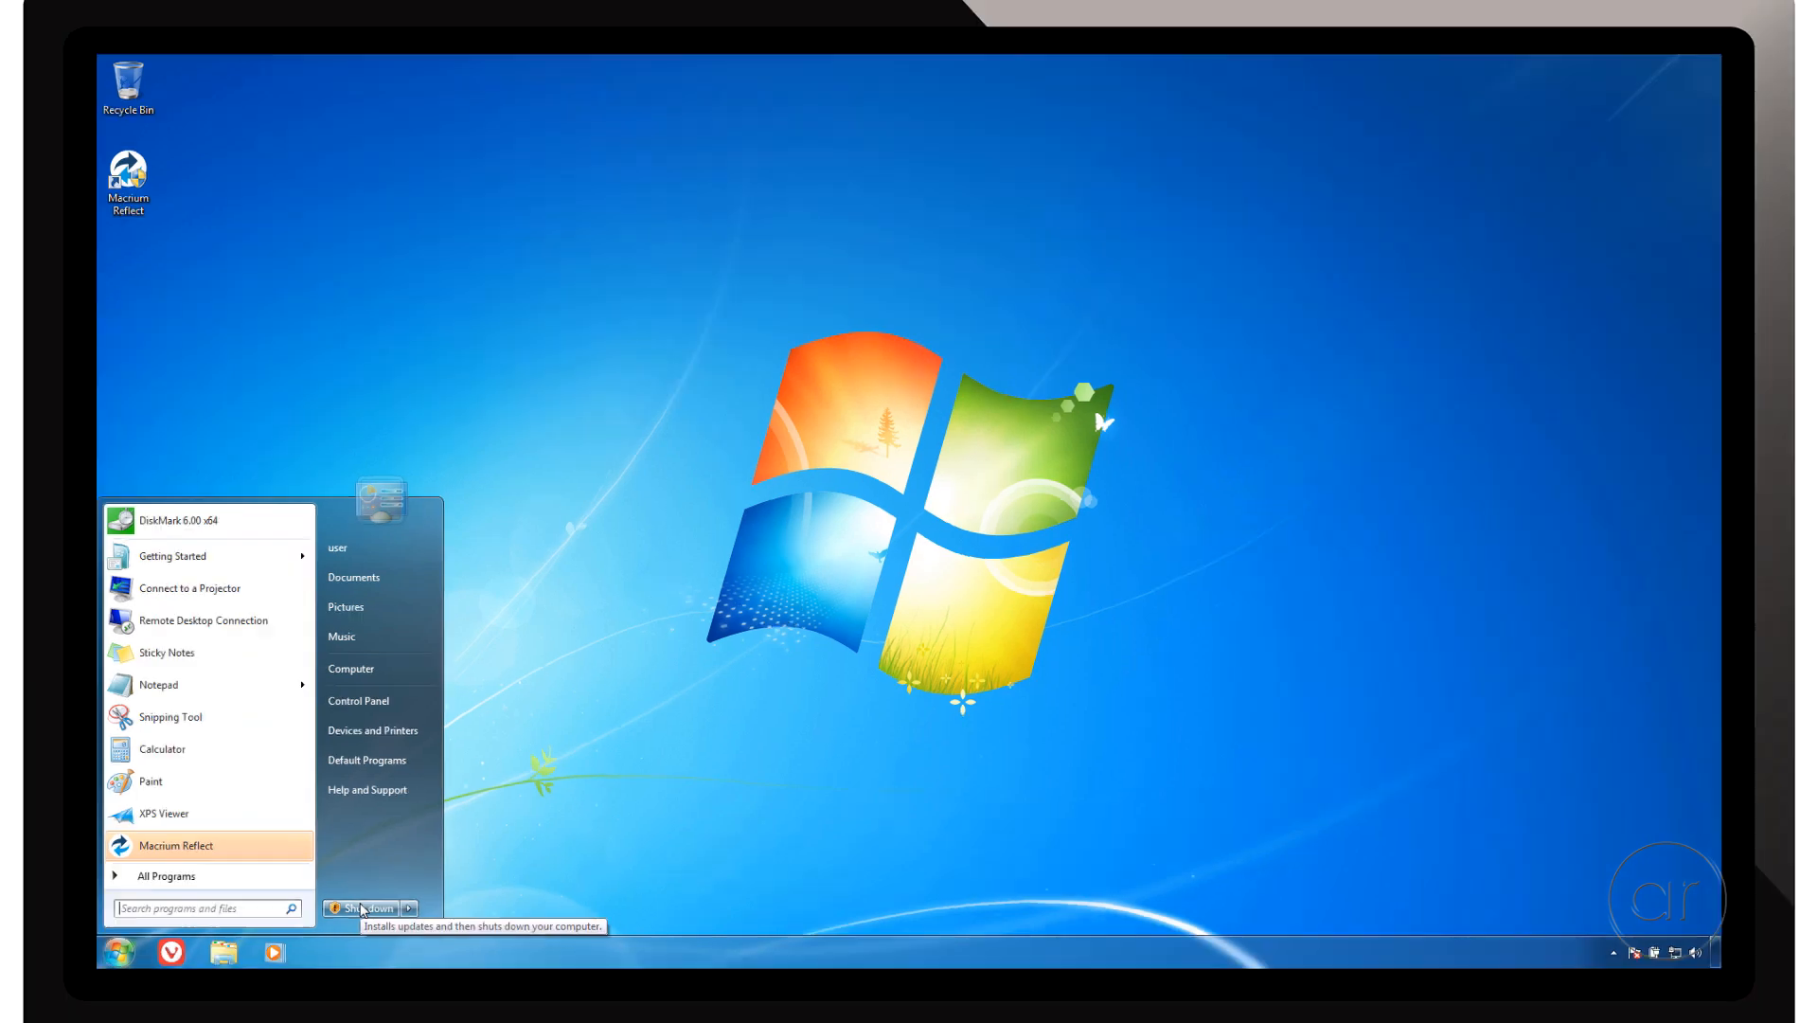
click(363, 908)
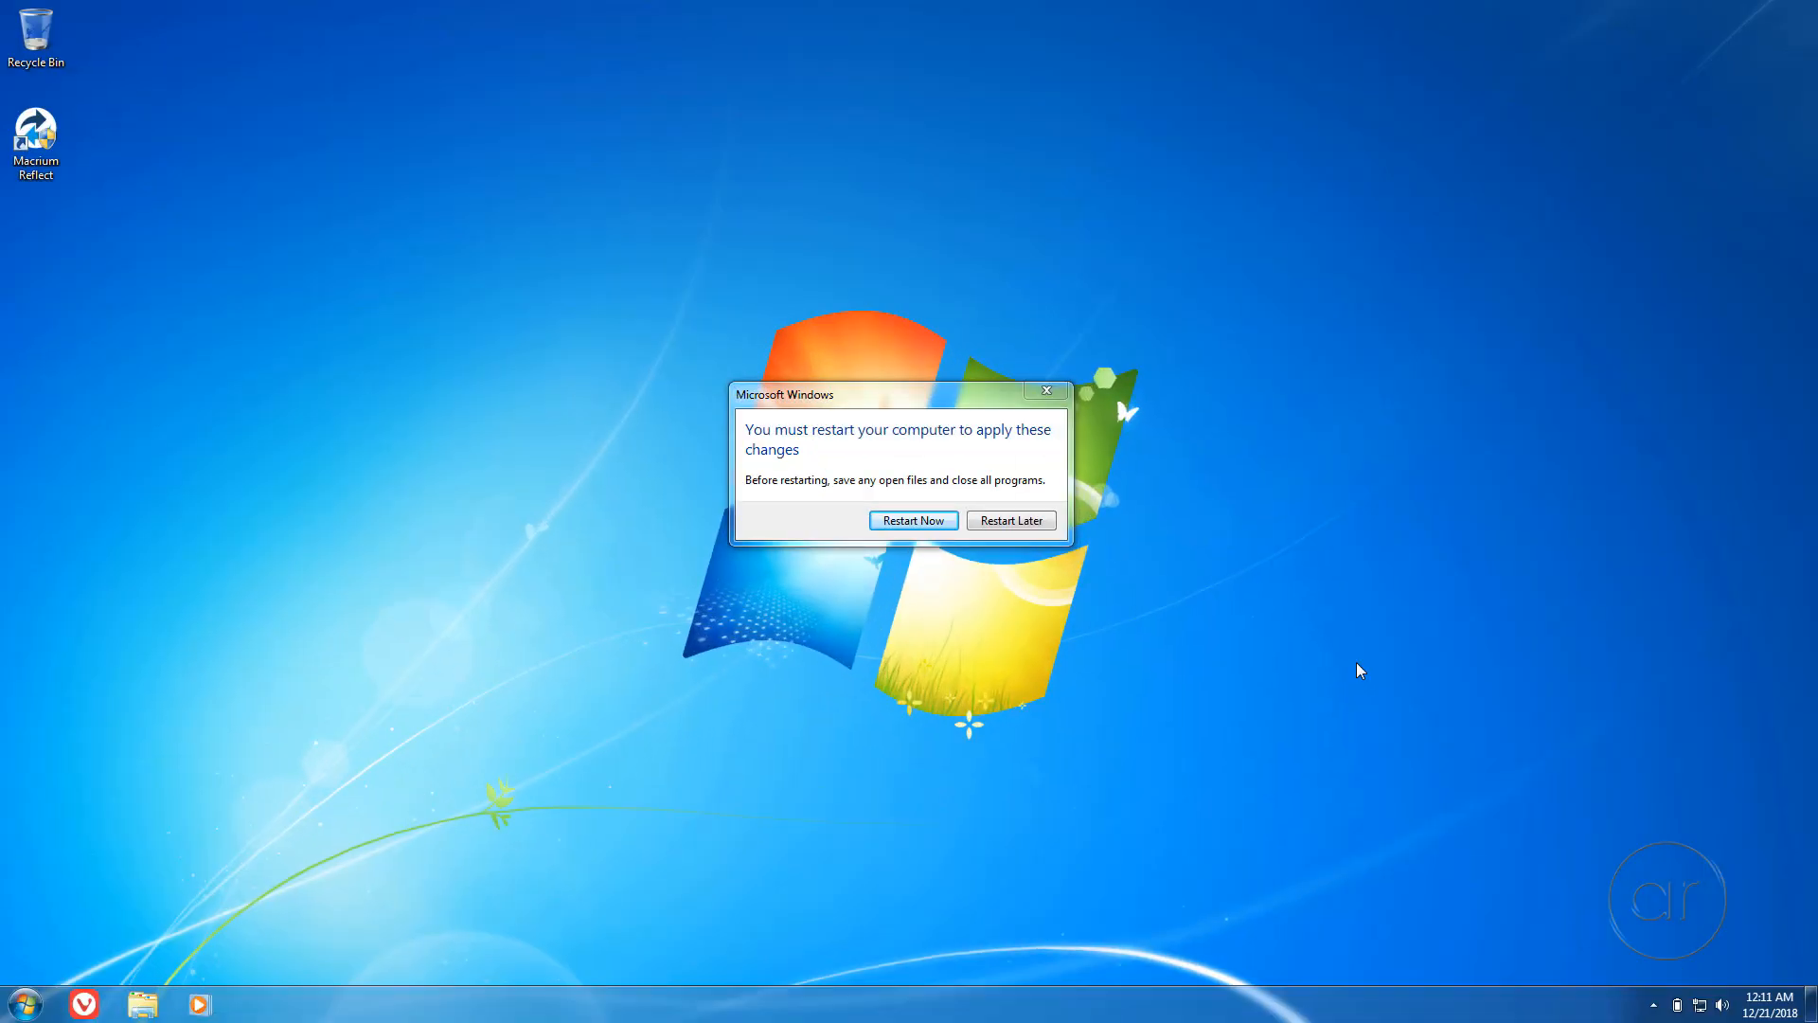
mouse_move(1271, 657)
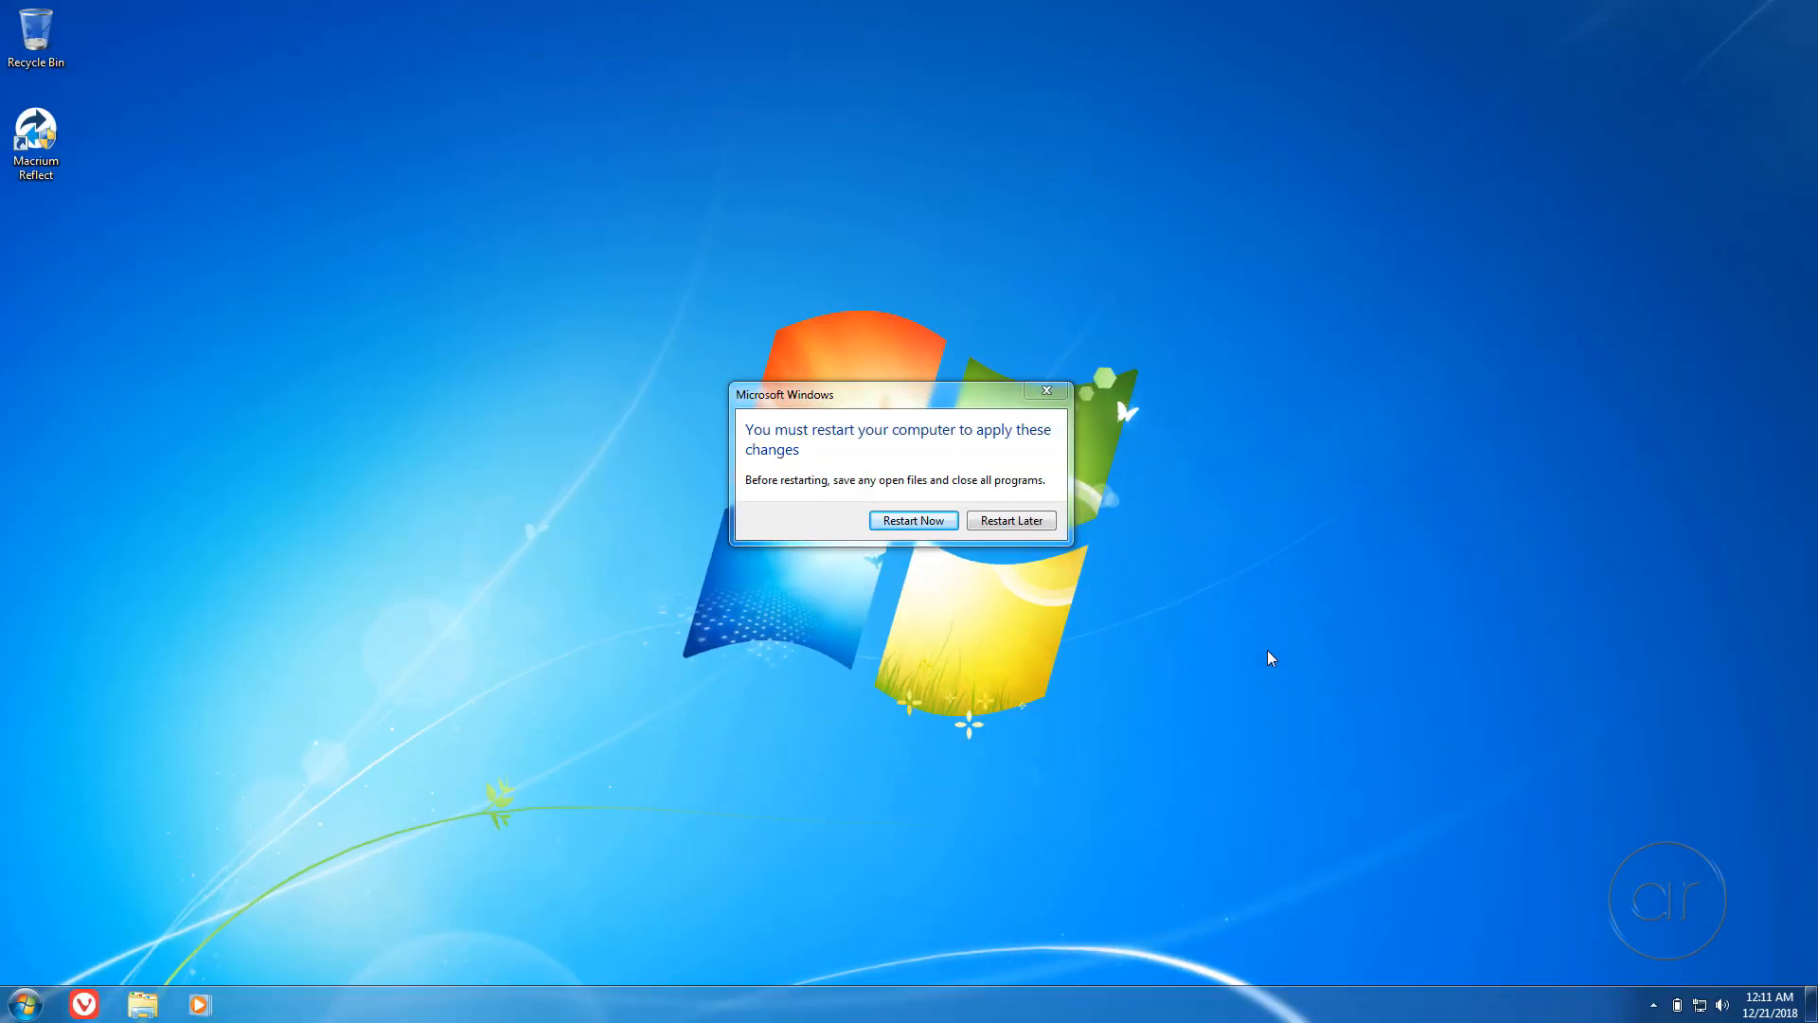
Step: Postpone the restart and launch diskmgmt.msc to confirm C: spans the 223.57 GB disk
click(913, 520)
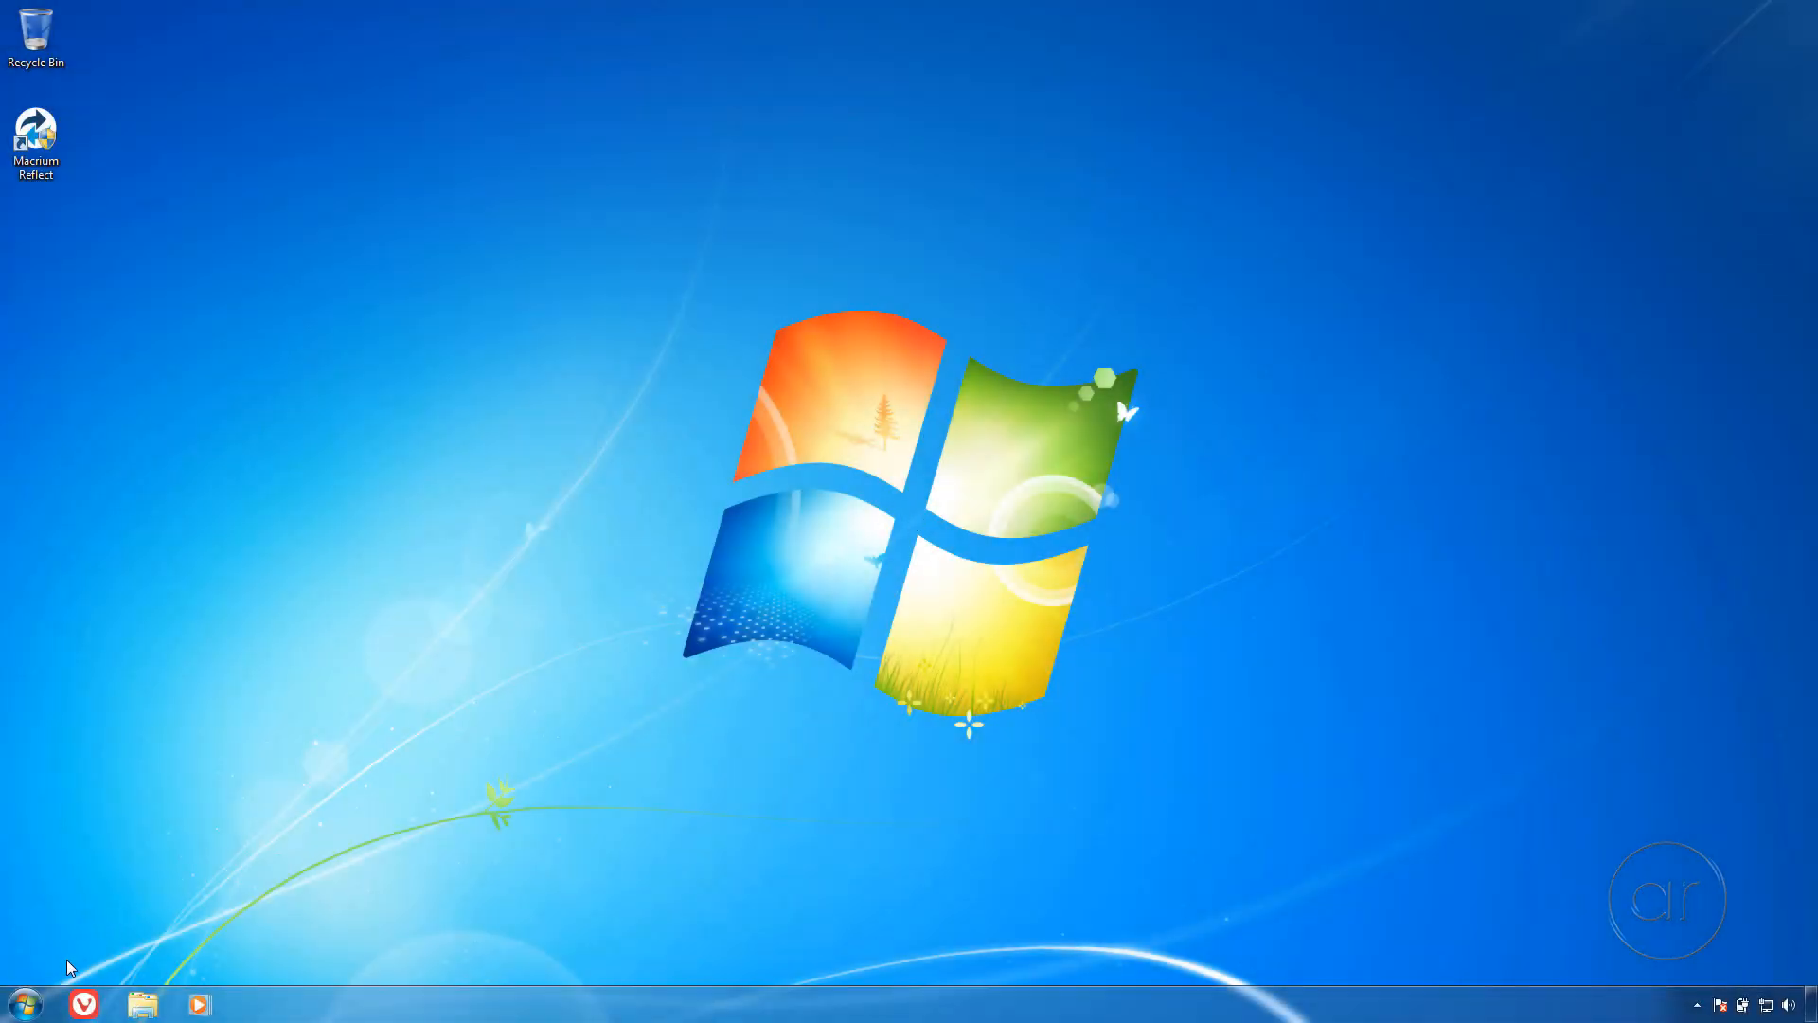
click(23, 1003)
text(diskmgmt.m)
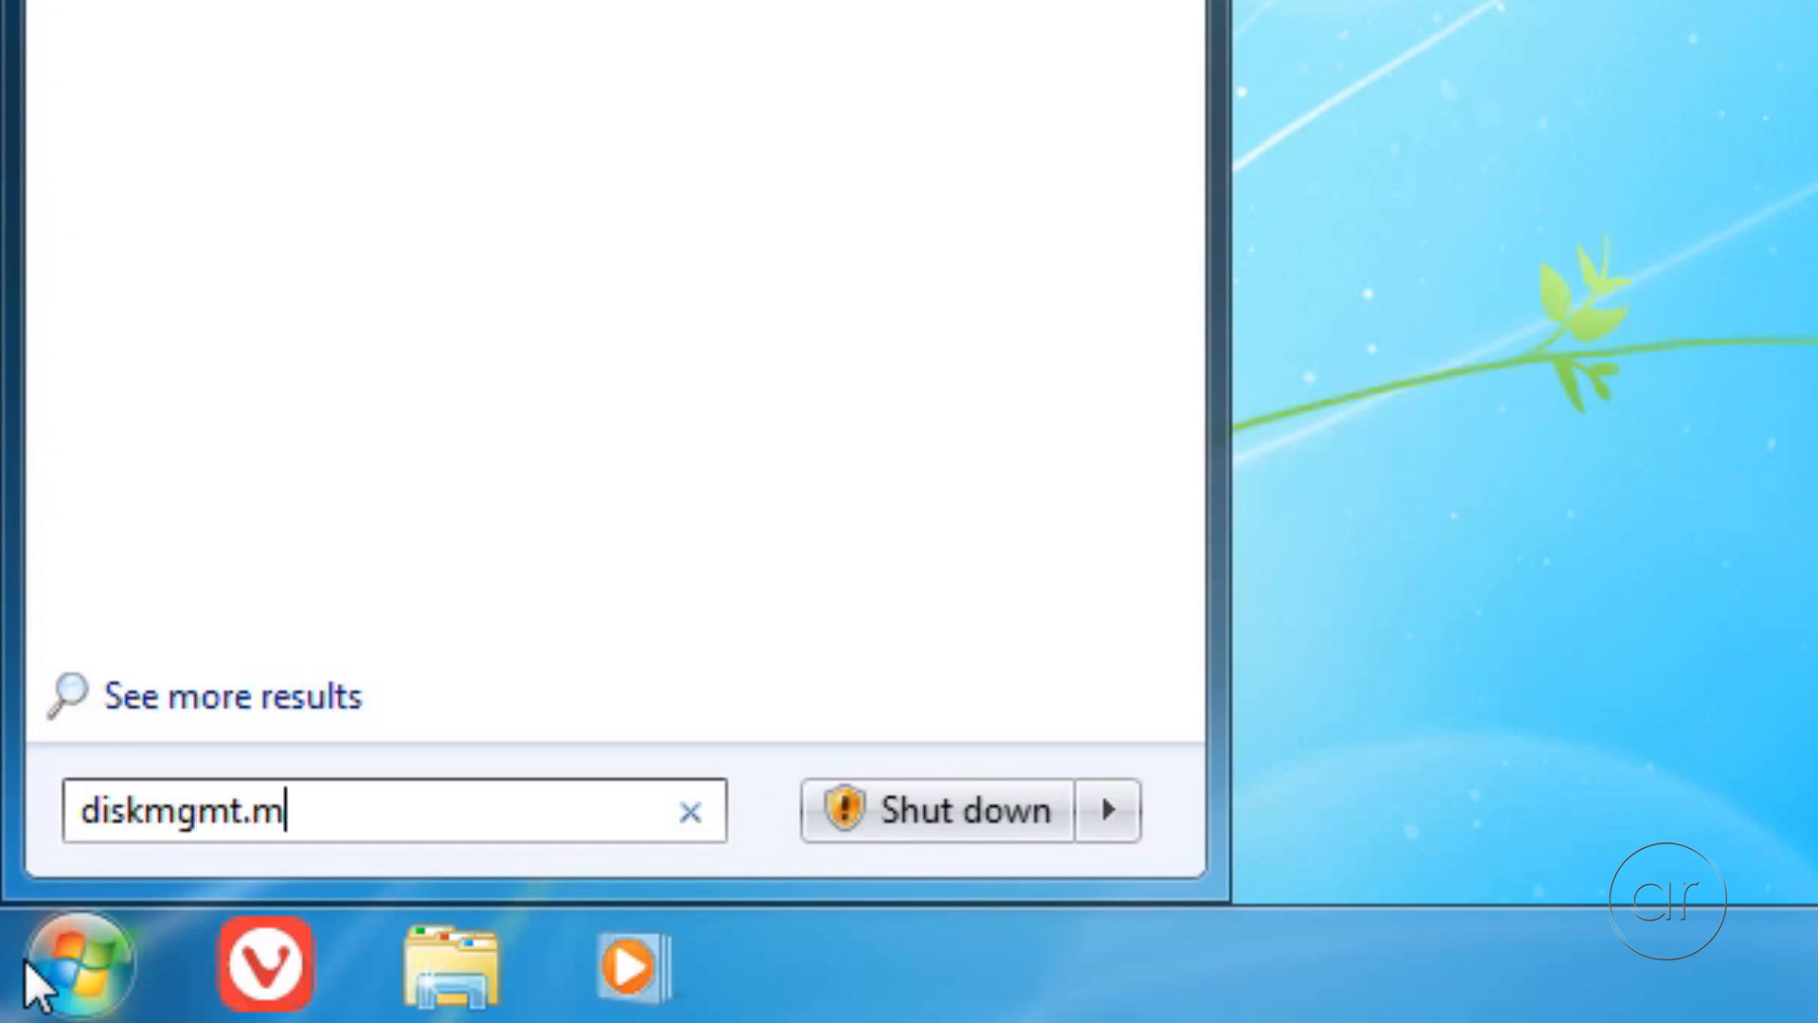
key(enter)
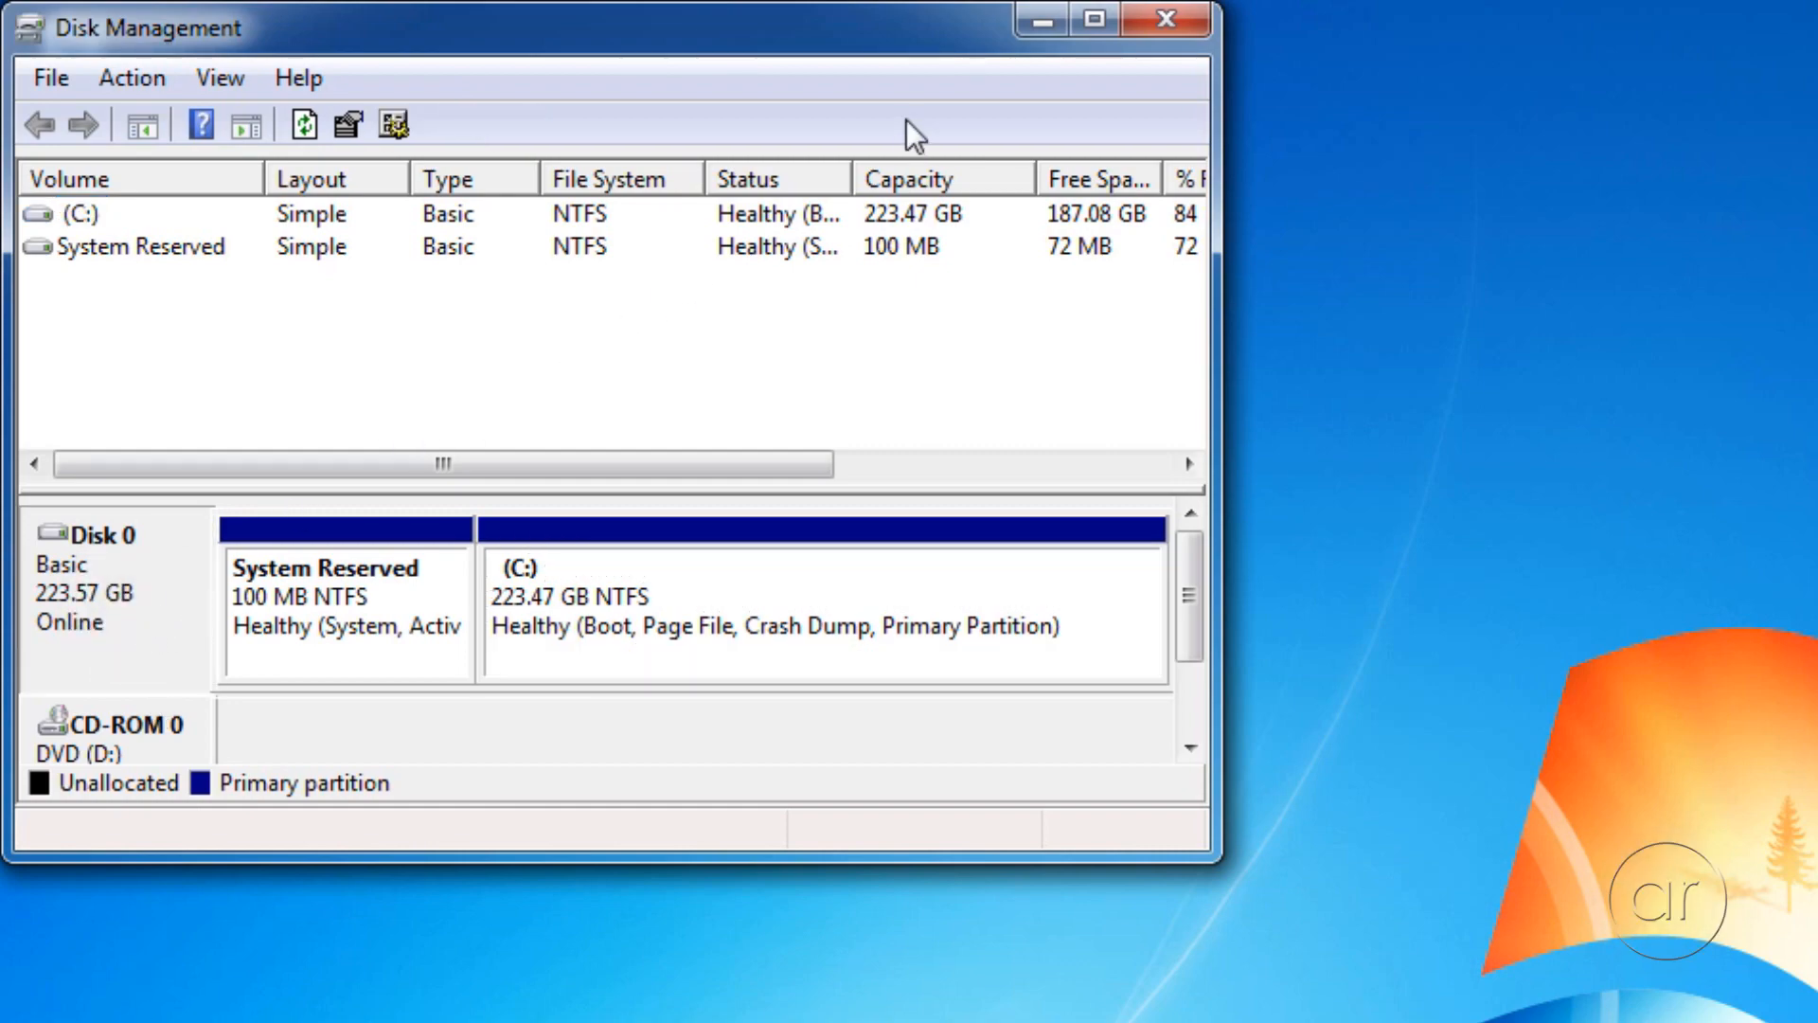
Step: Close Disk Management, launch CrystalDiskMark 6.00 x64, and run all tests on C: (5 runs, 1GiB)
click(1164, 20)
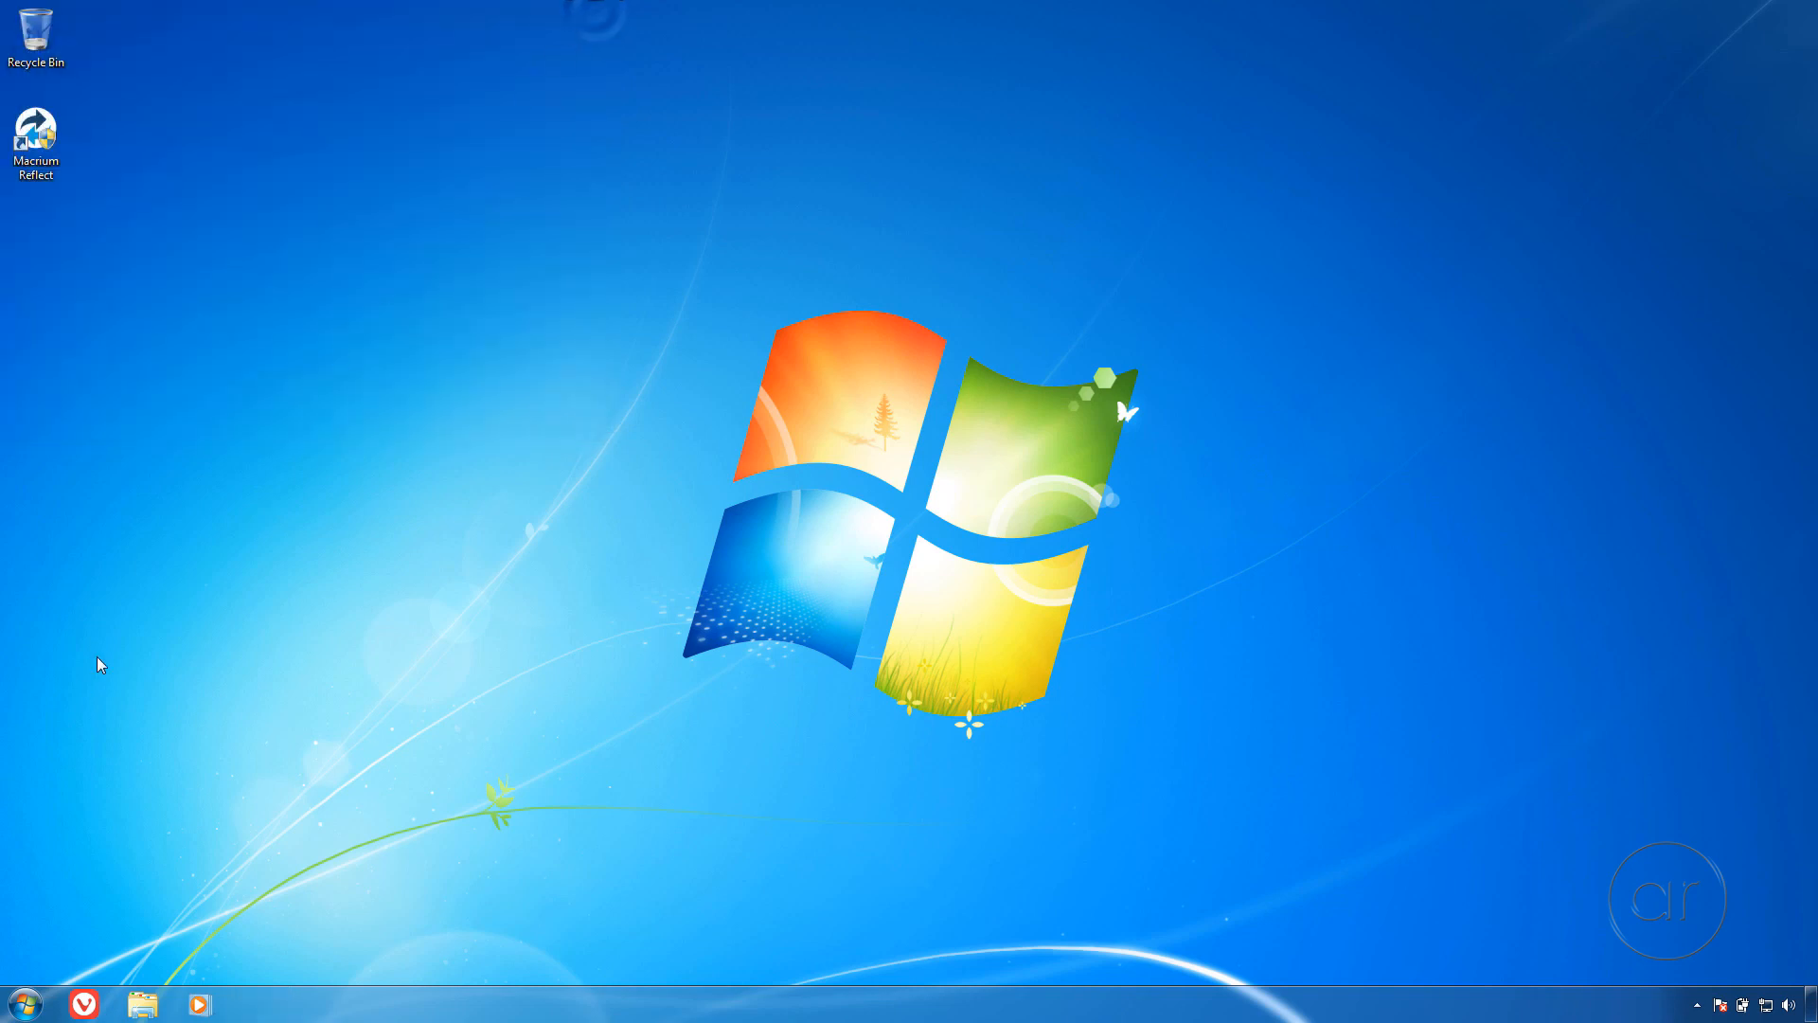
click(23, 1003)
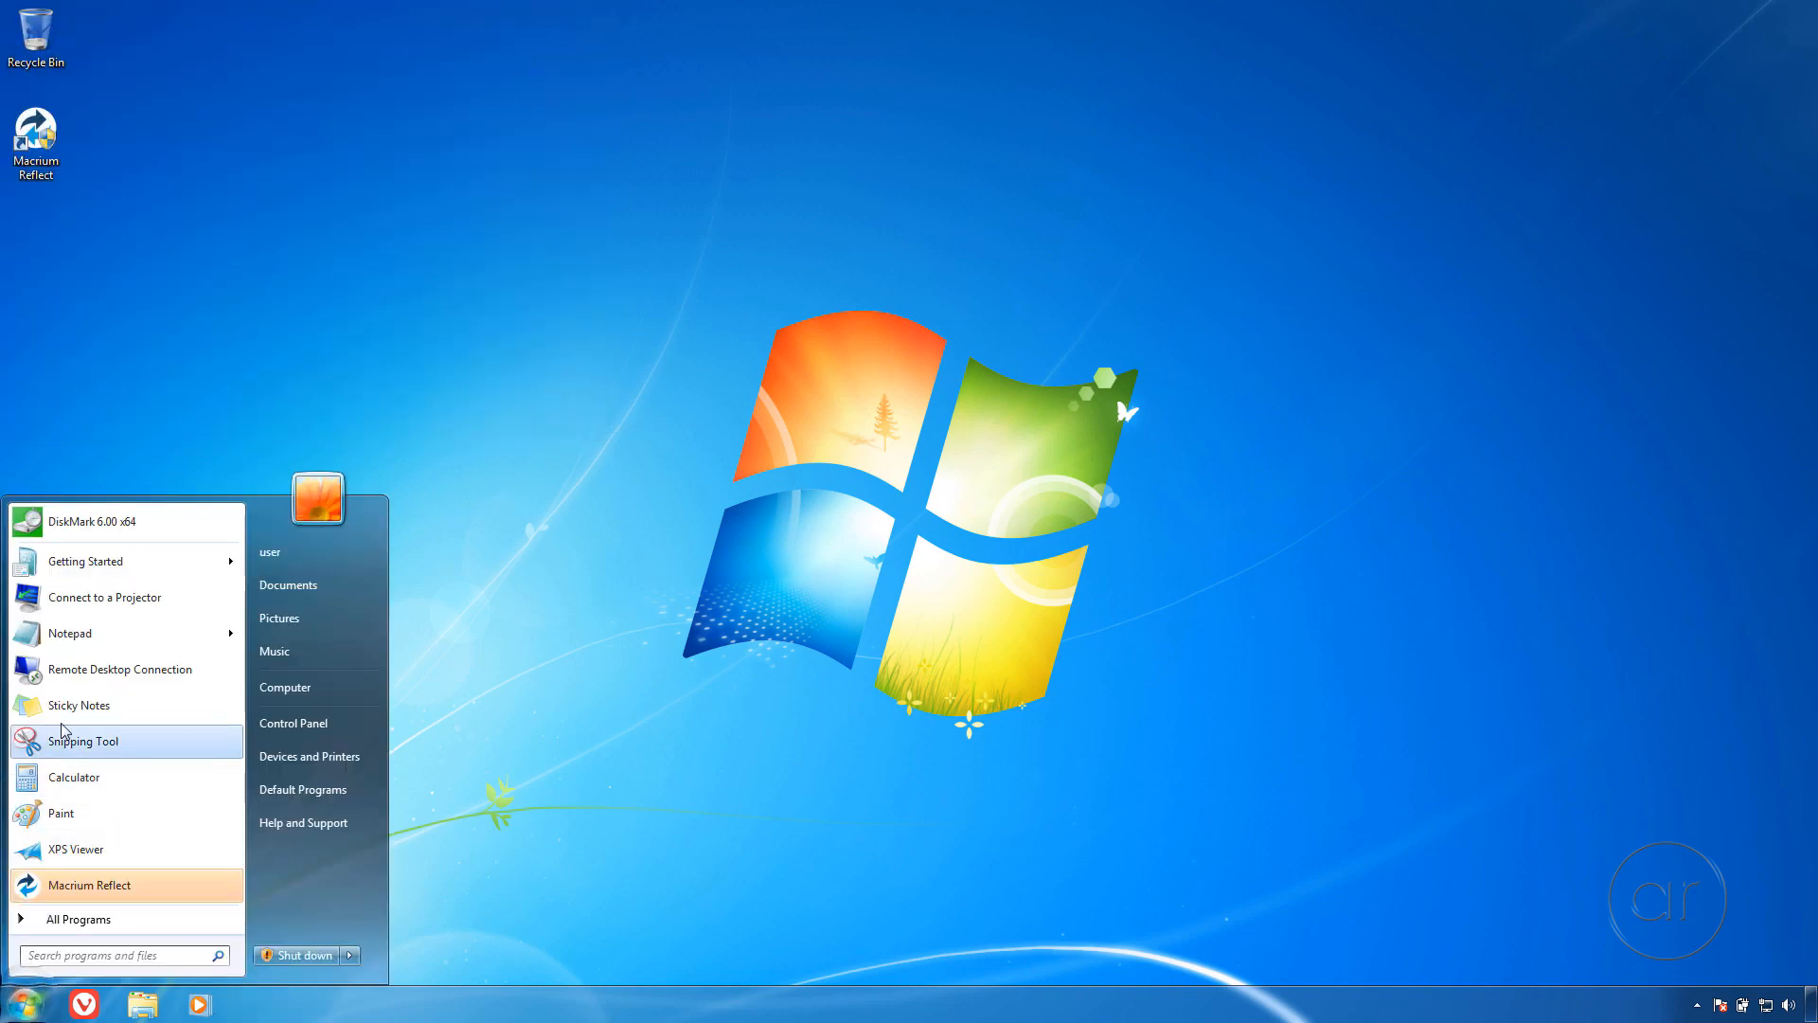
click(93, 521)
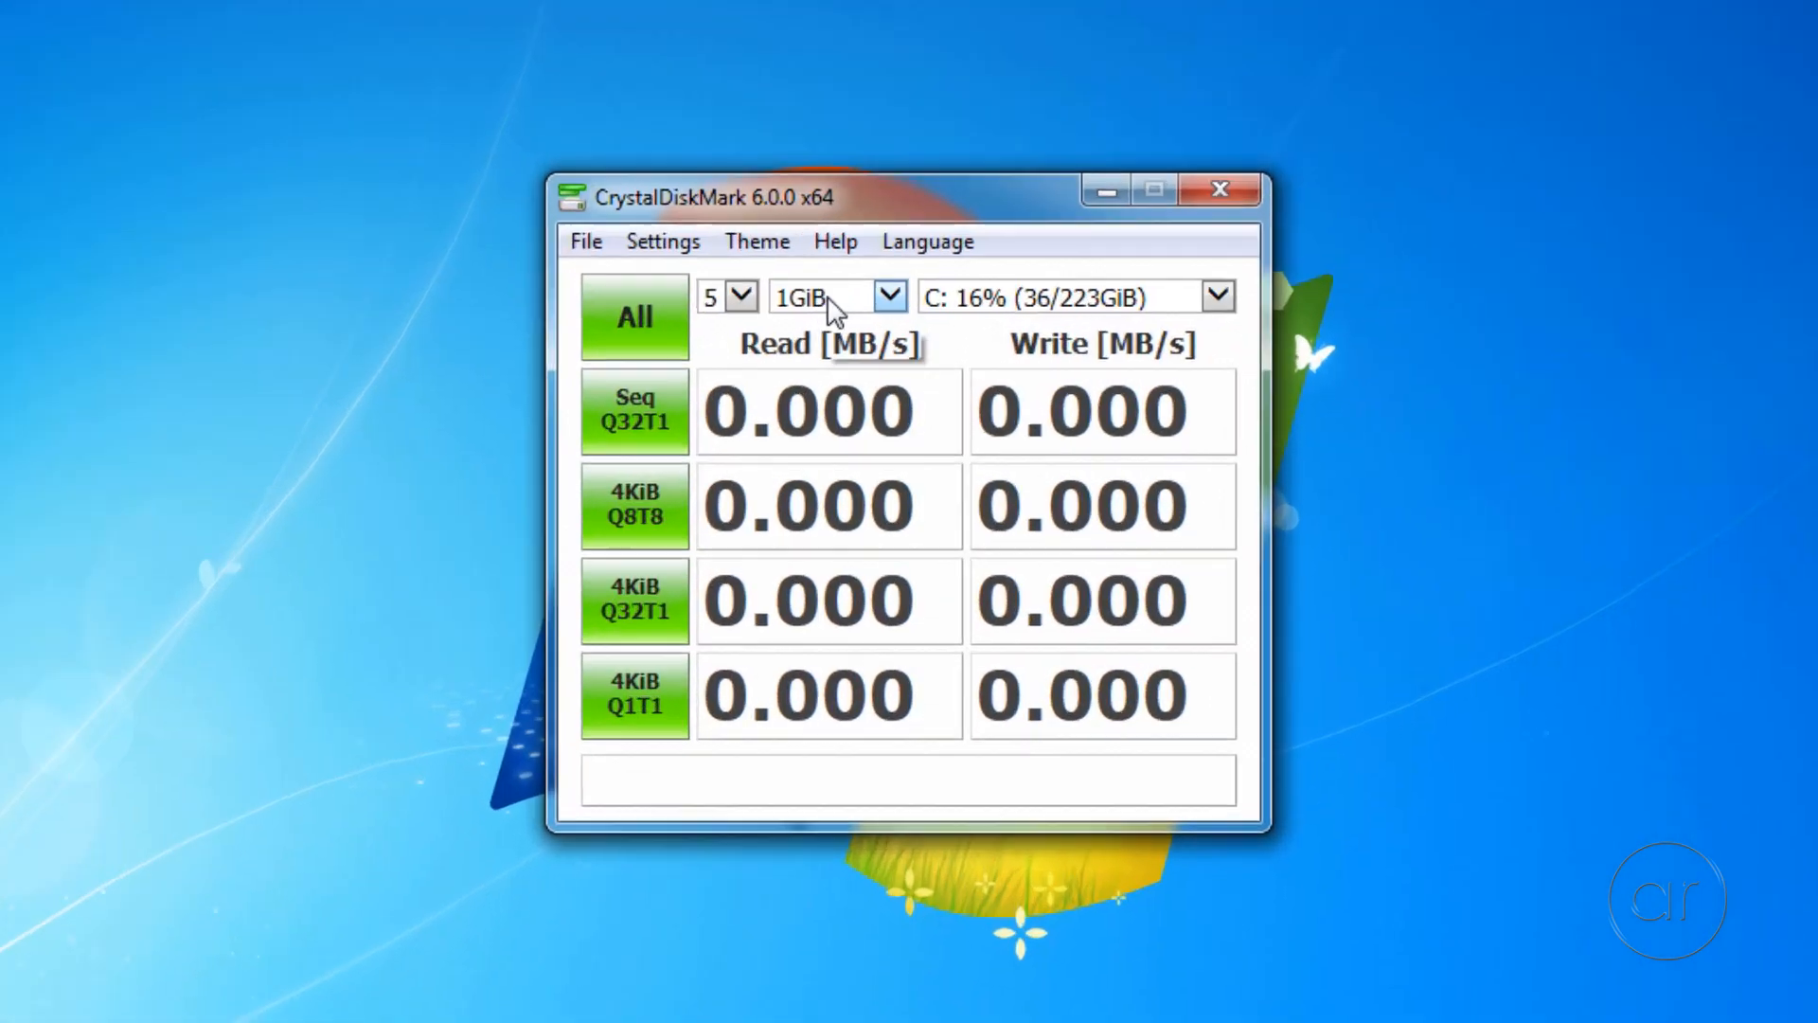
click(635, 316)
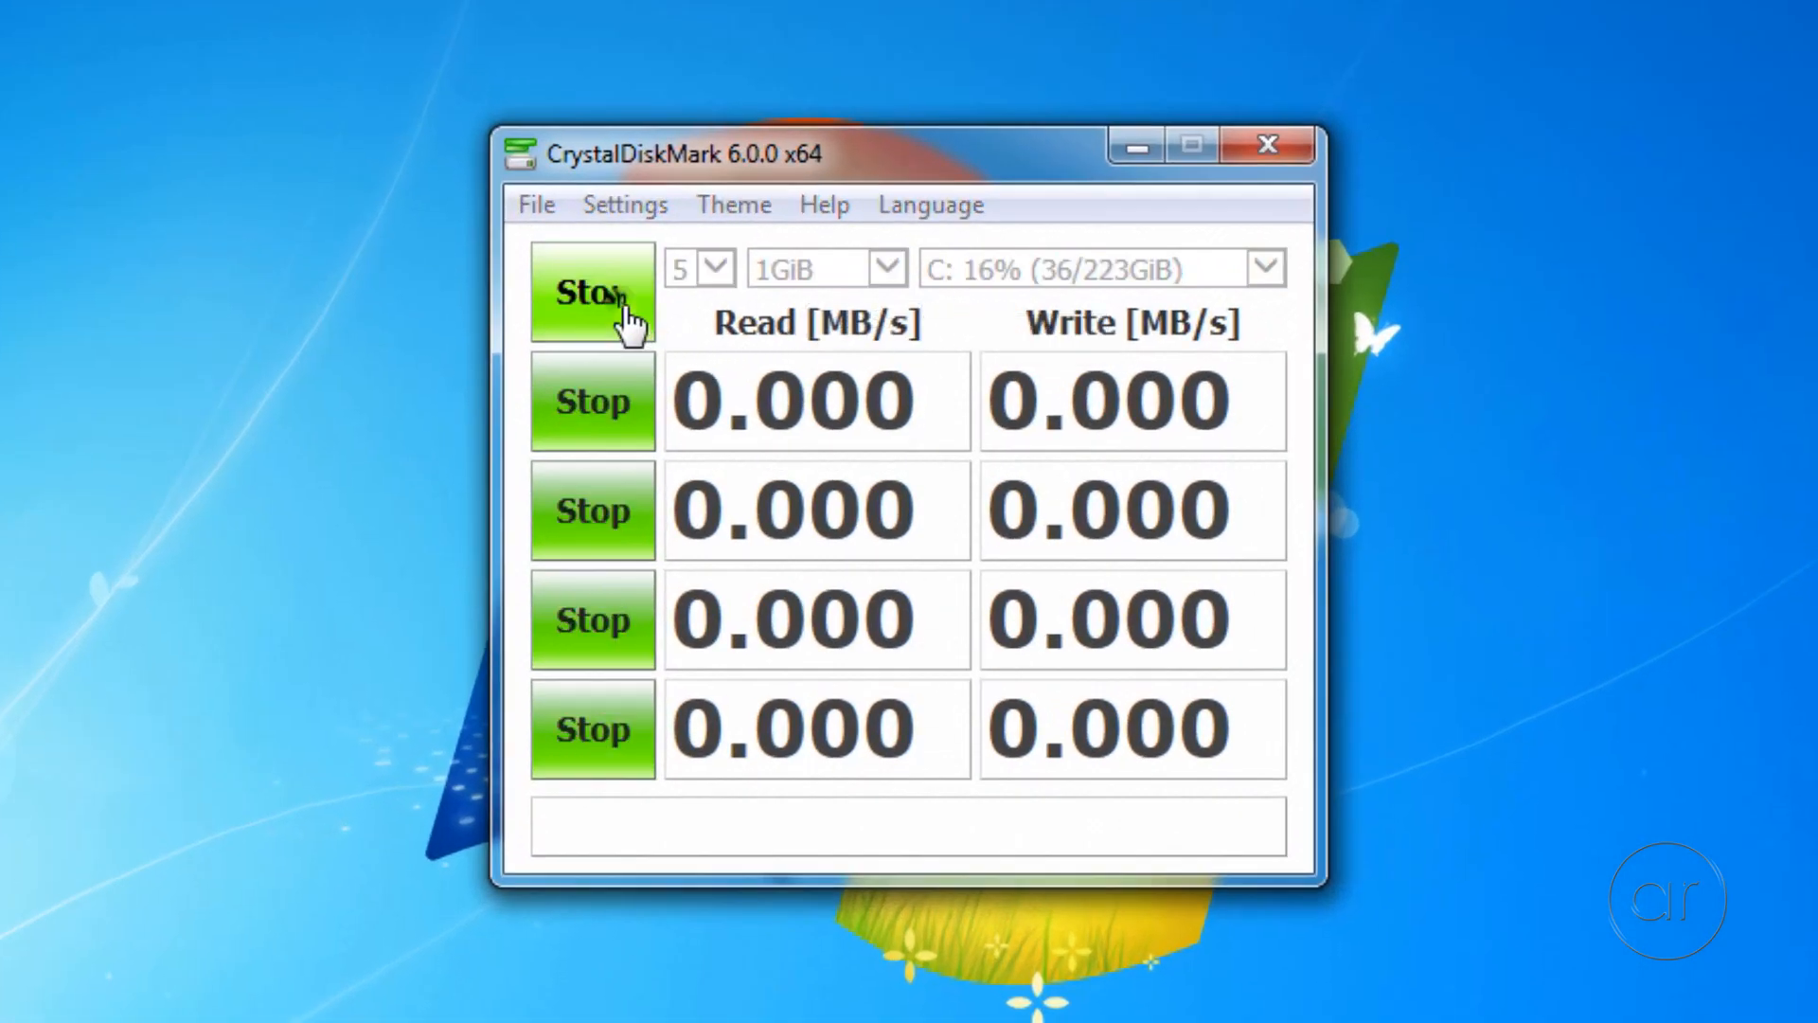